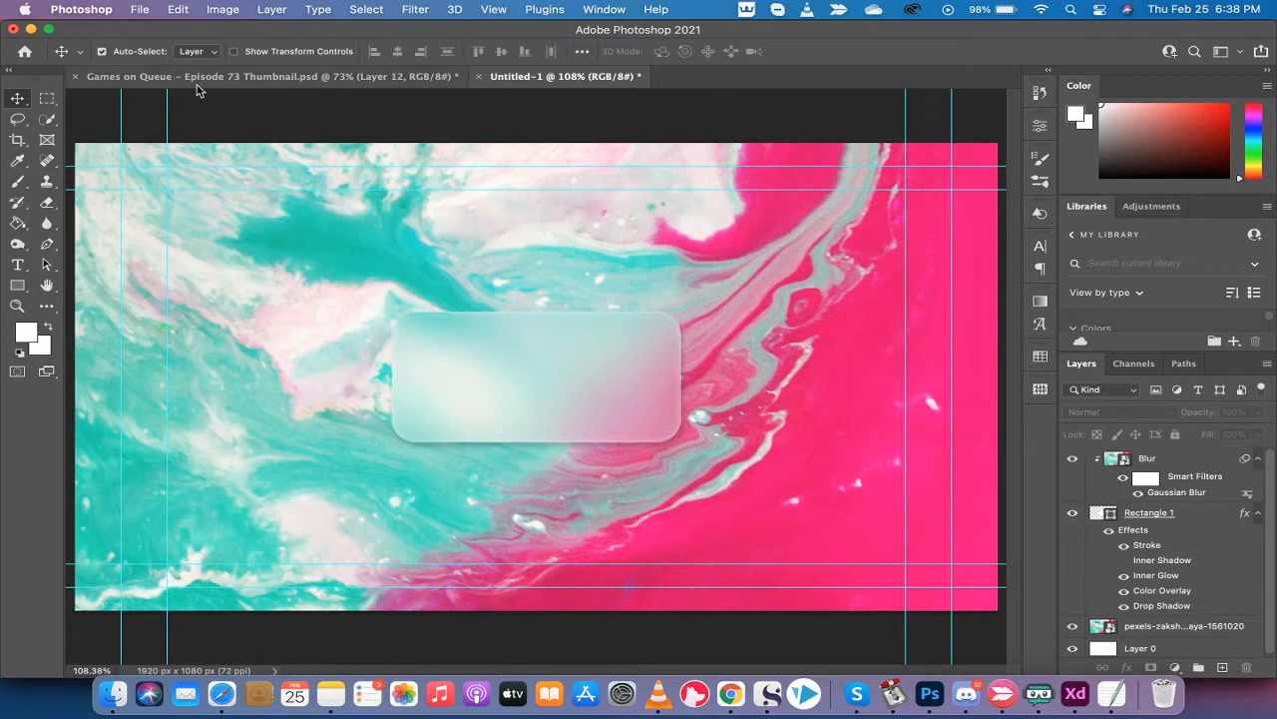
mouse_move(280, 128)
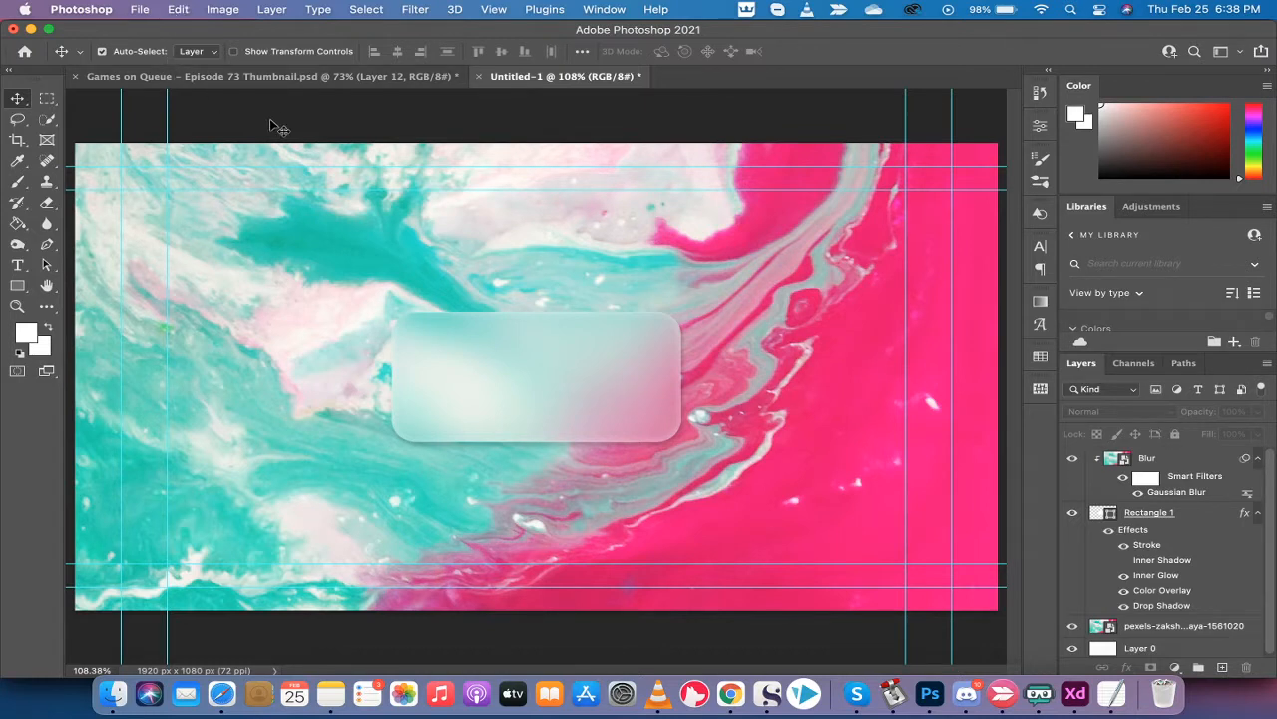
mouse_move(514, 367)
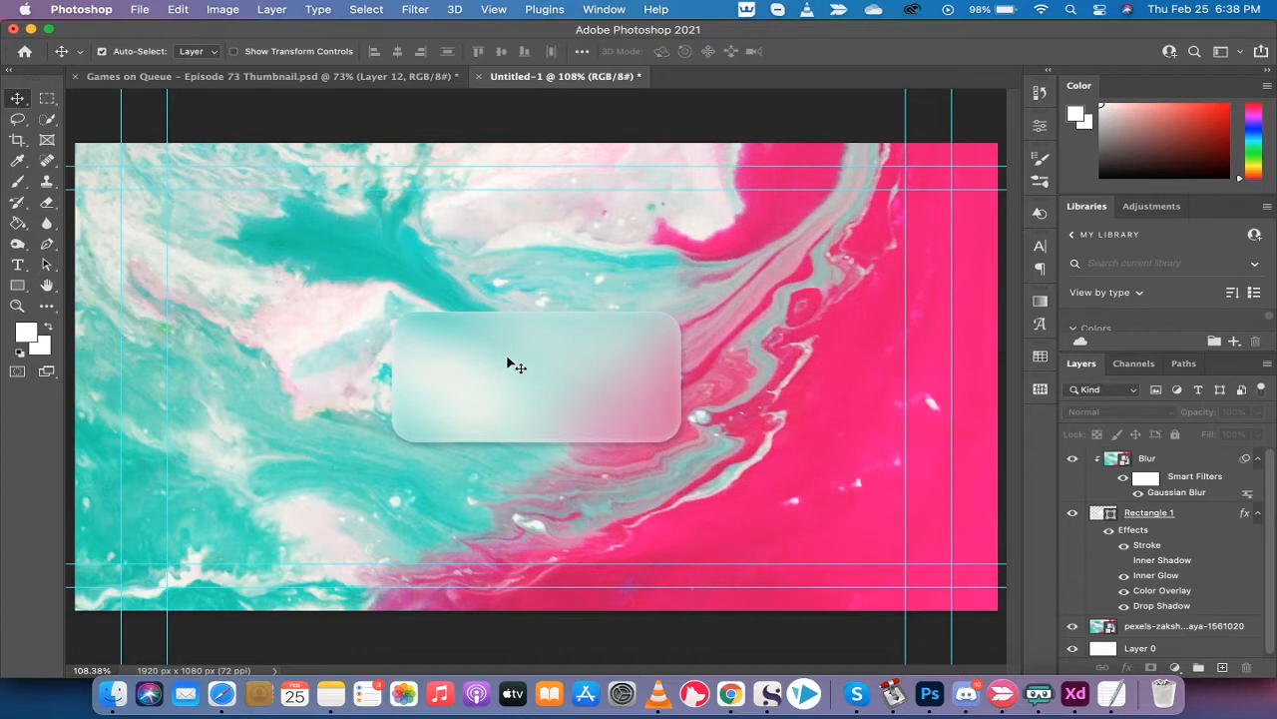
mouse_move(445, 366)
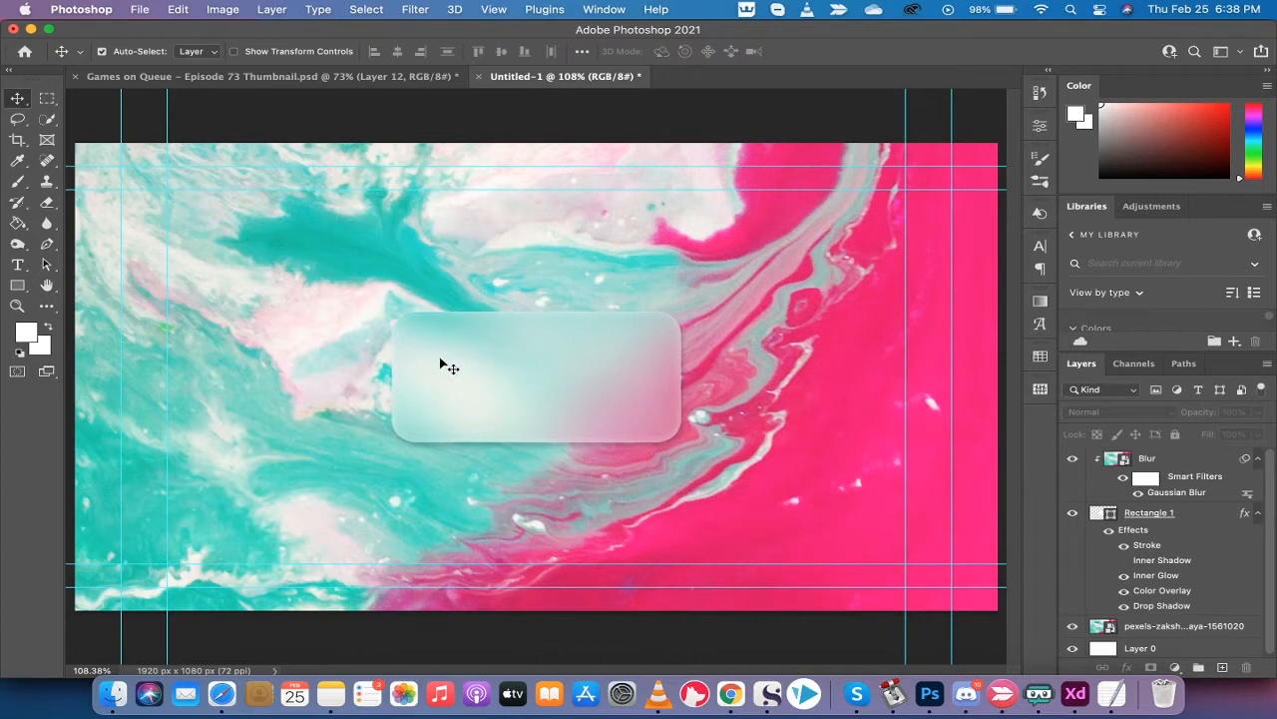
mouse_move(499, 351)
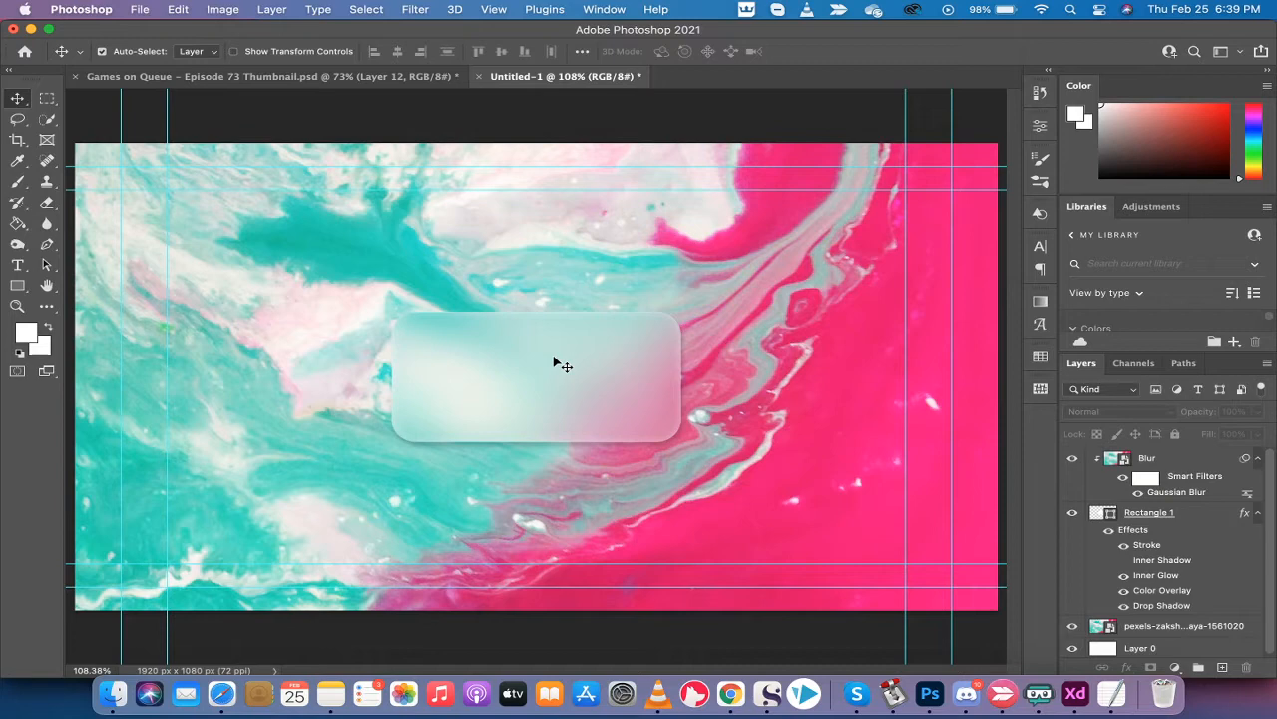
mouse_move(564, 26)
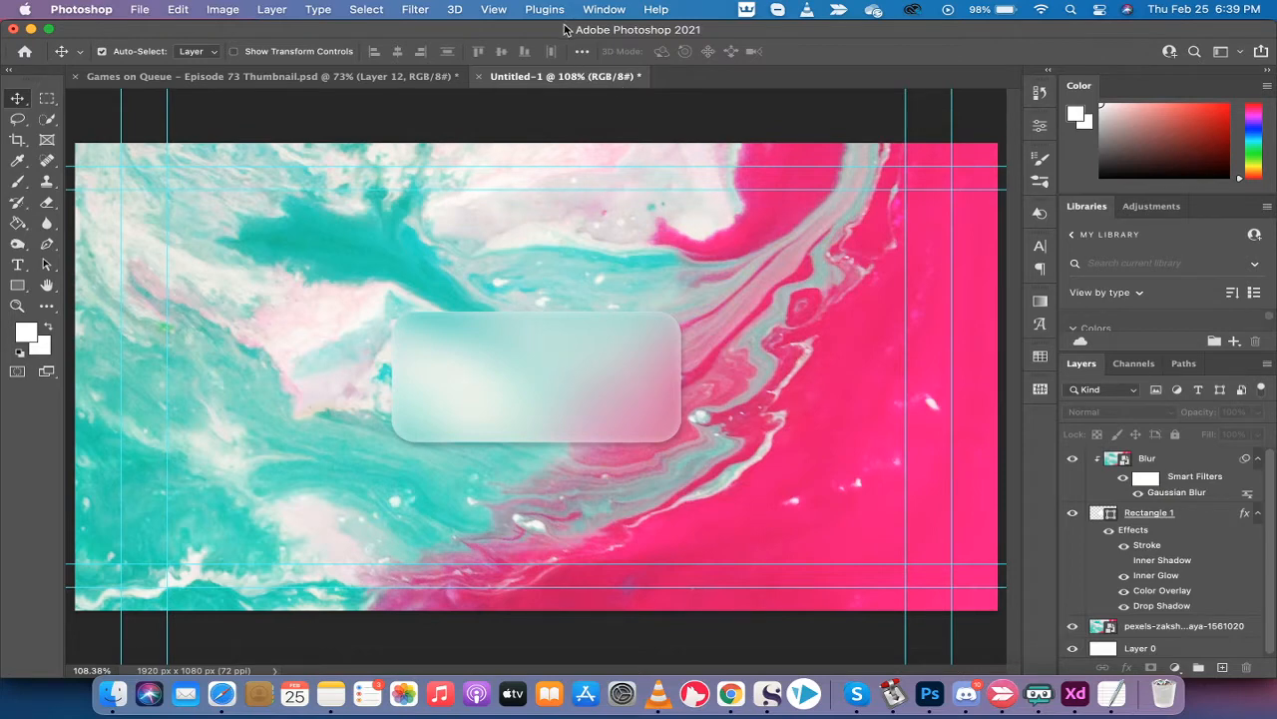
Create a new blank white 1920 × 1080 document from the HDTV 1080p preset
click(145, 9)
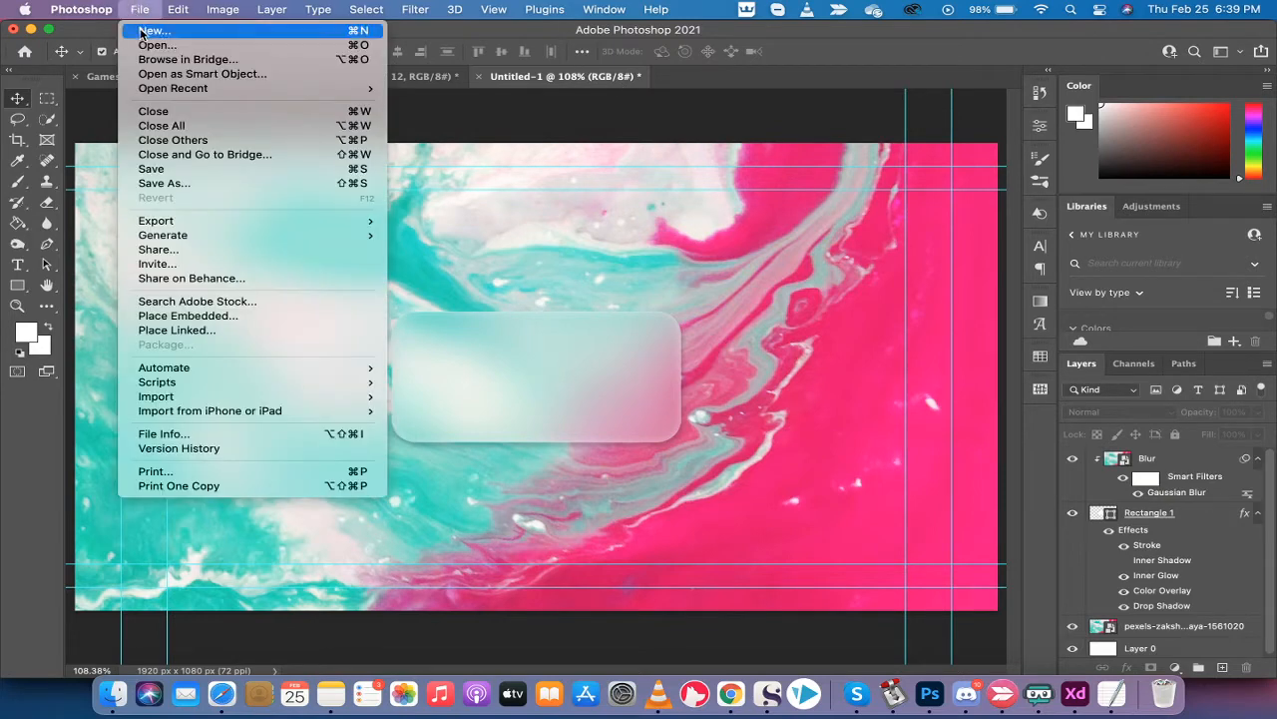
click(150, 11)
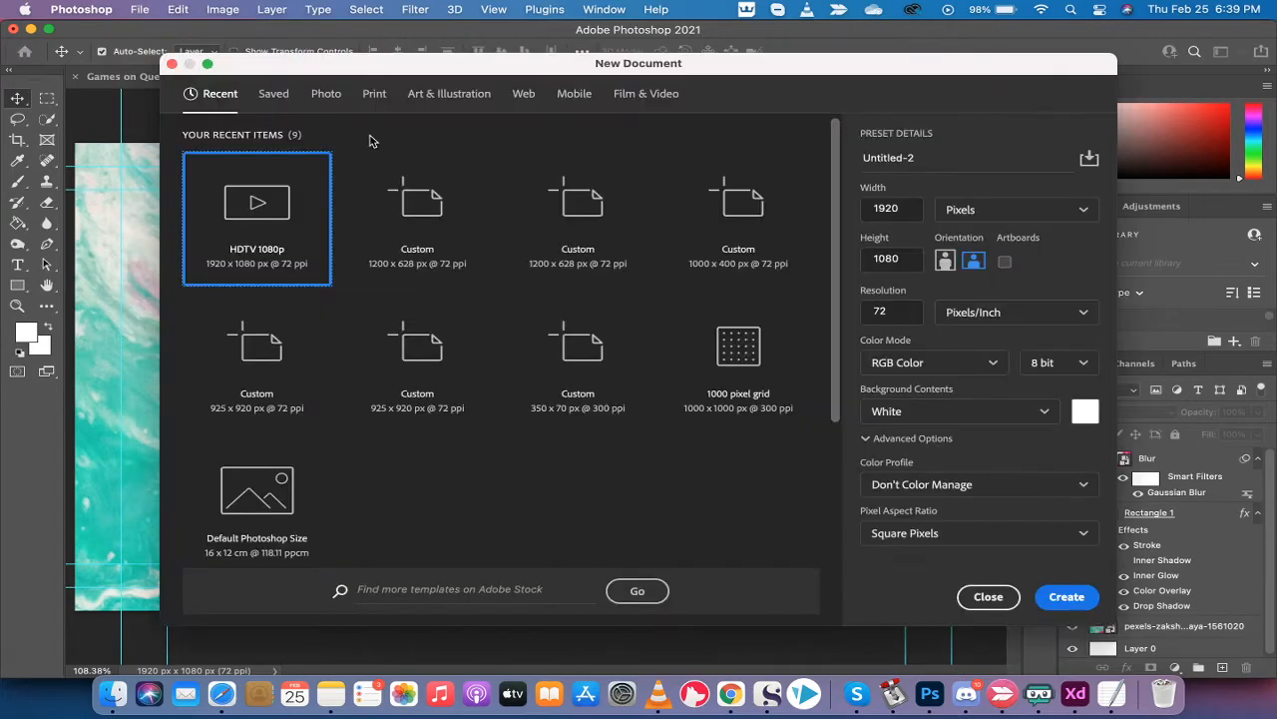
mouse_move(259, 209)
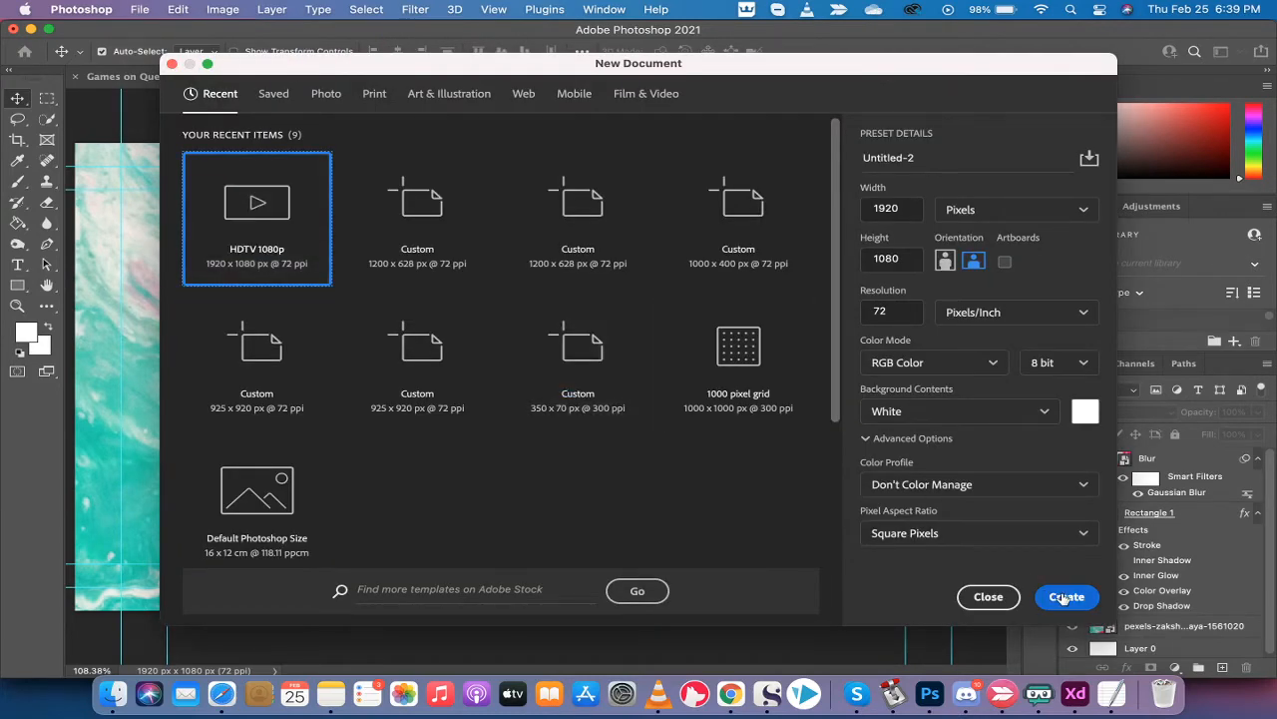
click(1066, 597)
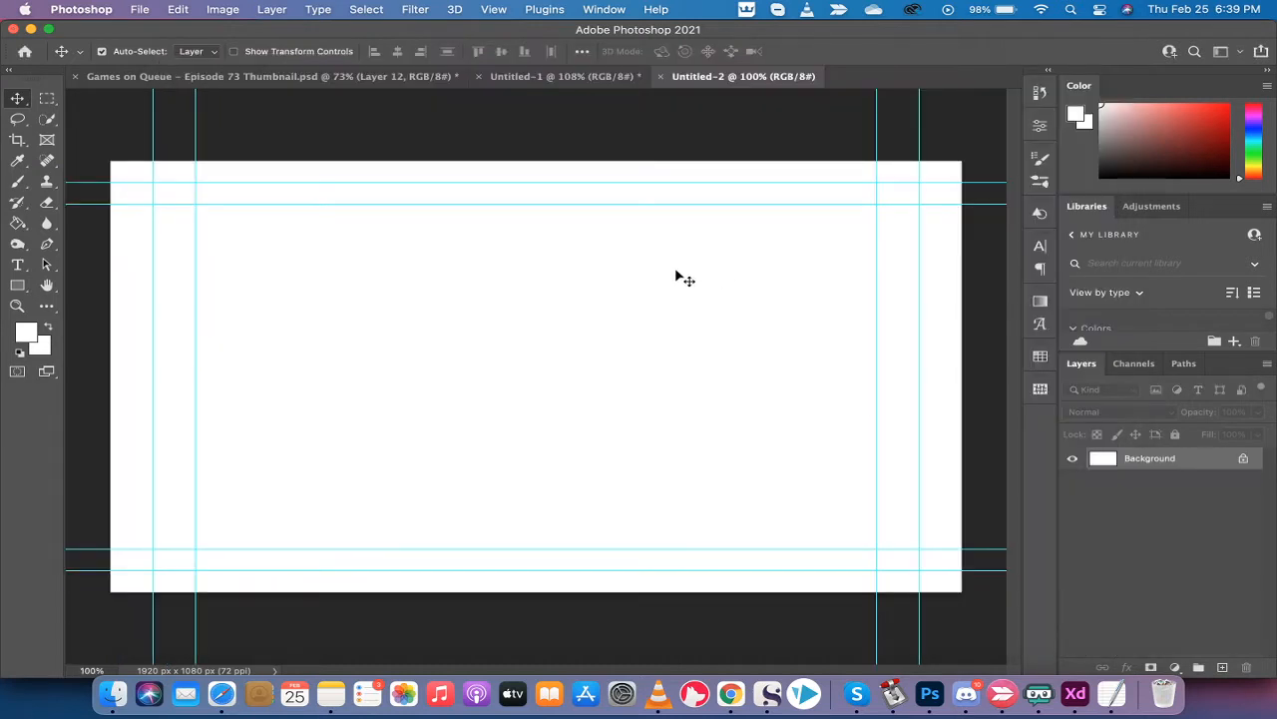
mouse_move(559, 322)
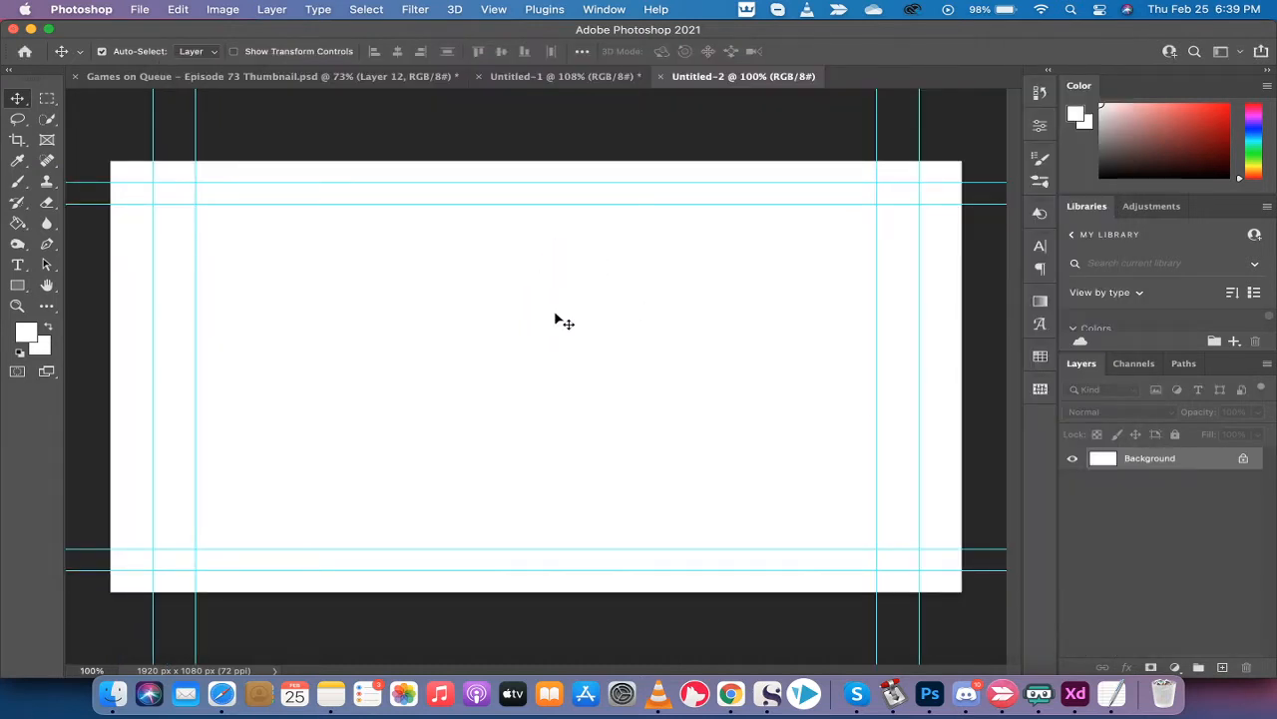
mouse_move(560, 313)
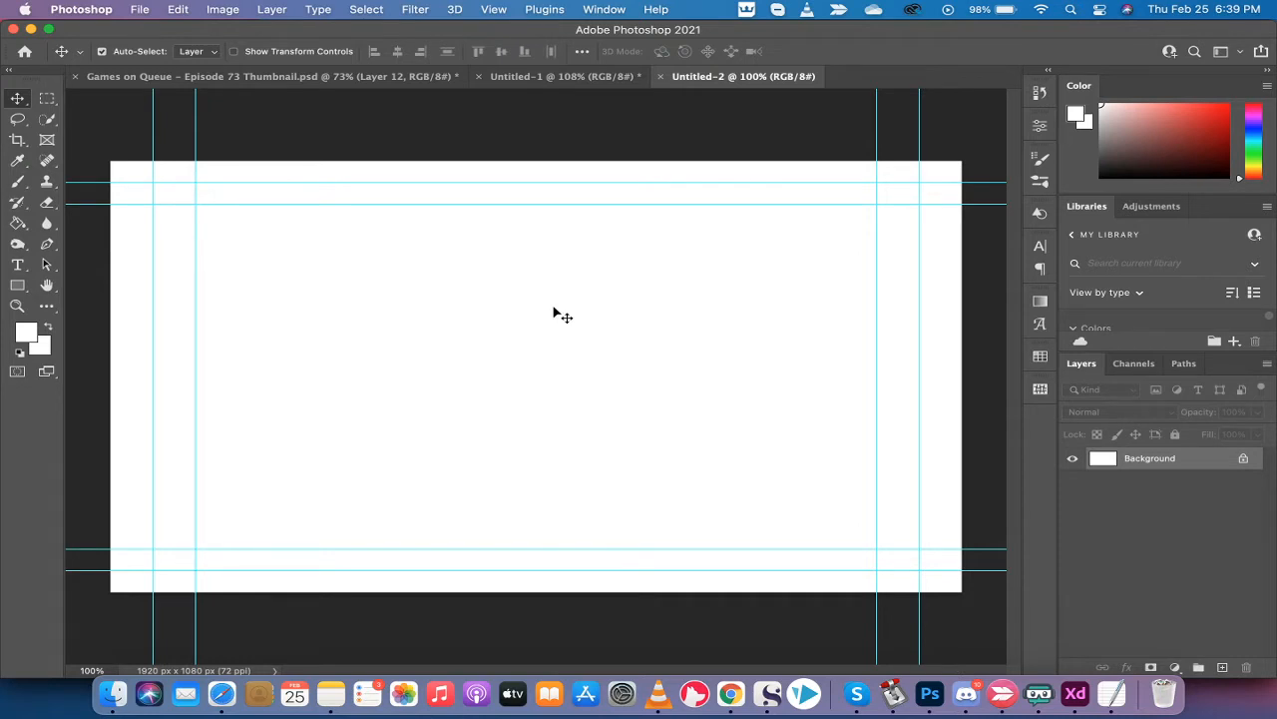
mouse_move(731, 695)
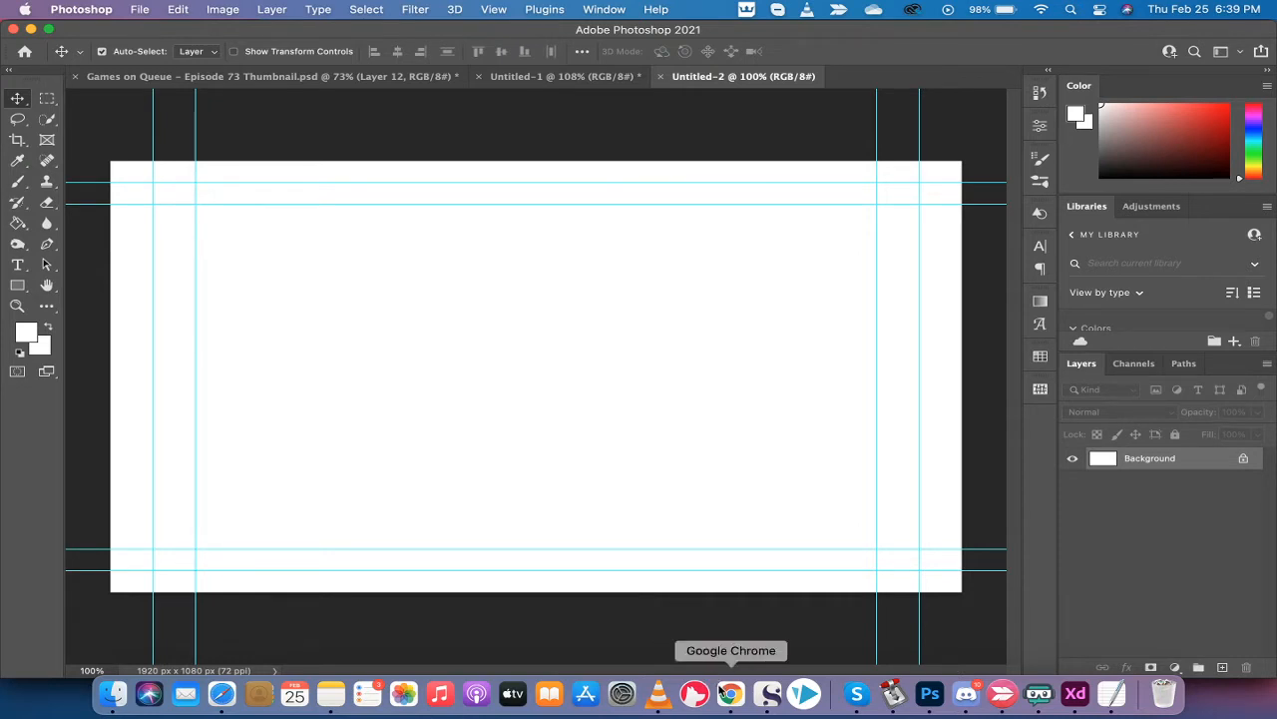
Switch to Chrome to view the Pexels teal, white and pink paint photo
click(731, 691)
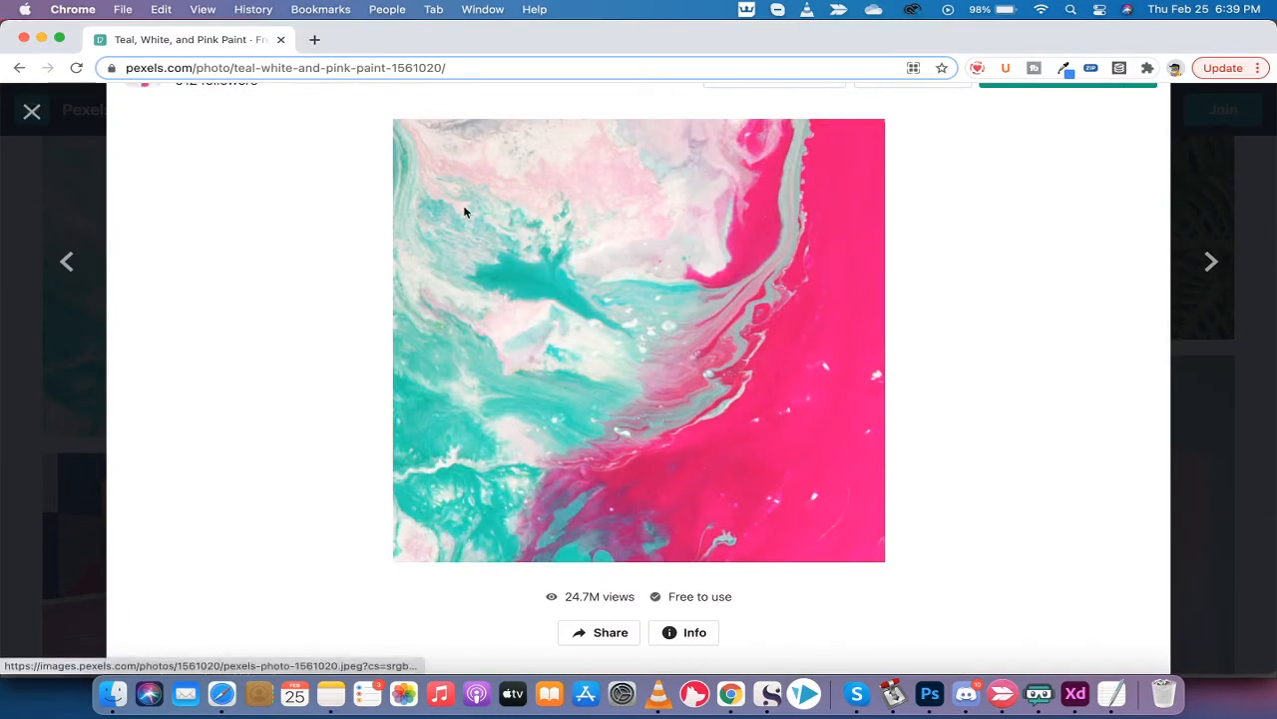
mouse_move(370, 135)
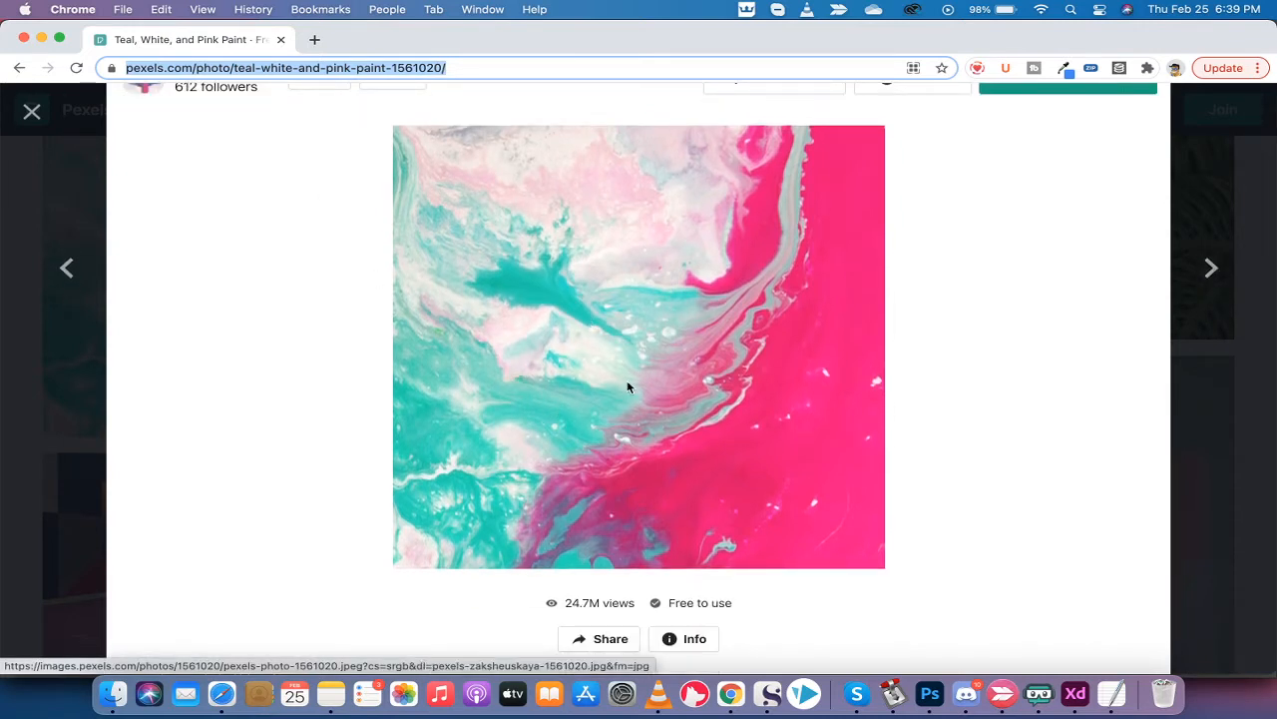
mouse_move(1037, 694)
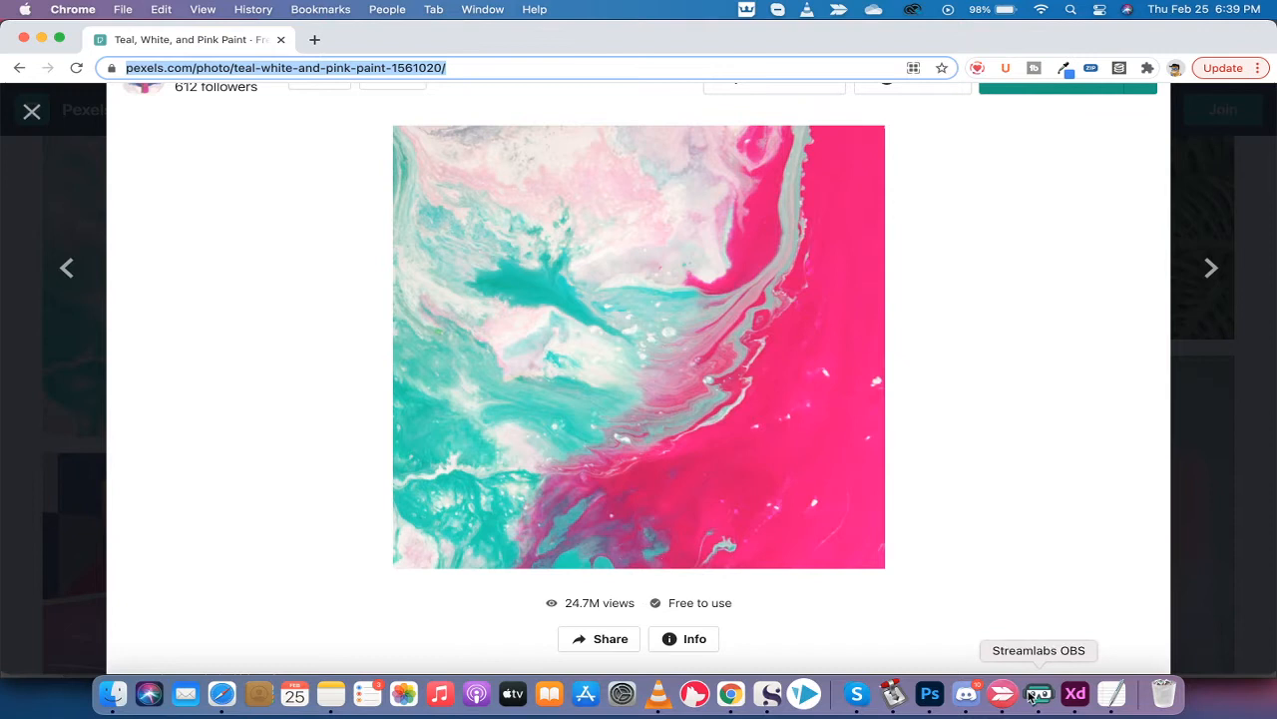
mouse_move(963, 694)
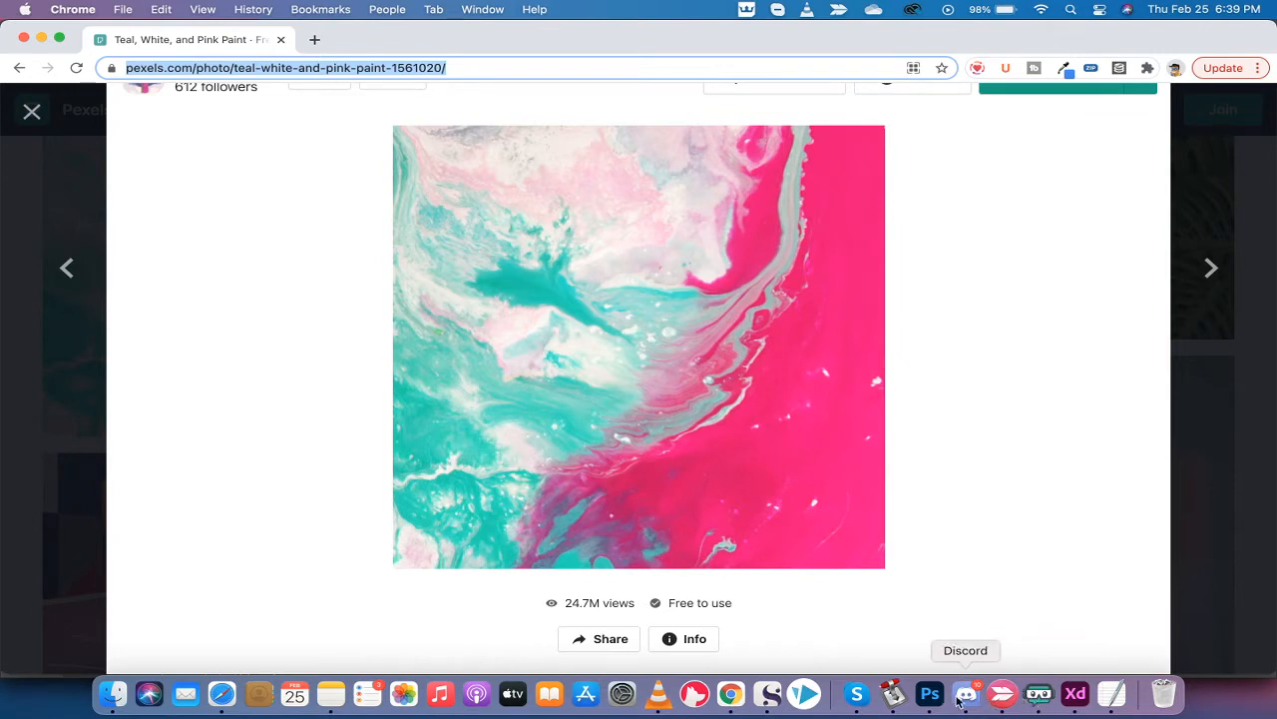
mouse_move(932, 693)
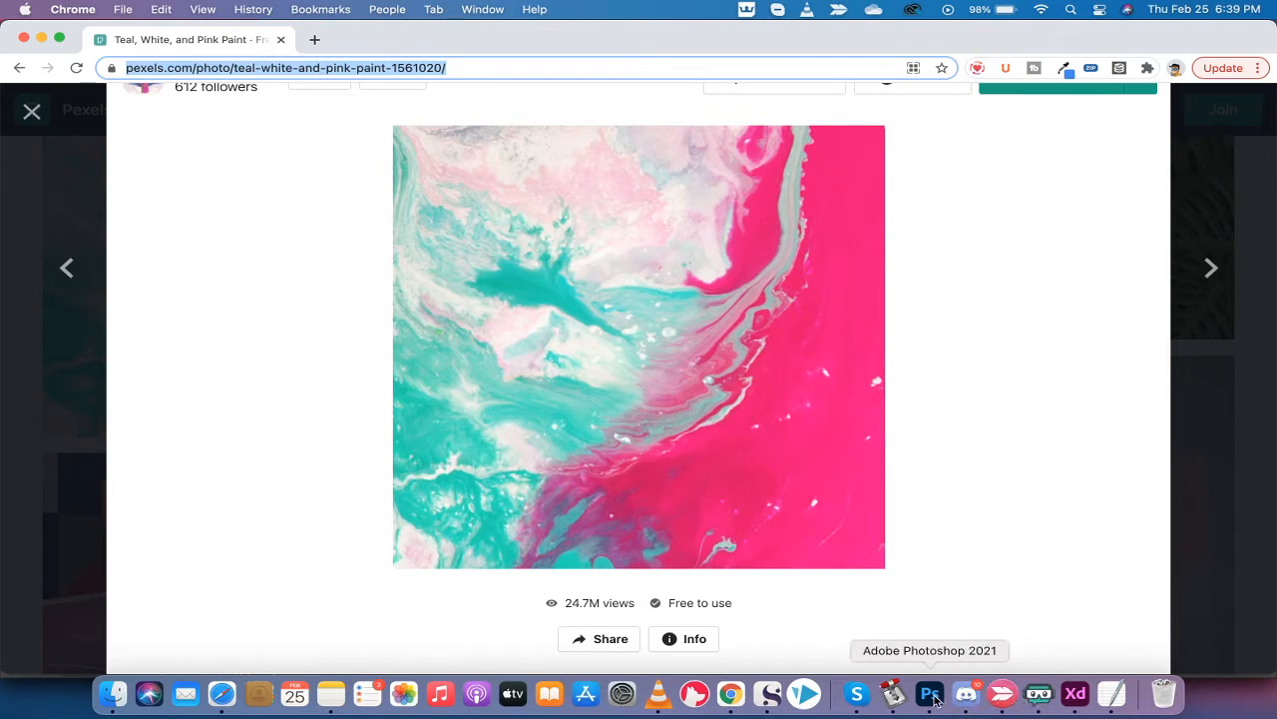
Drag the pexels marbled paint jpg from Pictures onto the canvas and accept Camera Raw
click(930, 693)
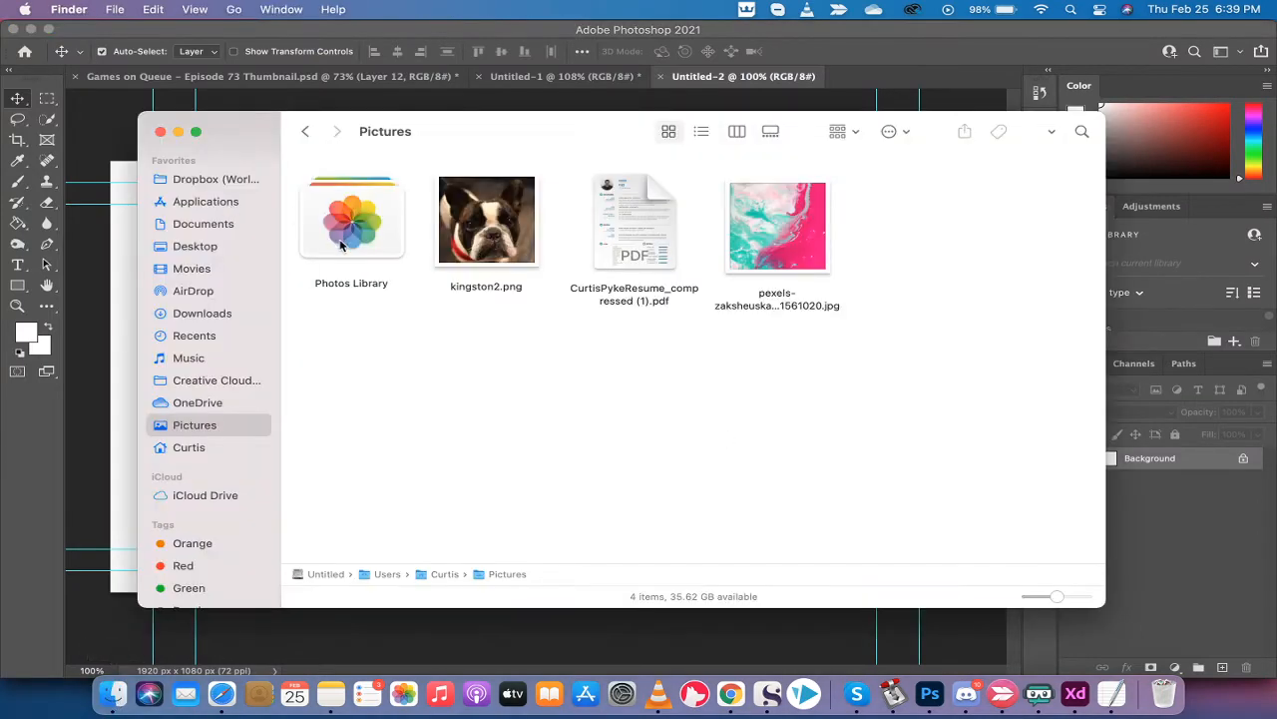
click(777, 226)
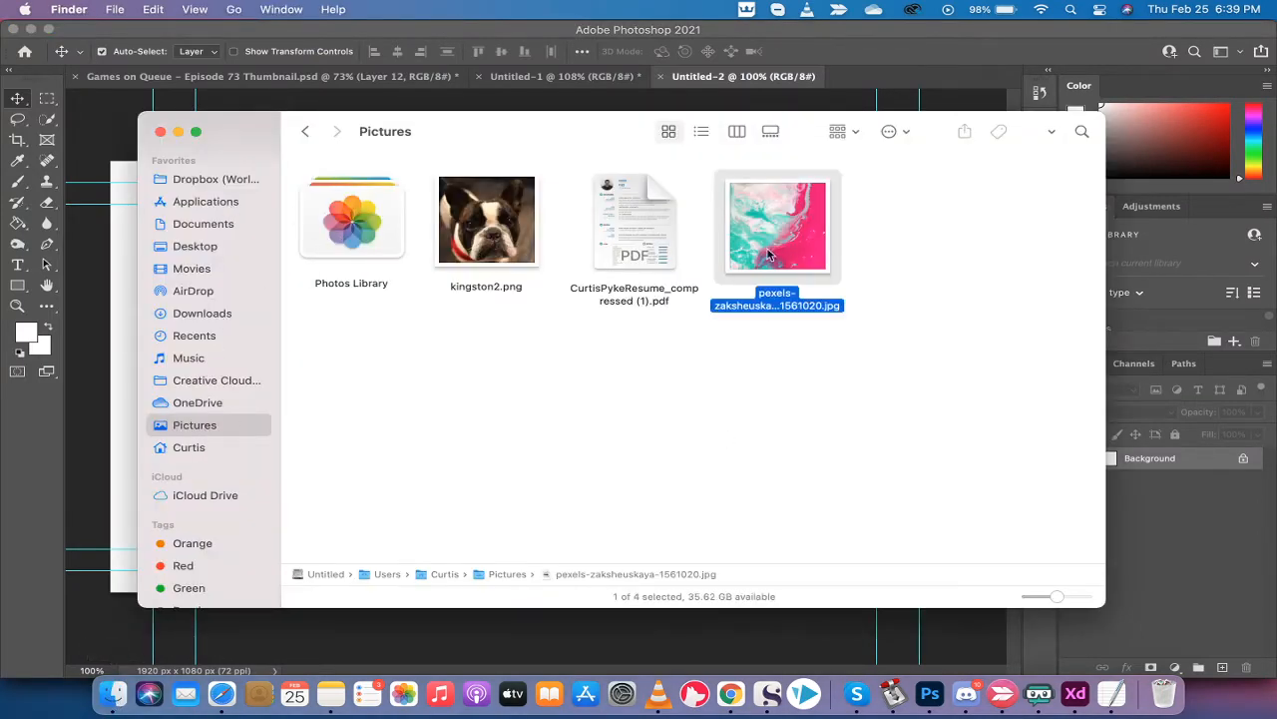
drag(776, 227, 556, 339)
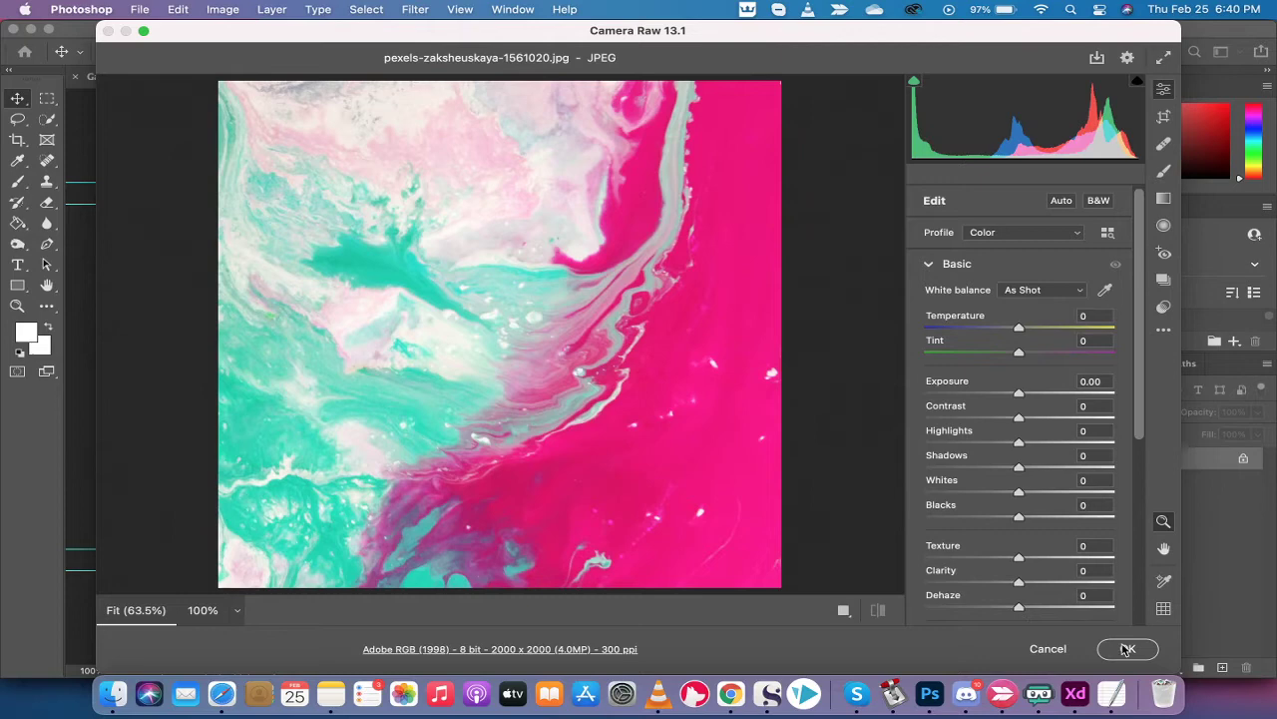
click(1127, 649)
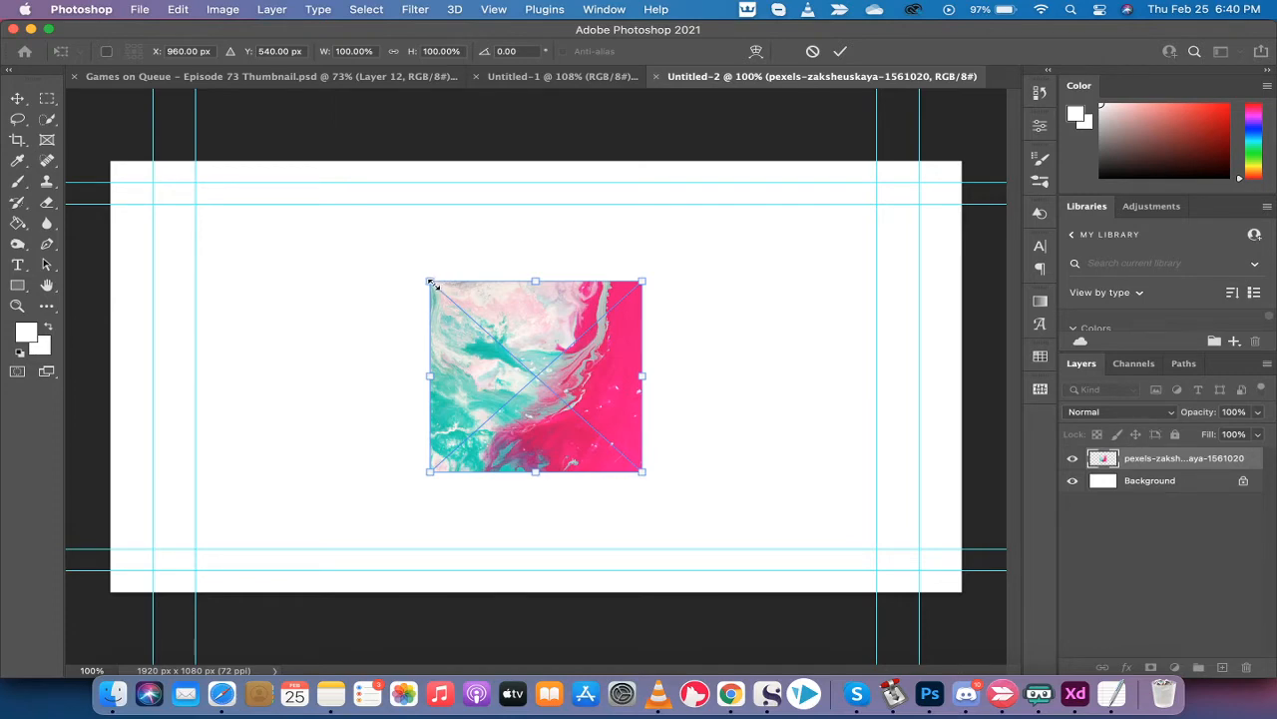
Scale and shift the placed marbled photo so it fills the 1920×1080 canvas
drag(429, 282, 238, 109)
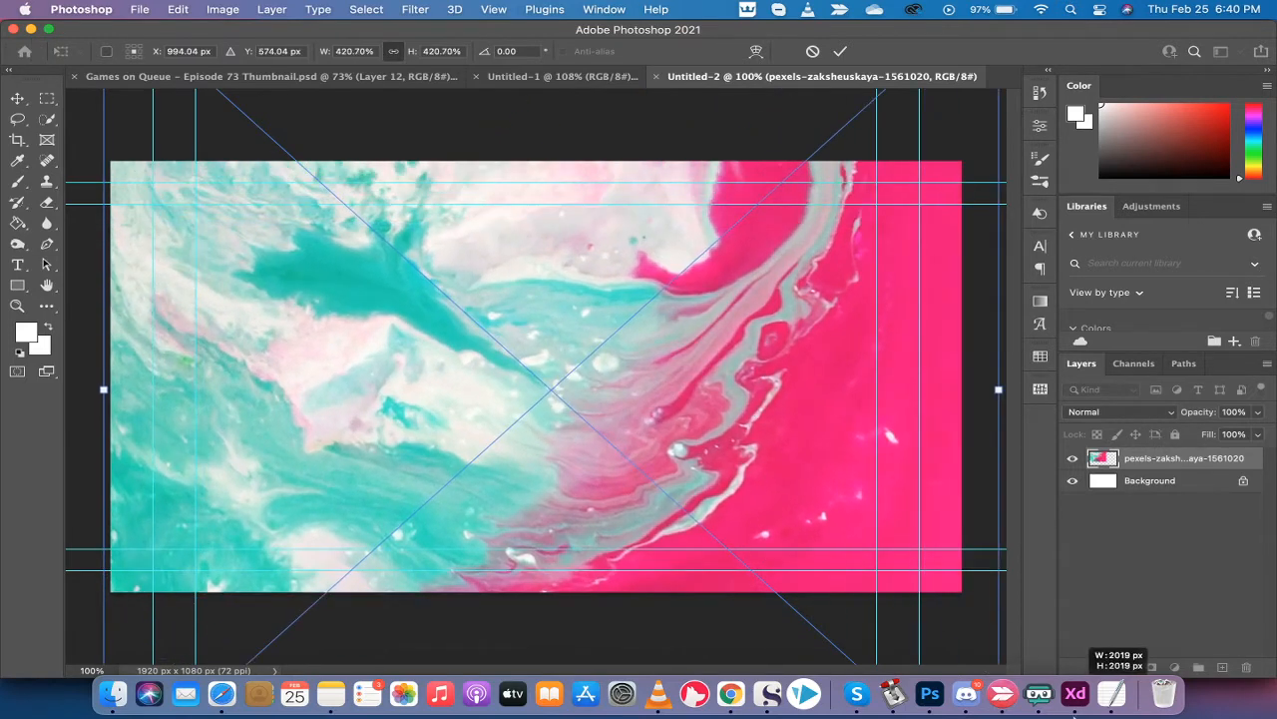
drag(723, 397, 689, 397)
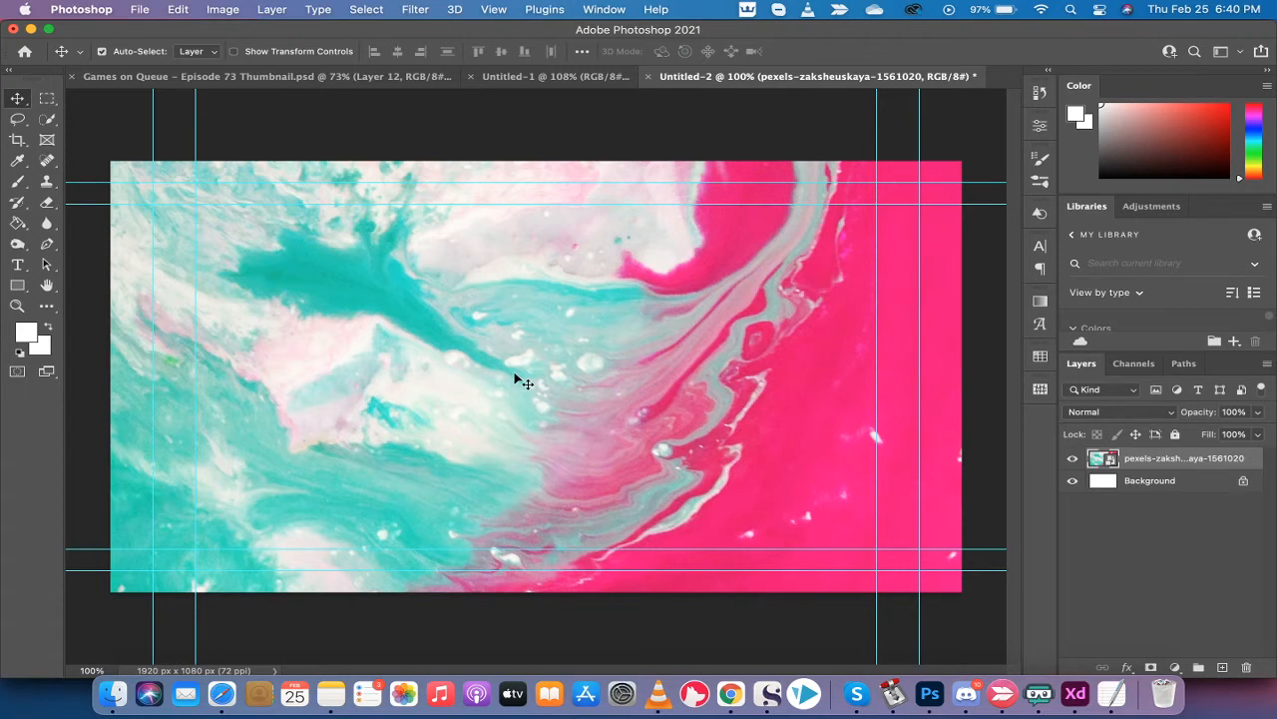
mouse_move(1099, 434)
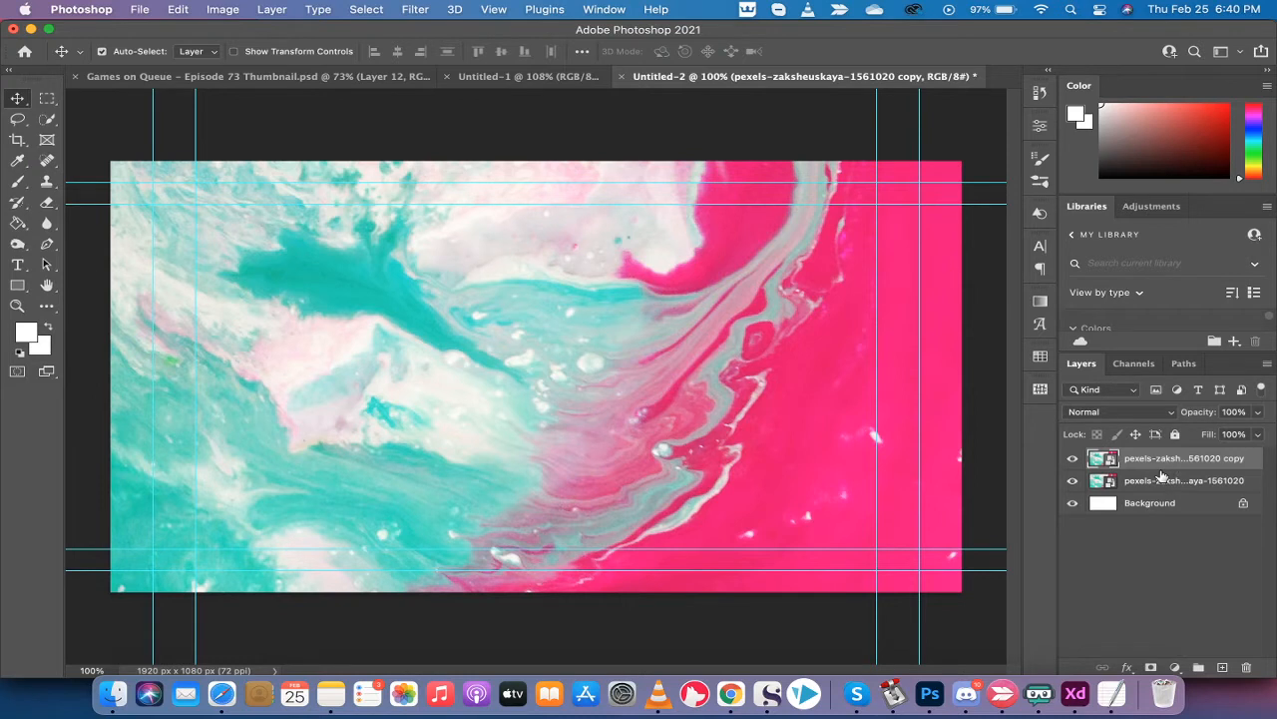
Rename the copied marbled photo layer to 'Blur'
double_click(1170, 458)
text(Blur)
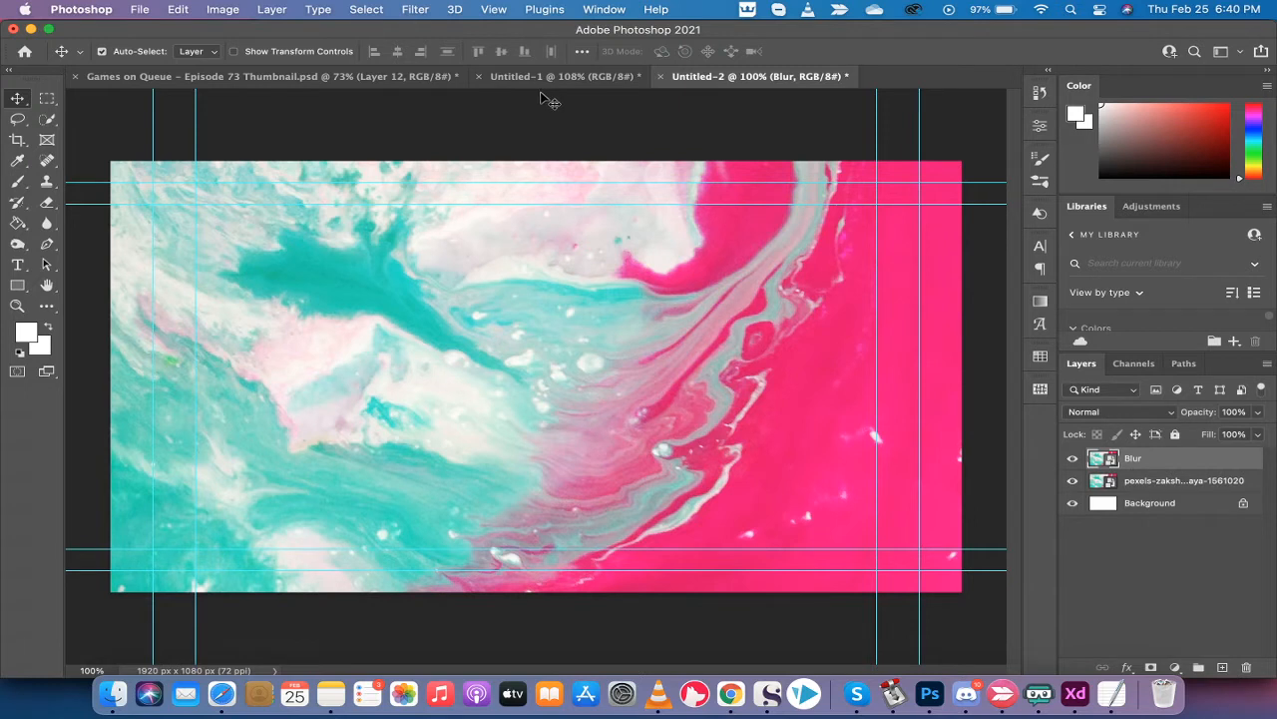
Apply a Gaussian Blur with a 12-pixel radius to the Blur layer
click(414, 9)
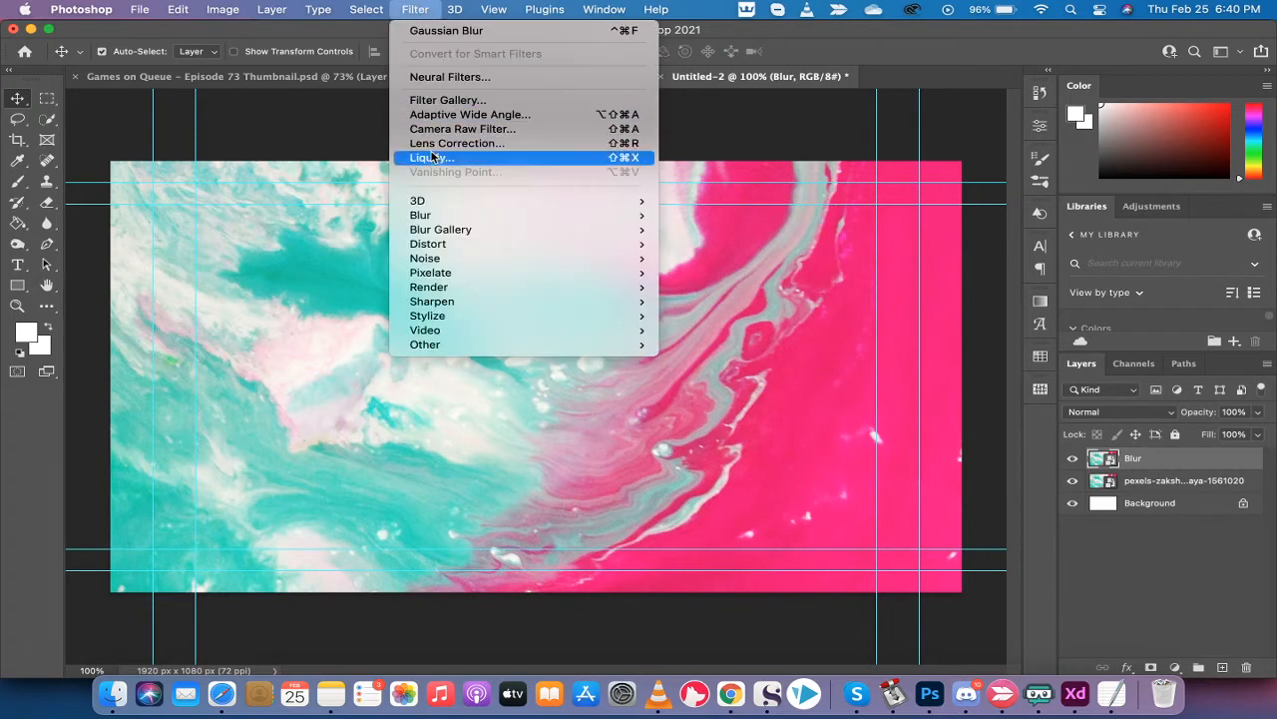
mouse_move(421, 215)
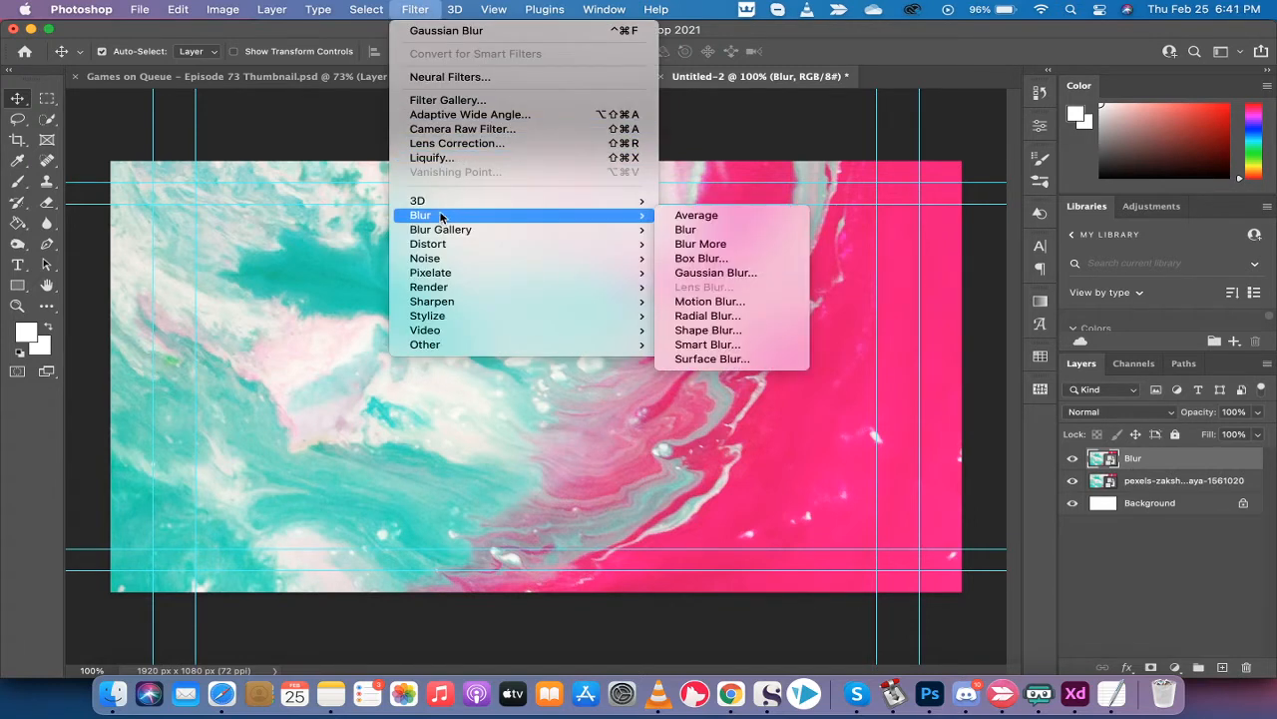
mouse_move(574, 216)
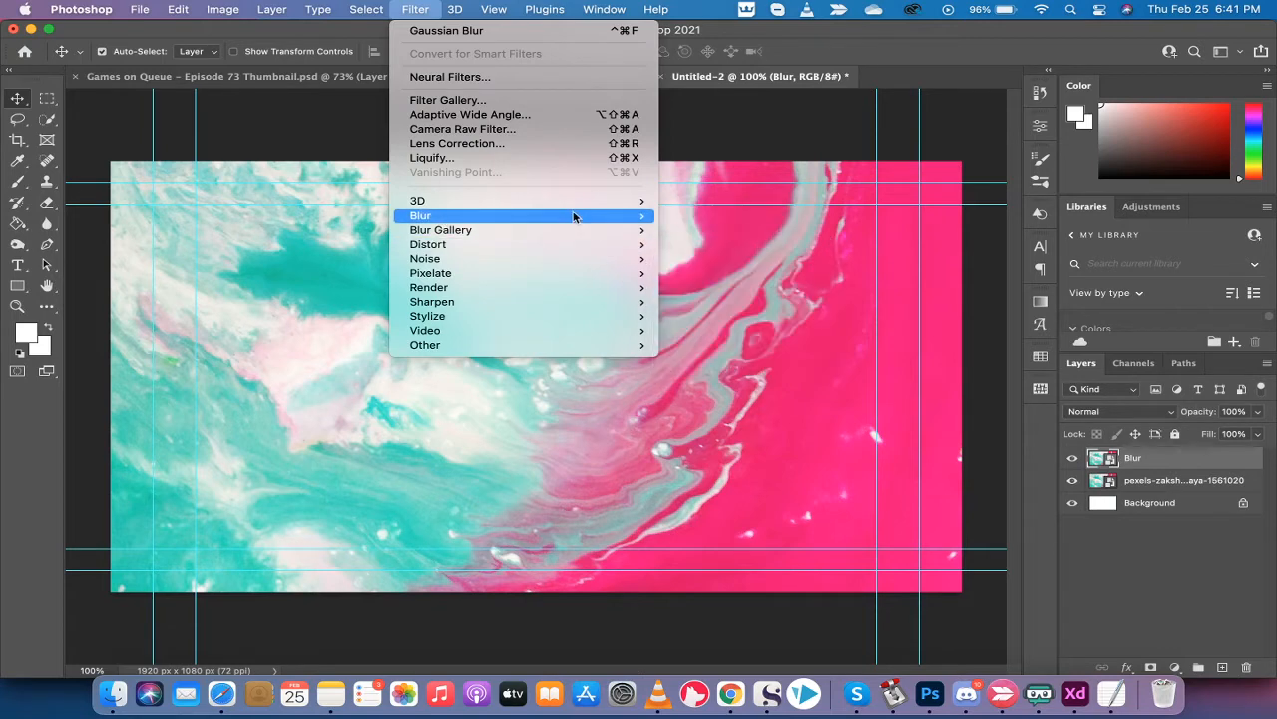
mouse_move(574, 215)
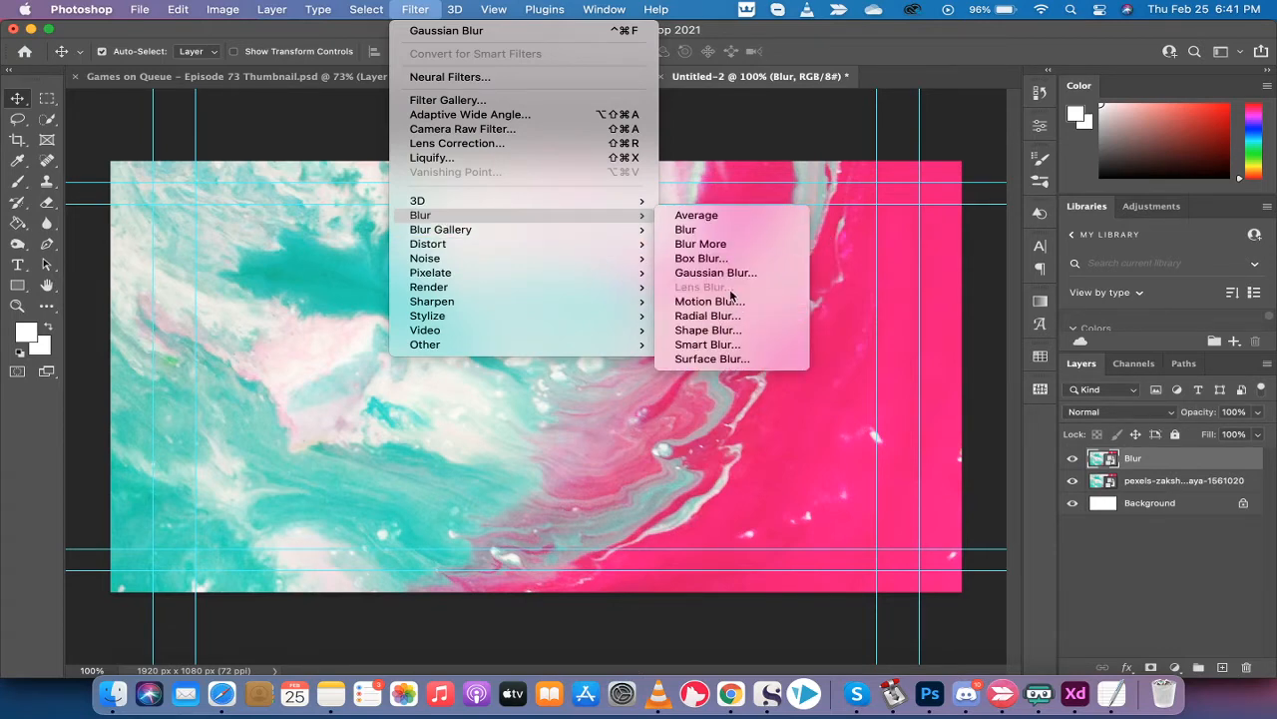
click(716, 271)
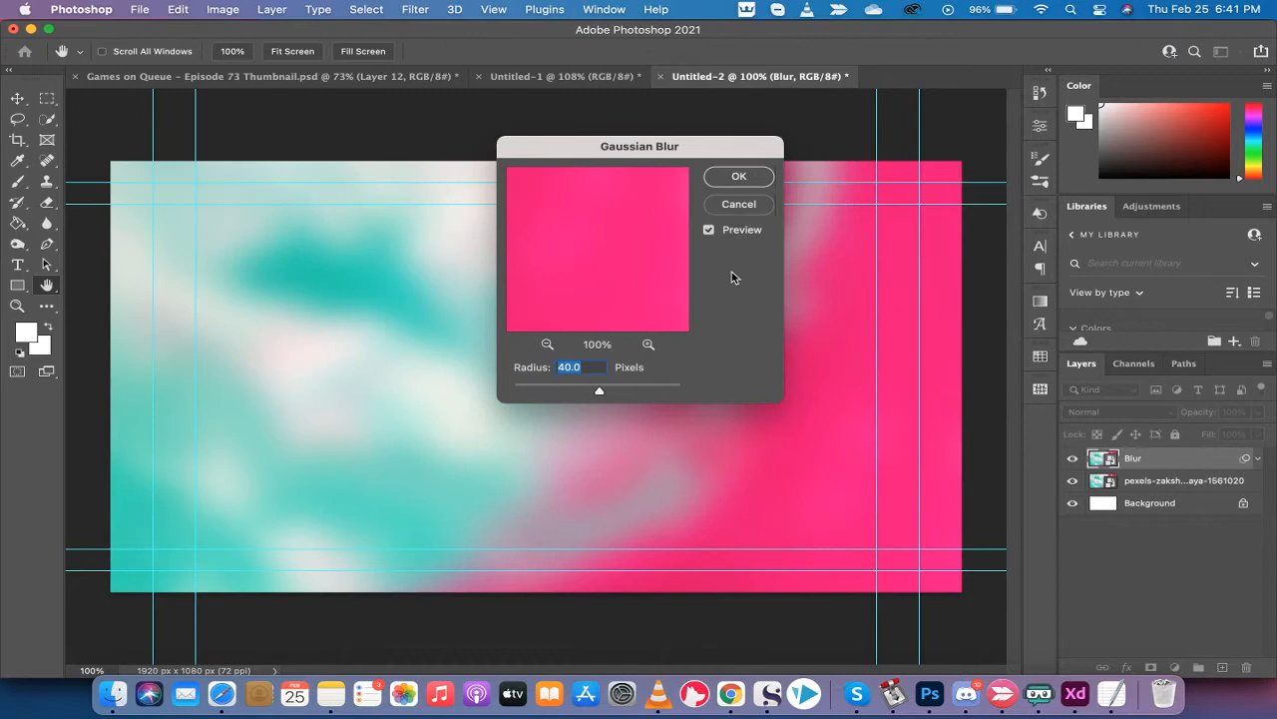
mouse_move(662, 326)
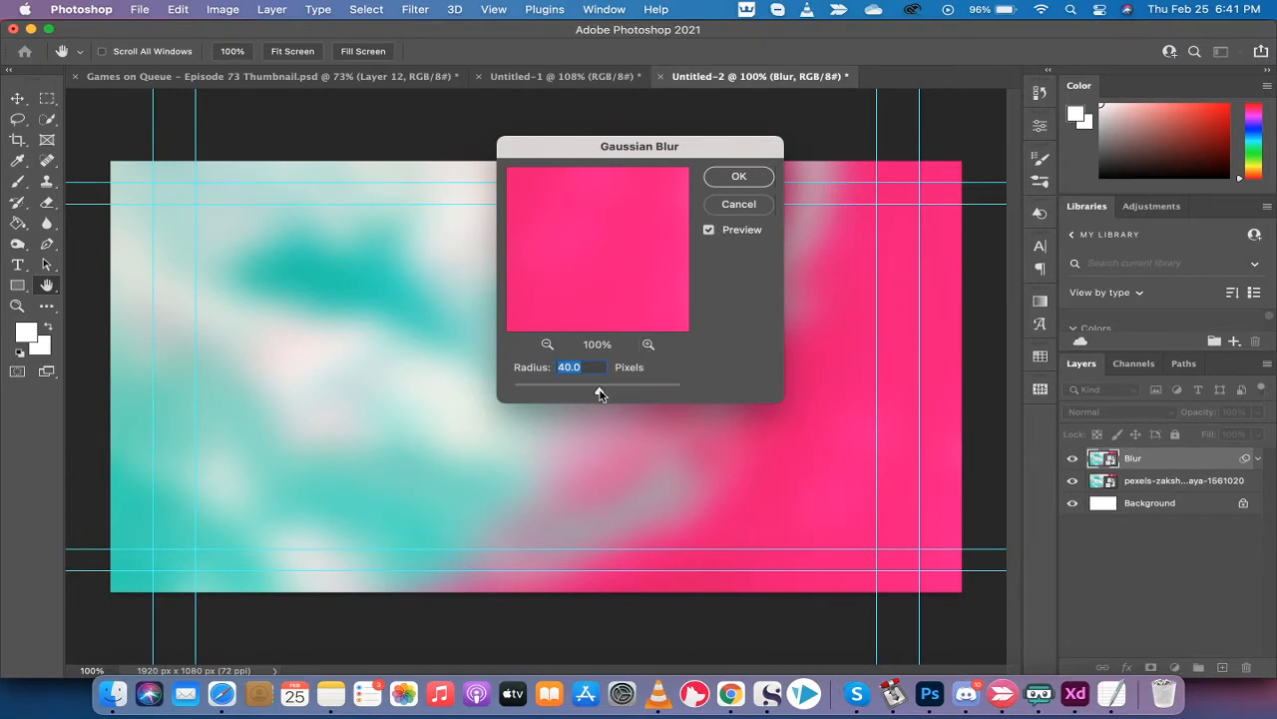
drag(601, 385, 594, 384)
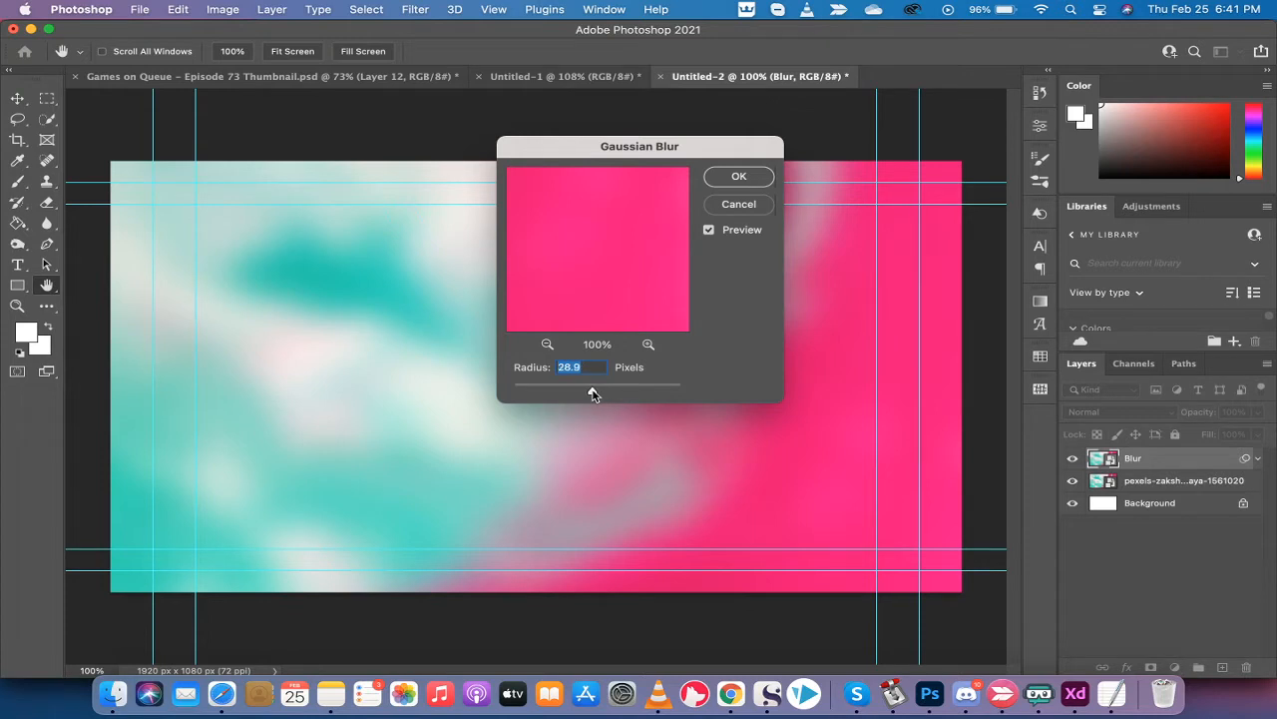
drag(594, 385, 585, 385)
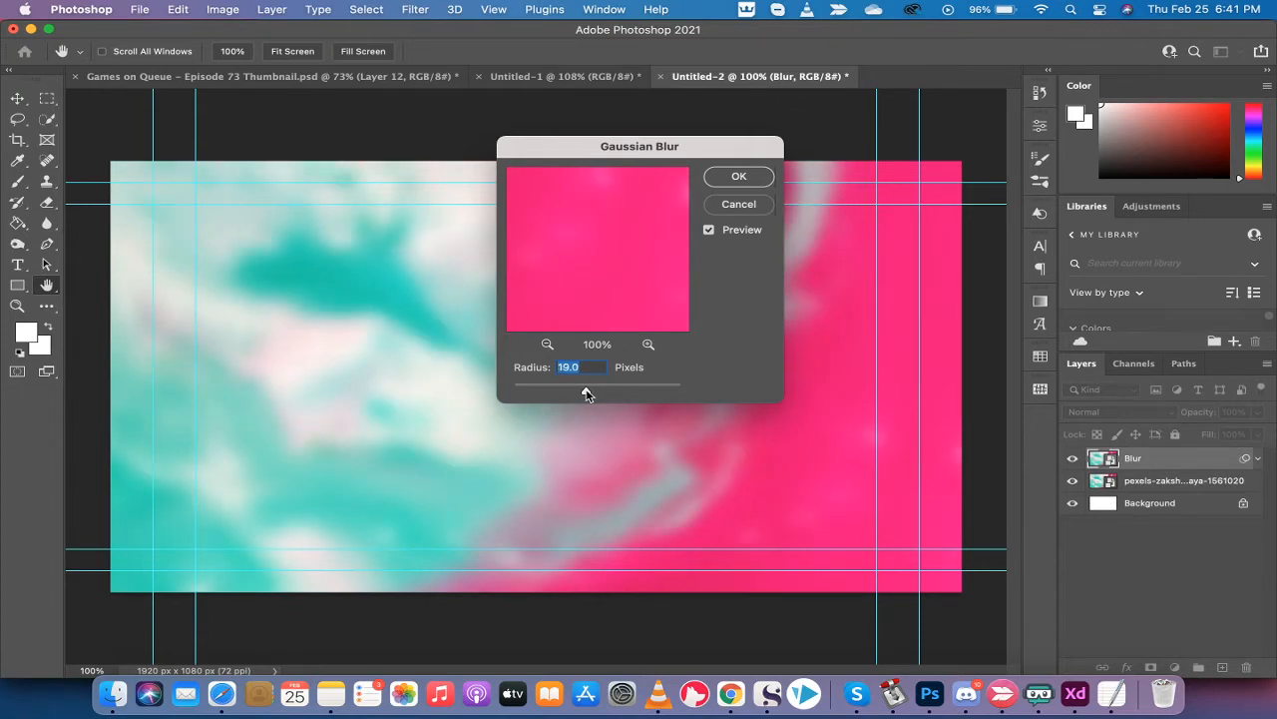
drag(589, 388, 583, 390)
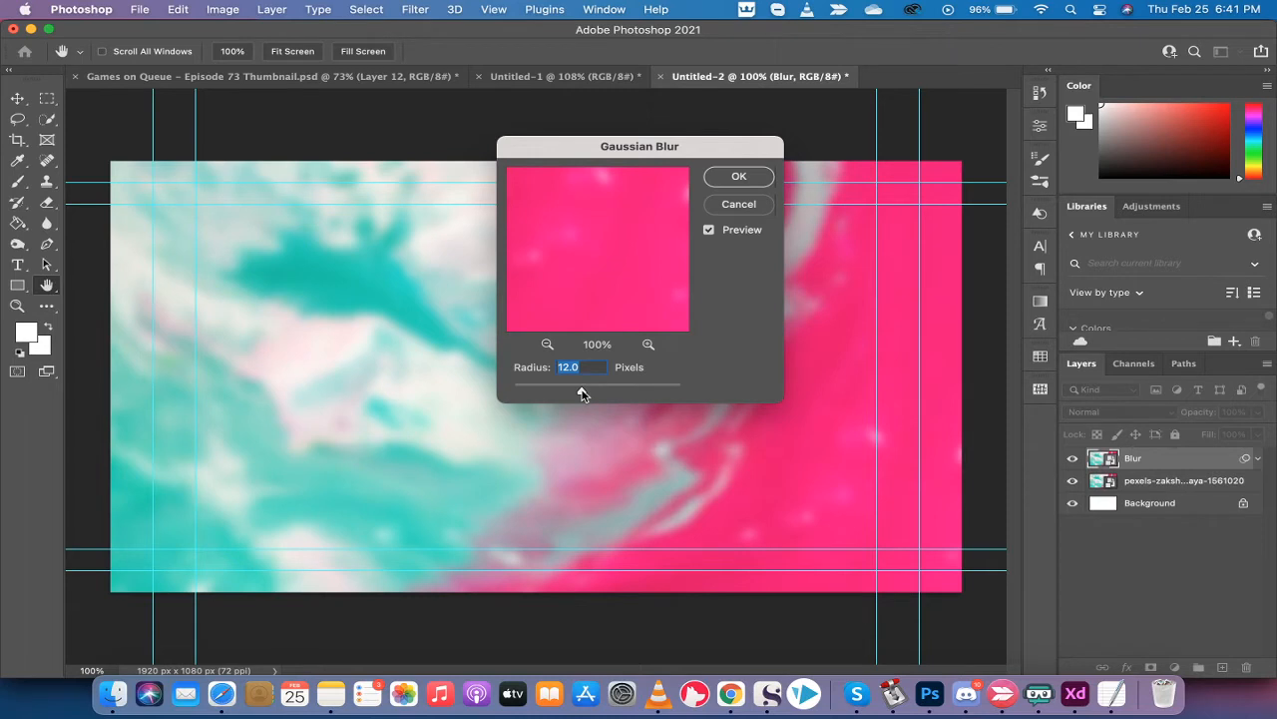
mouse_move(738, 176)
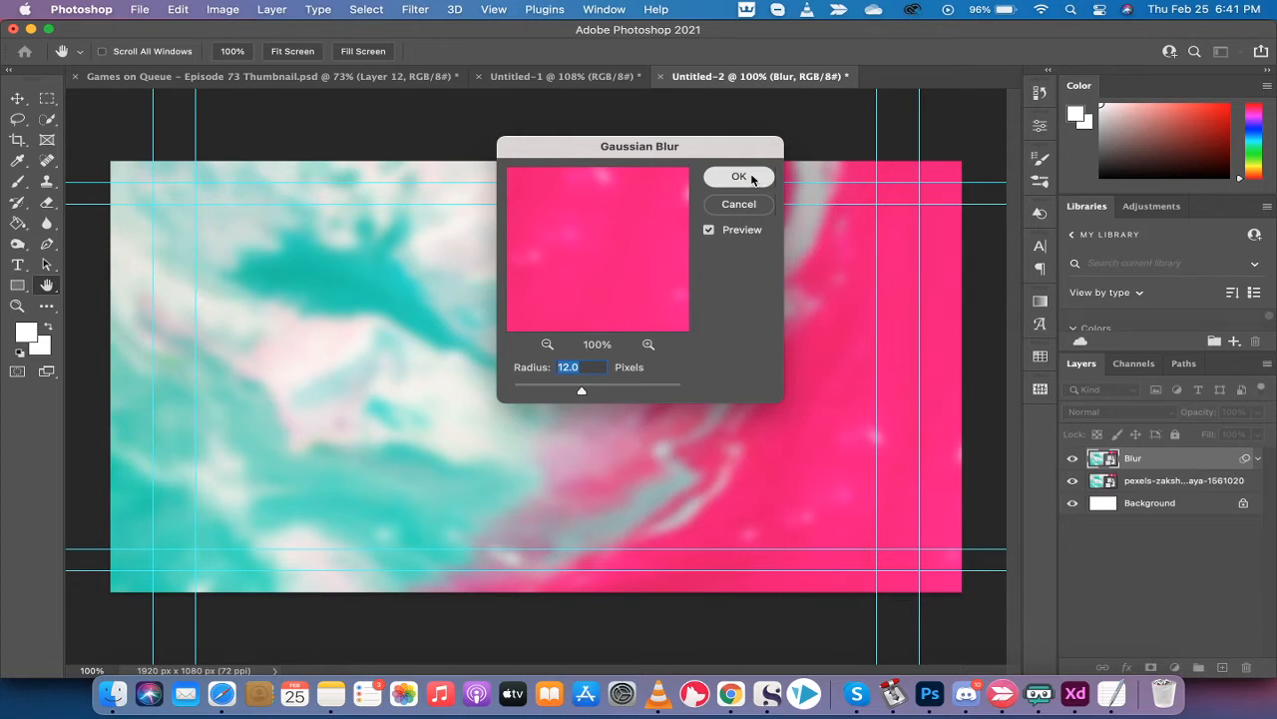
click(739, 177)
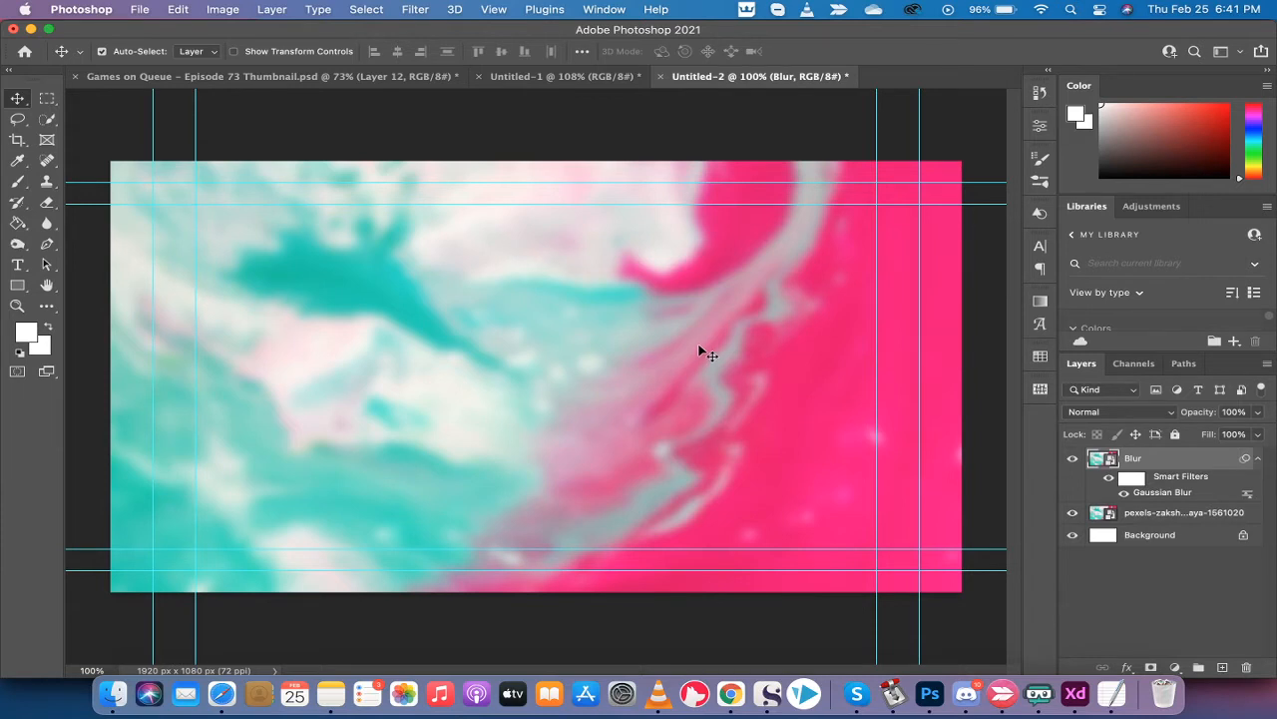
mouse_move(665, 356)
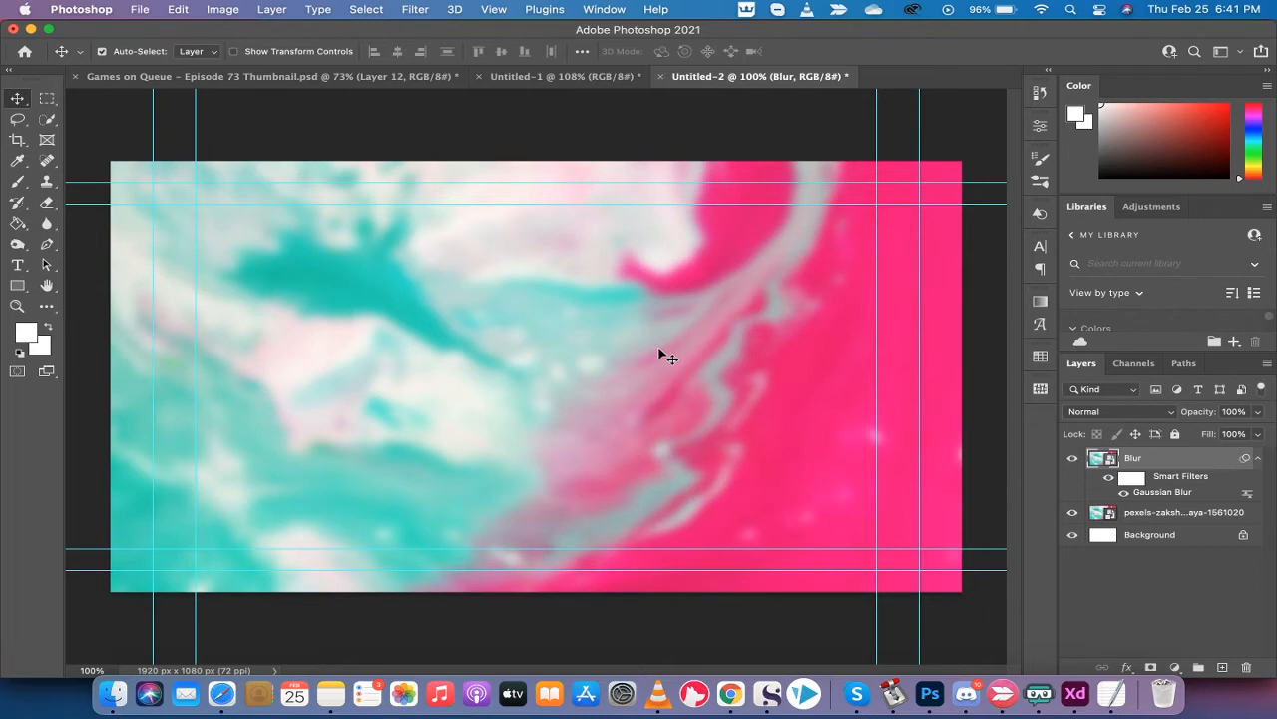
mouse_move(17, 286)
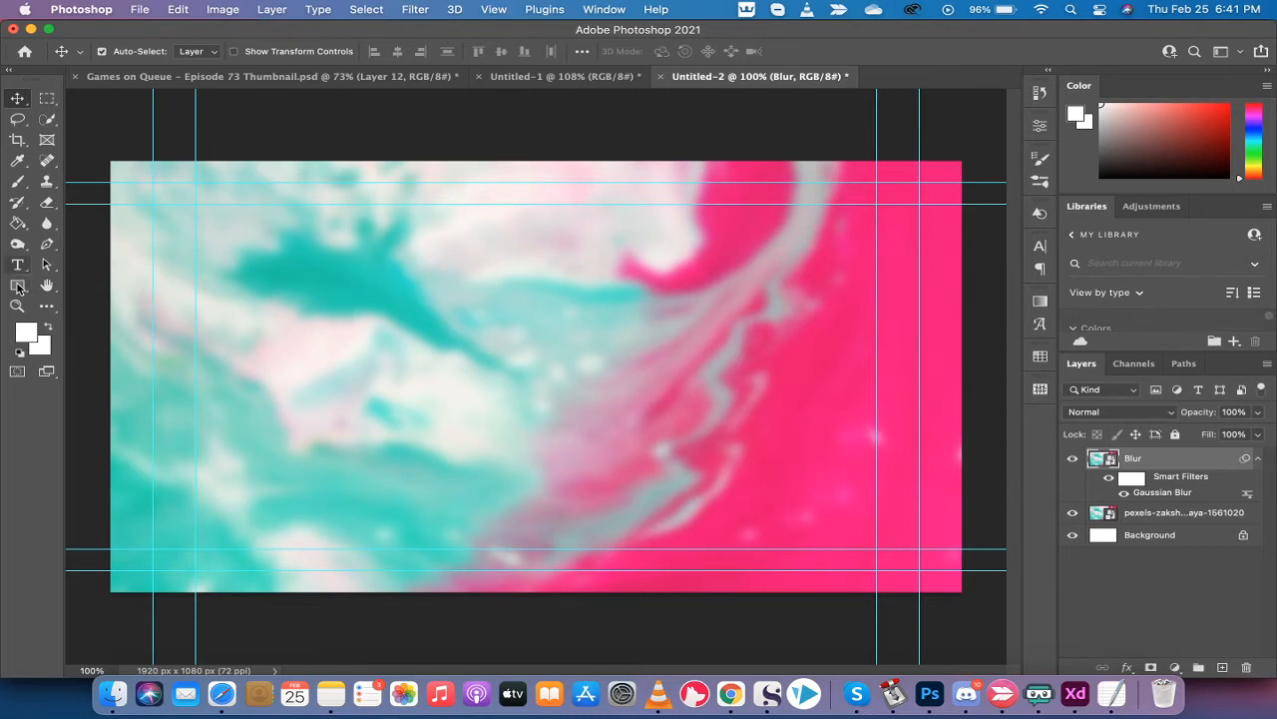
mouse_move(17, 286)
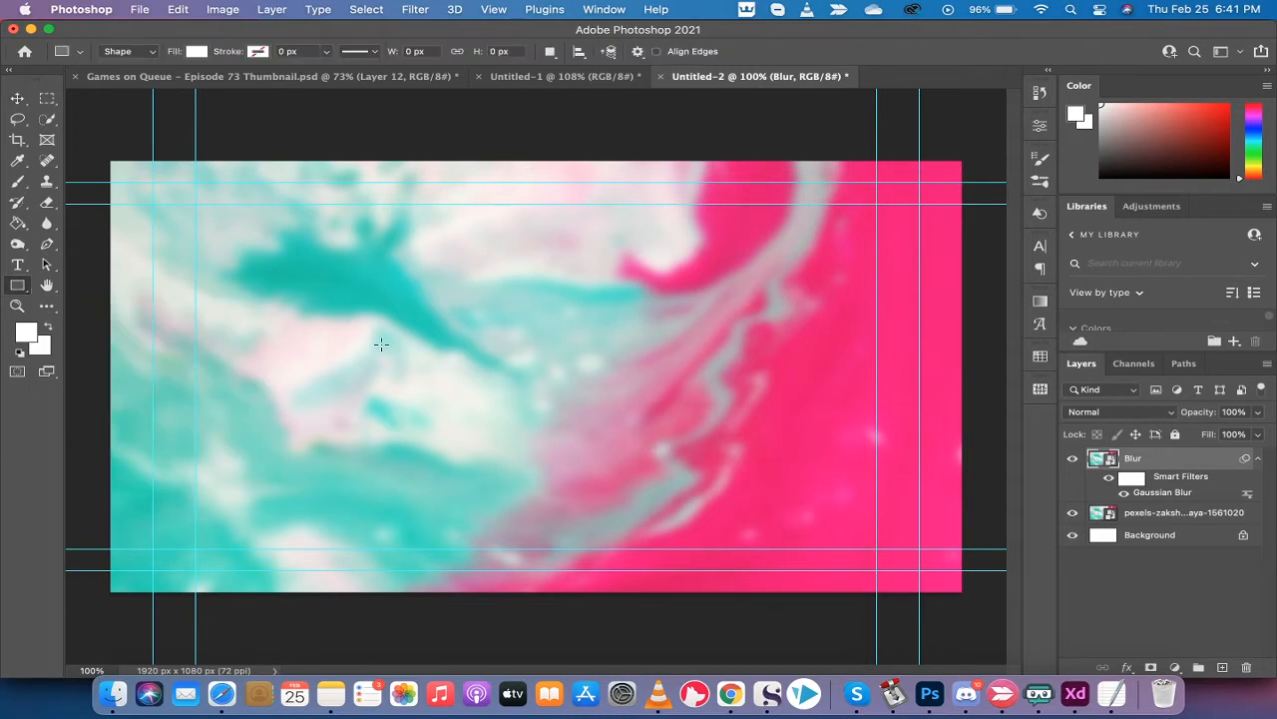
mouse_move(525, 363)
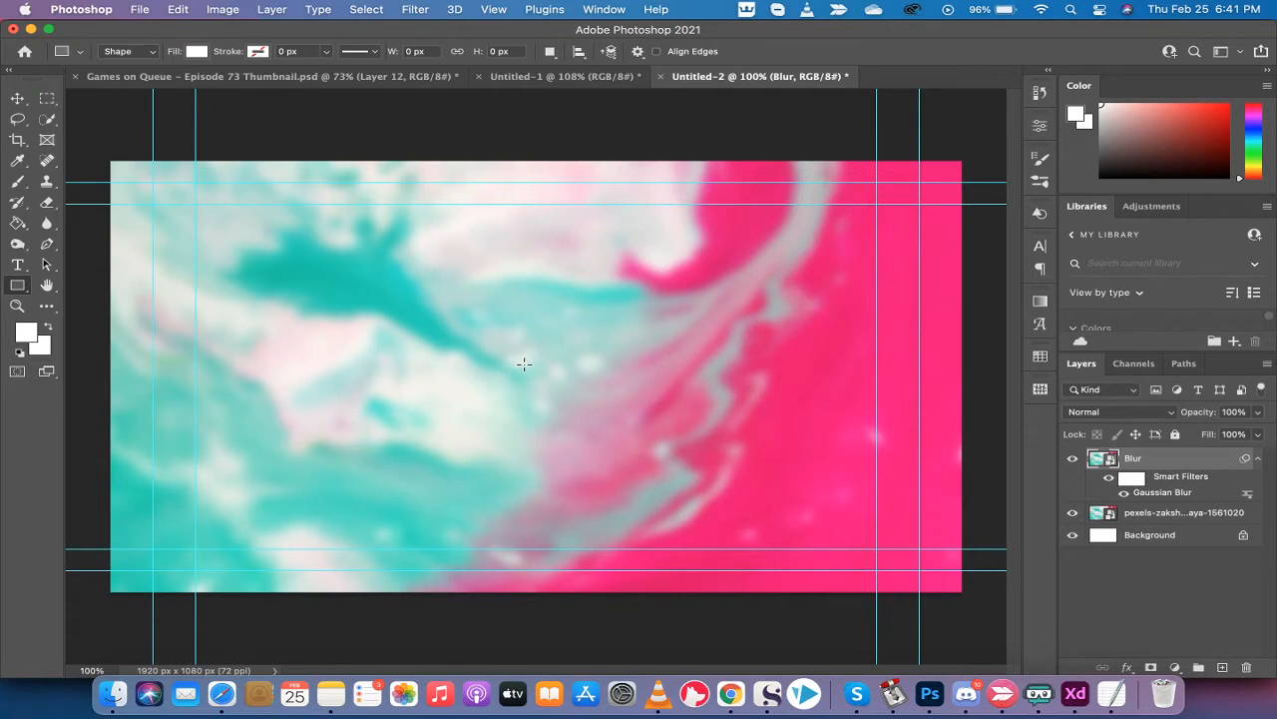
Create a rectangle with exact dimensions of 600 px wide by 300 px tall
click(524, 364)
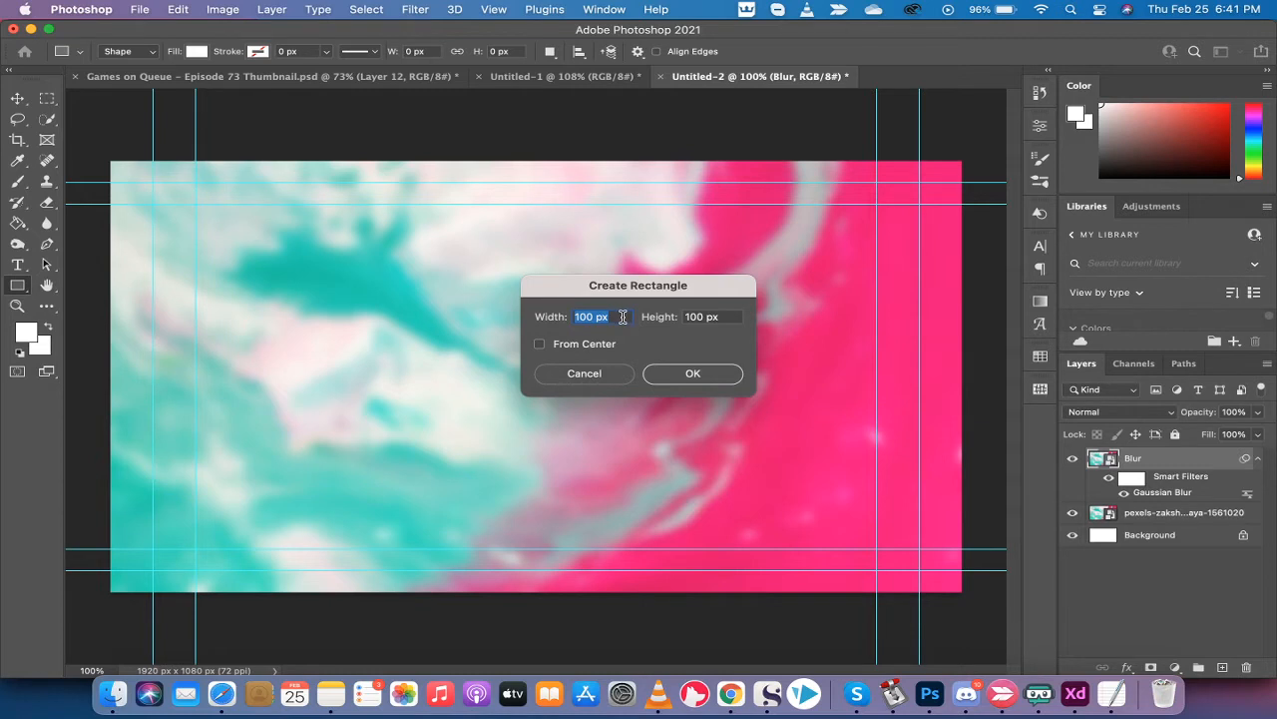
text(6)
click(712, 316)
text(3)
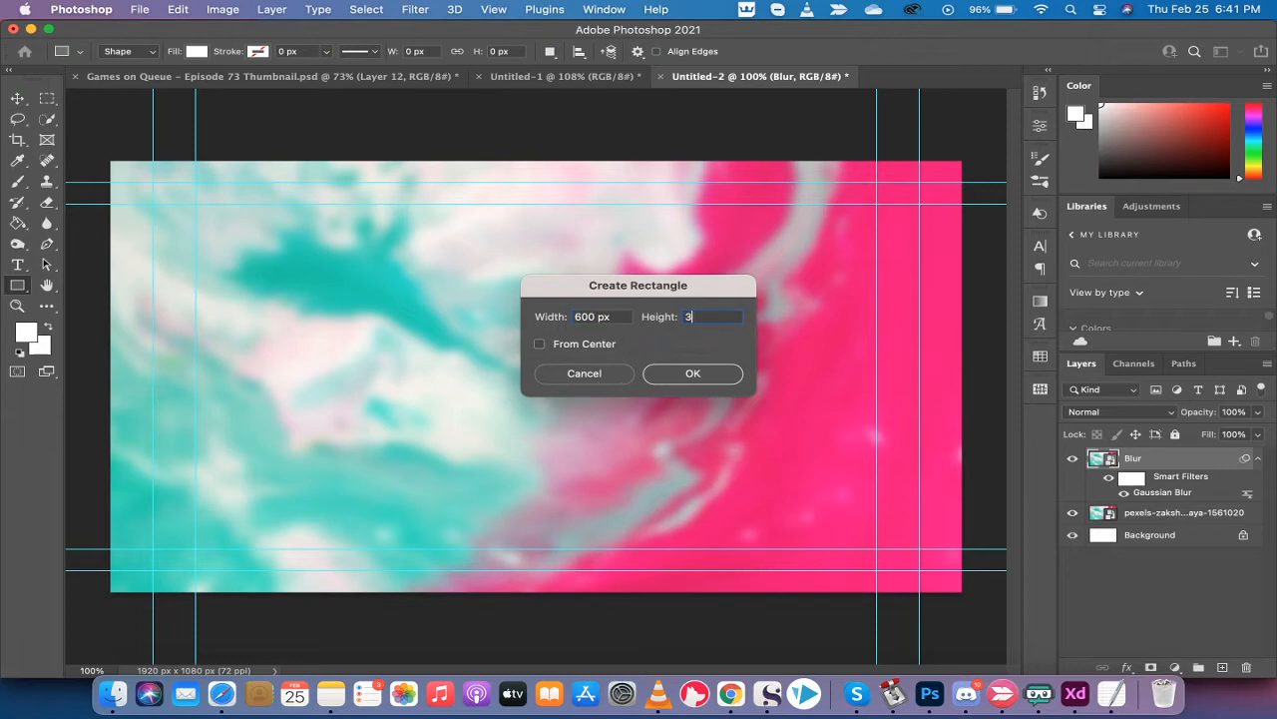
text(00px)
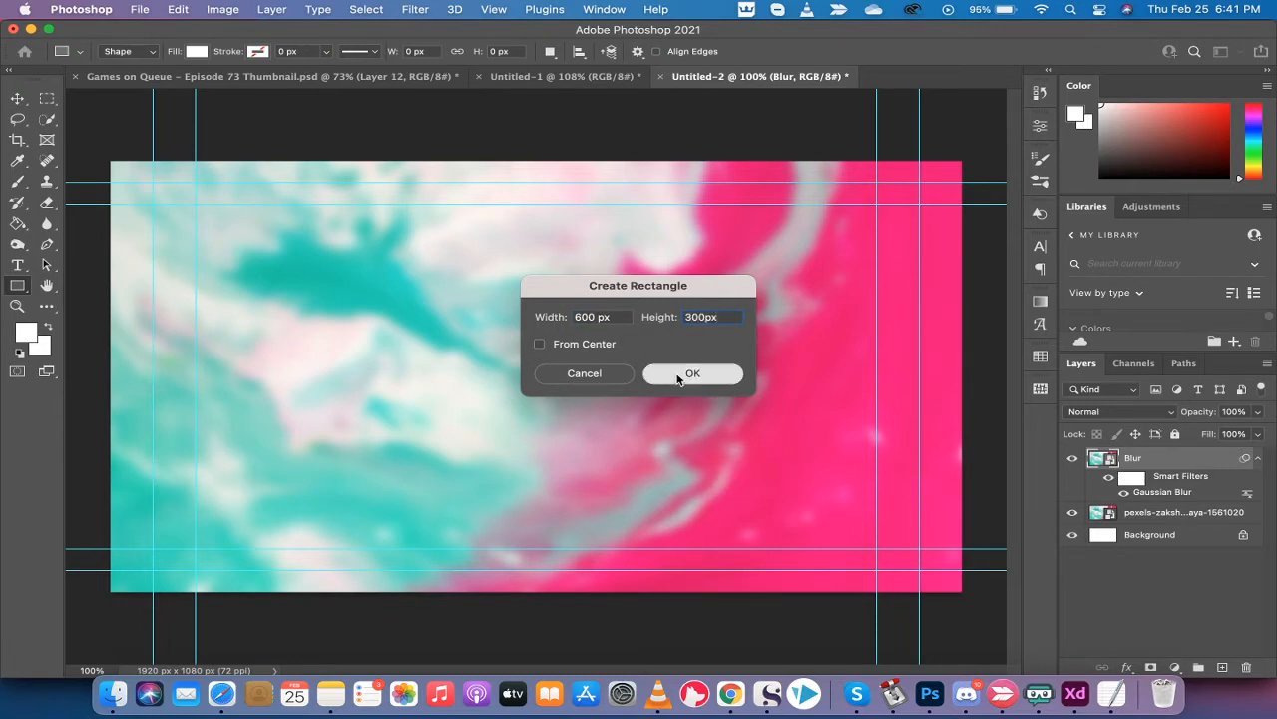
click(692, 373)
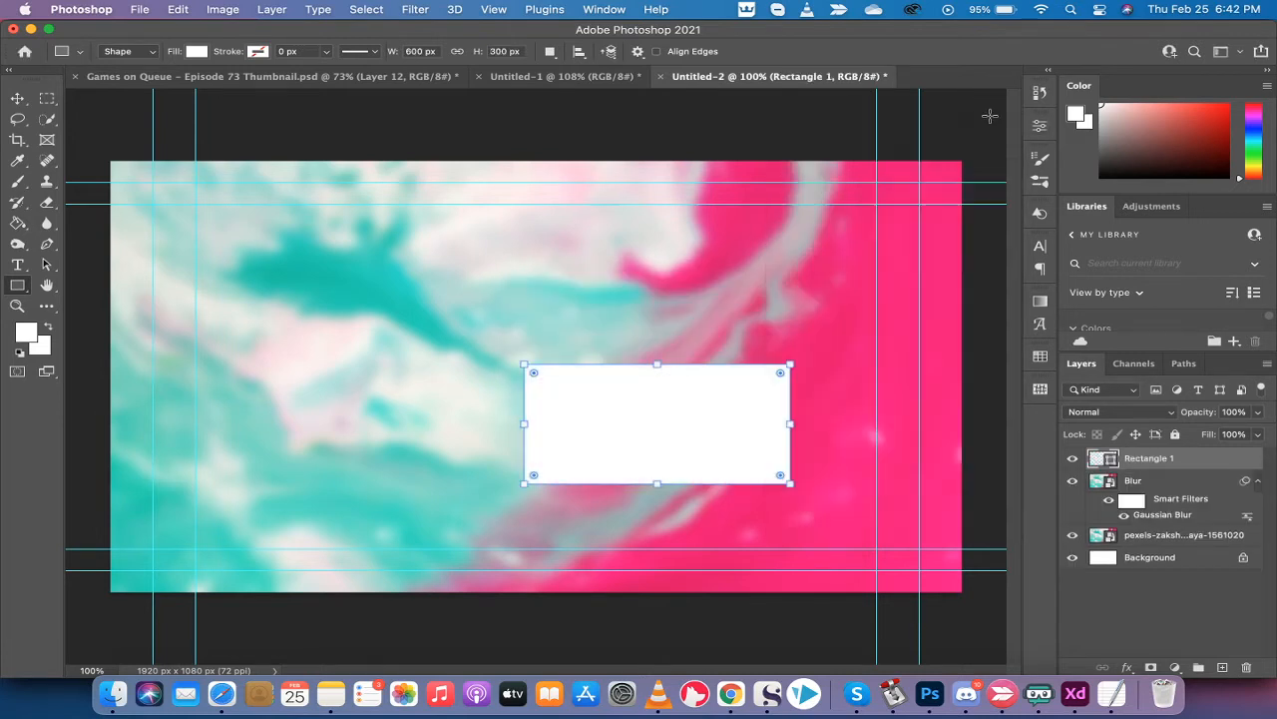
Move the white rectangle to the left side of the canvas with the Move tool
click(14, 100)
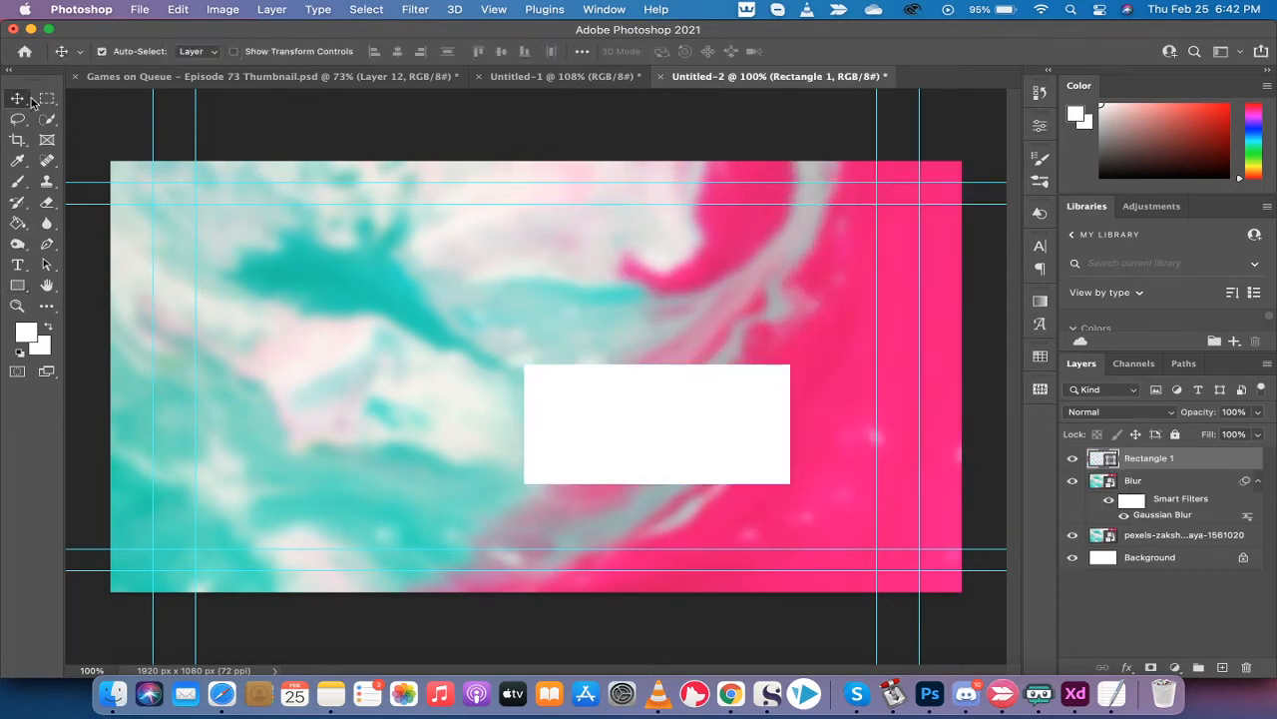
drag(656, 424, 614, 405)
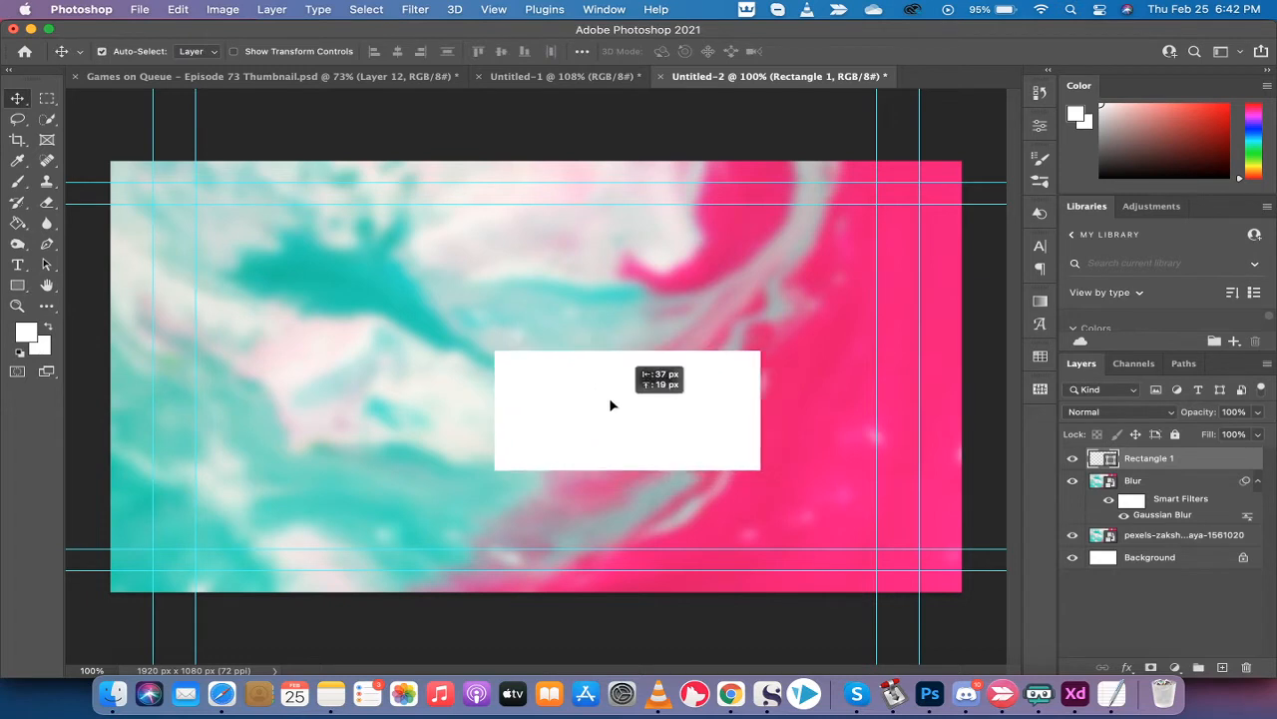
drag(613, 404, 333, 377)
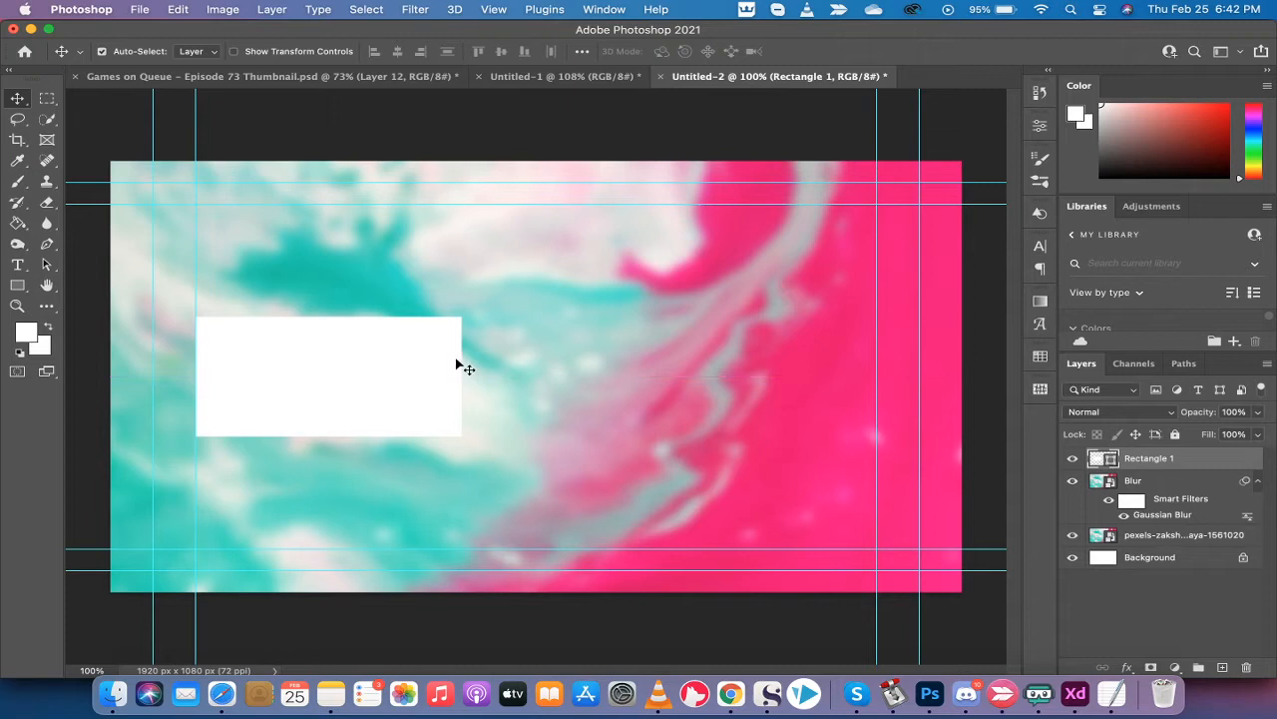
mouse_move(517, 412)
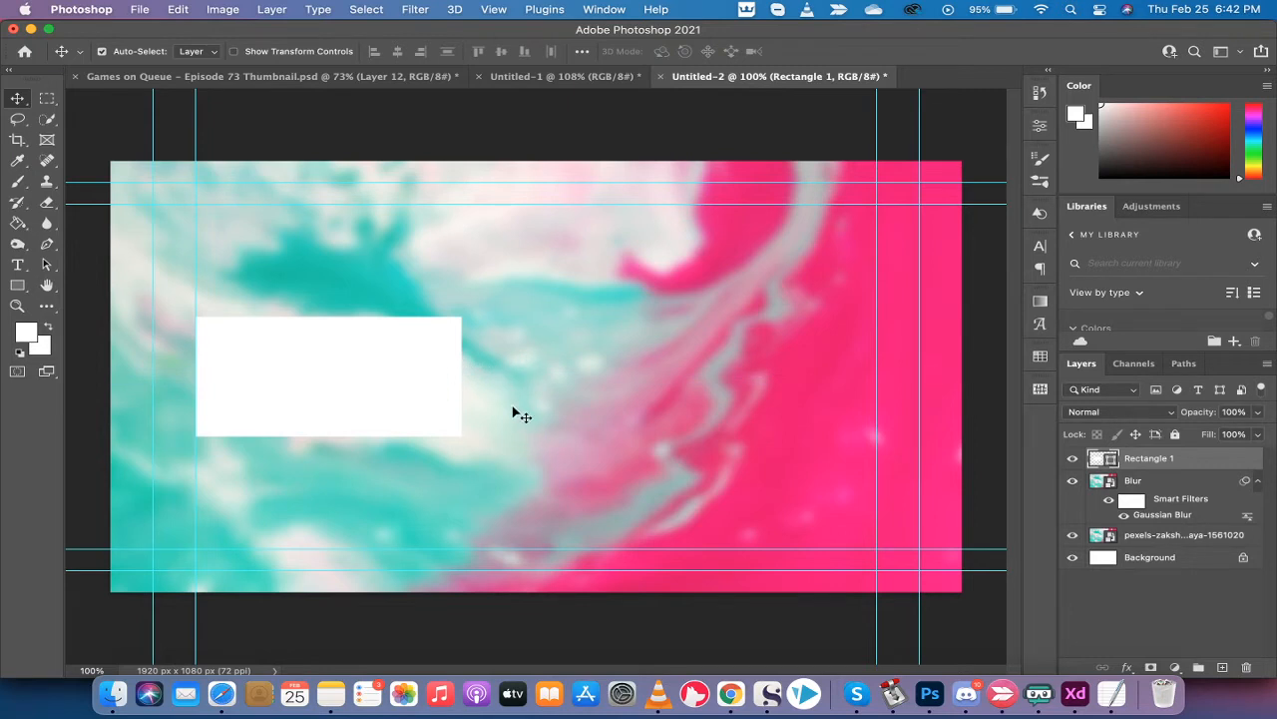
mouse_move(424, 386)
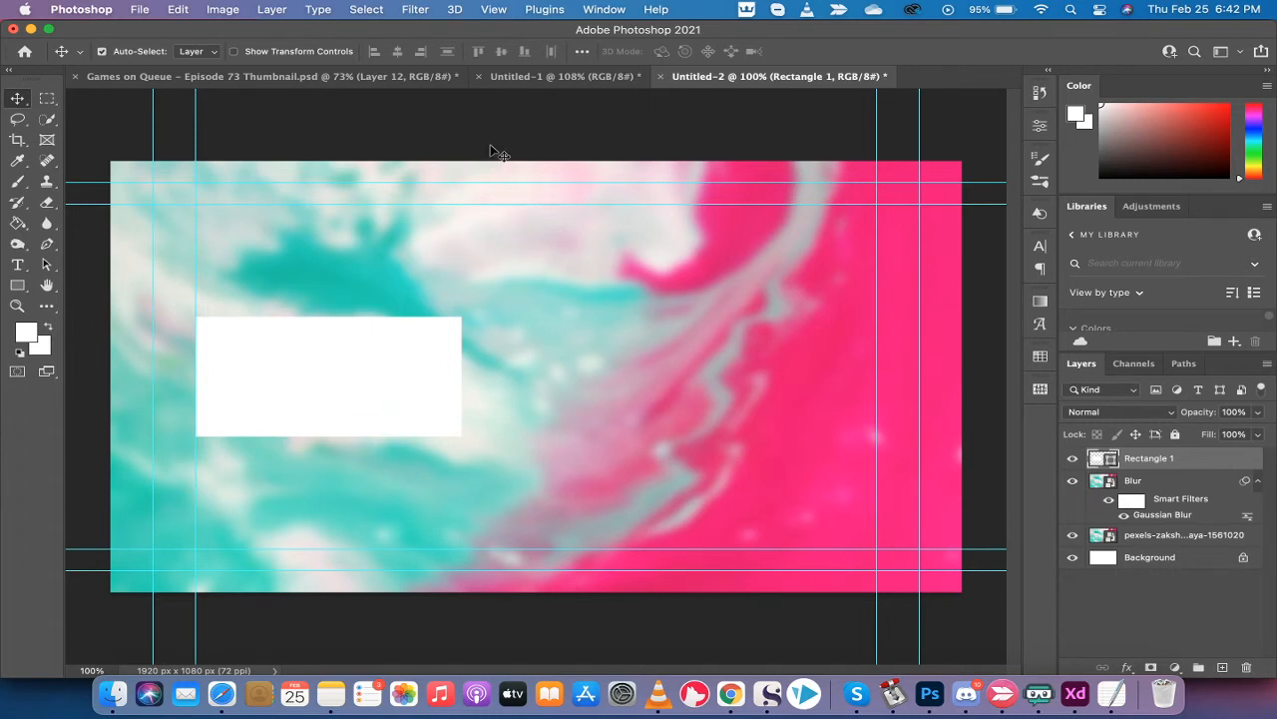
mouse_move(535, 361)
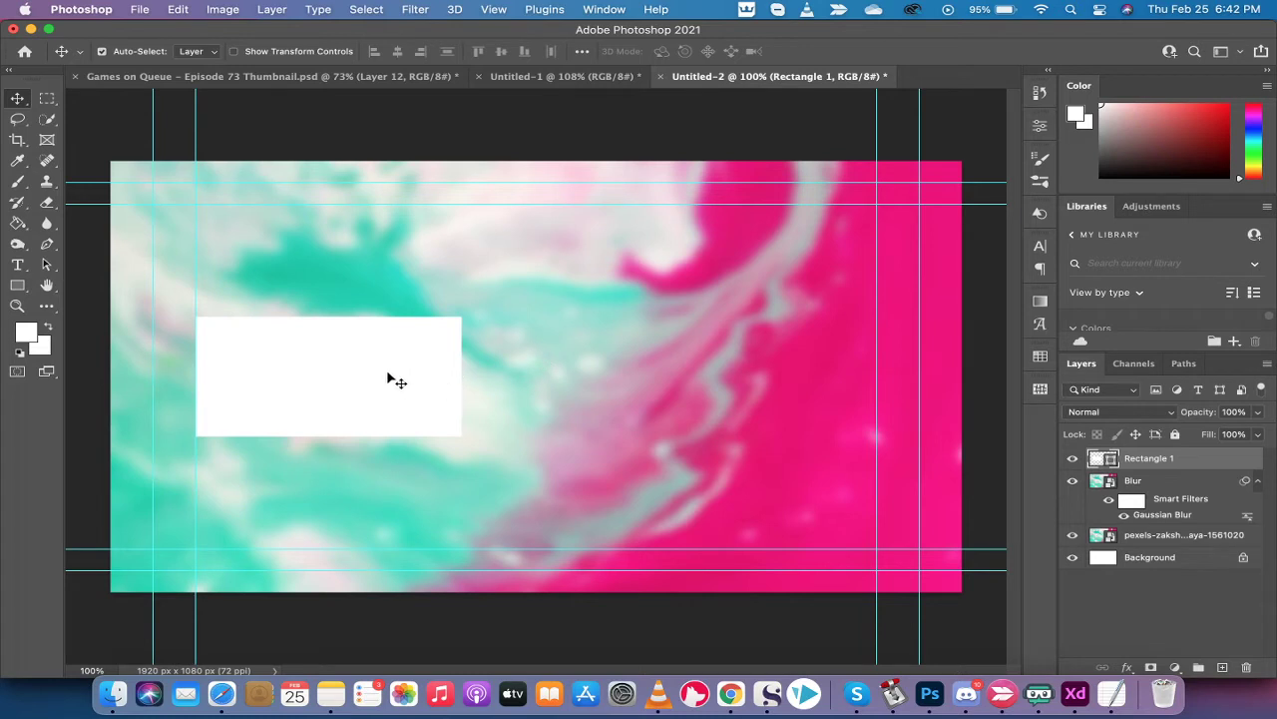
mouse_move(626, 366)
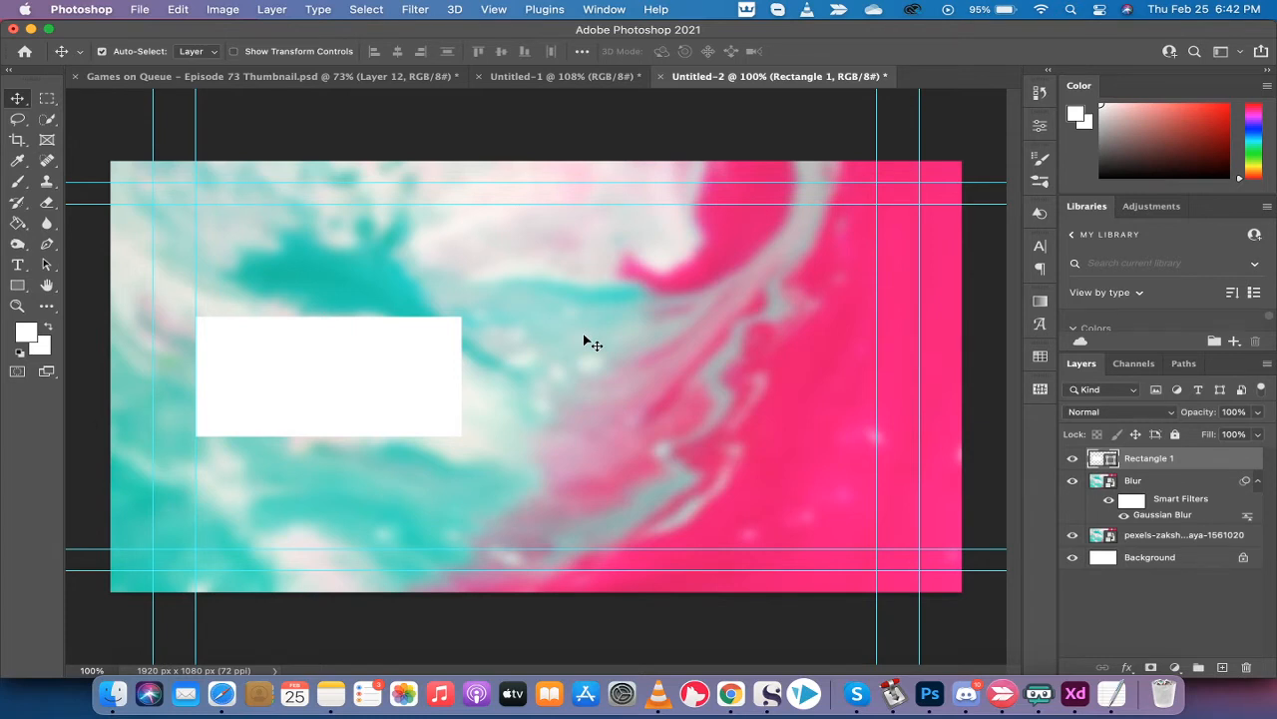
mouse_move(380, 348)
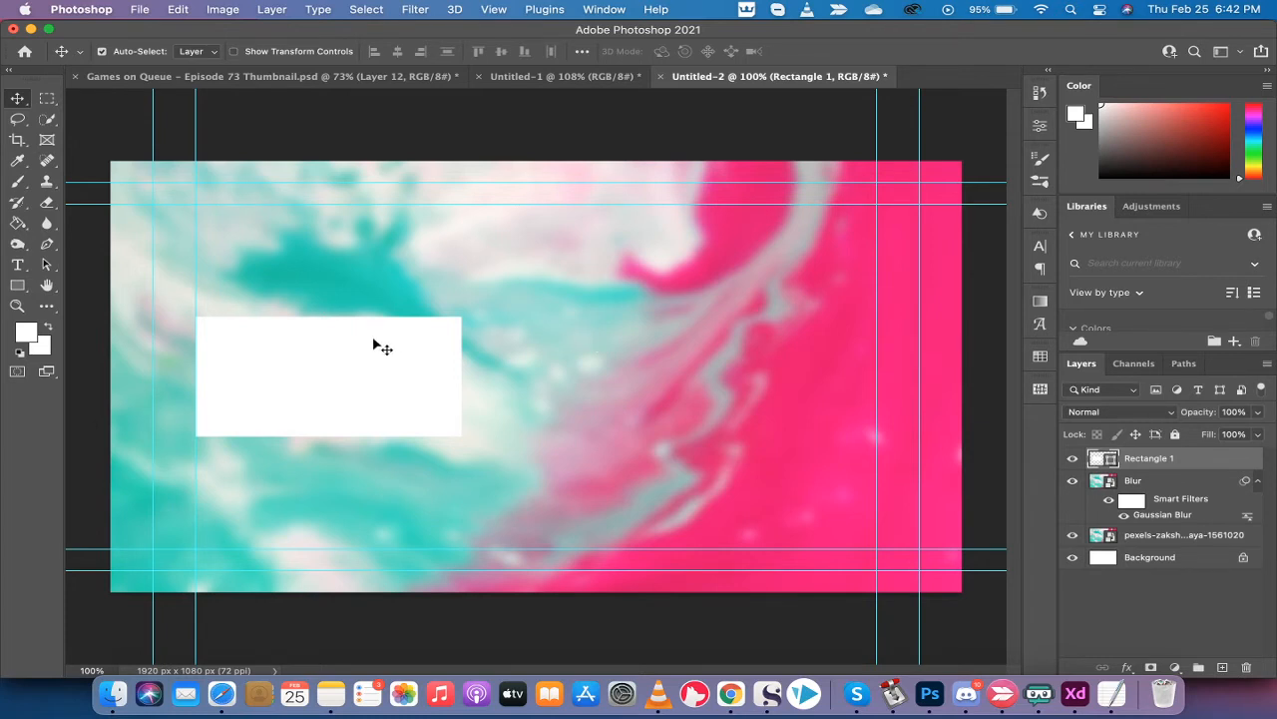
Show the rectangle's Properties panel from the Window menu
click(595, 9)
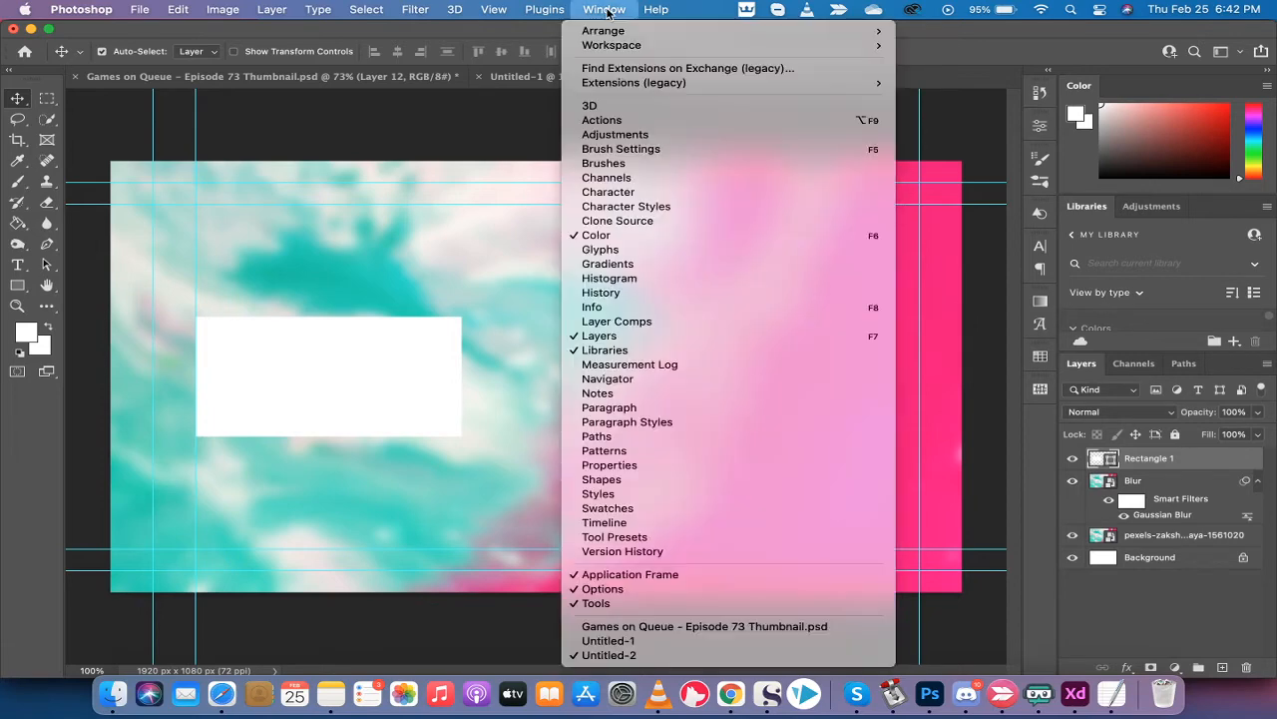
mouse_move(609, 465)
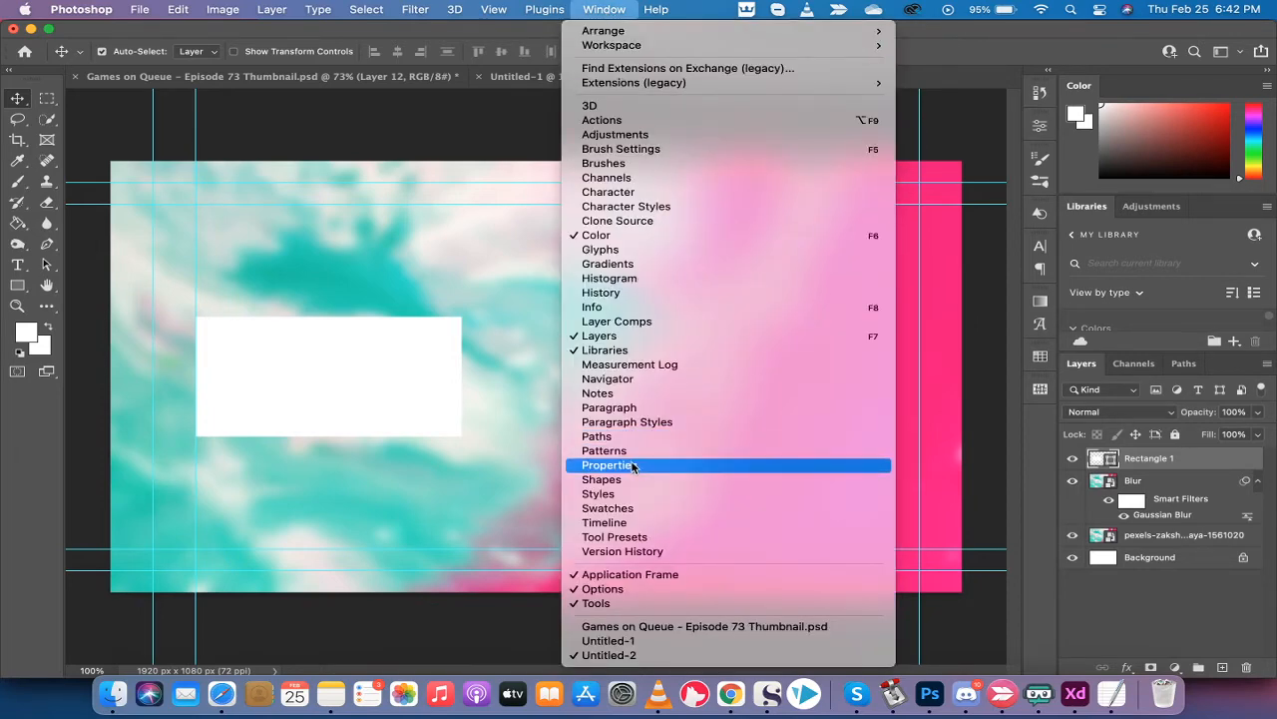
click(607, 464)
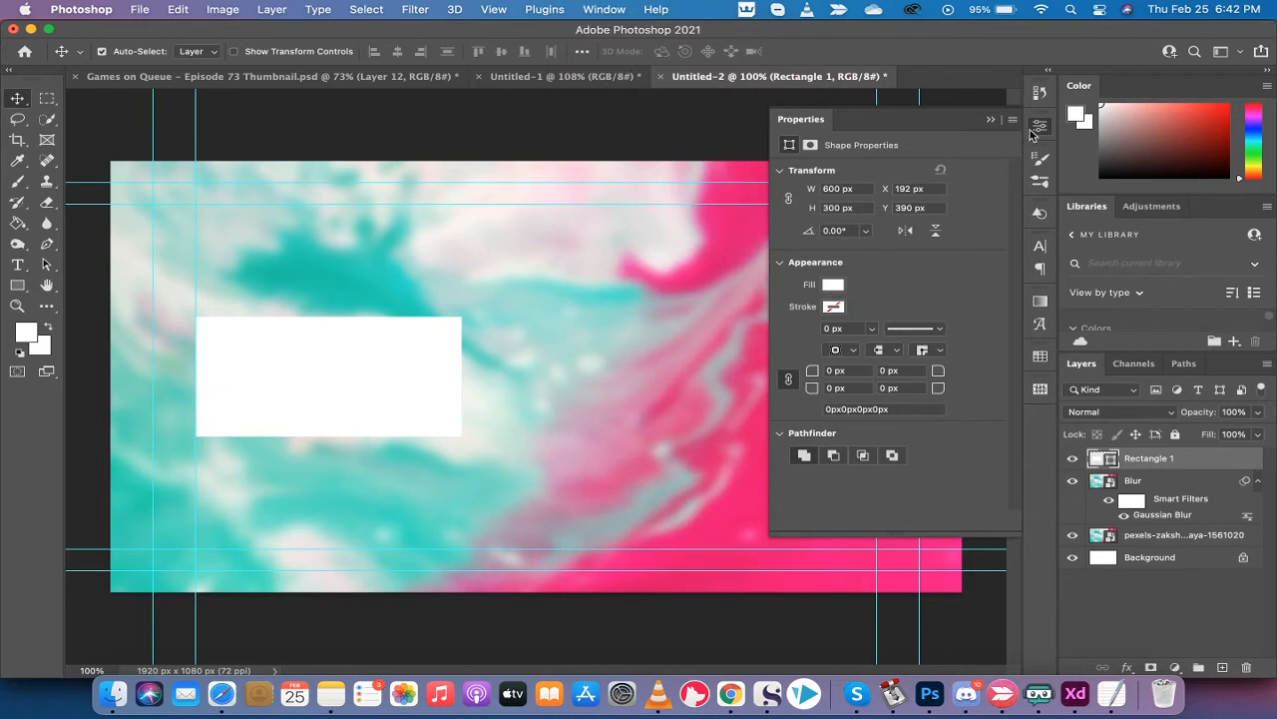
mouse_move(1042, 127)
text(50)
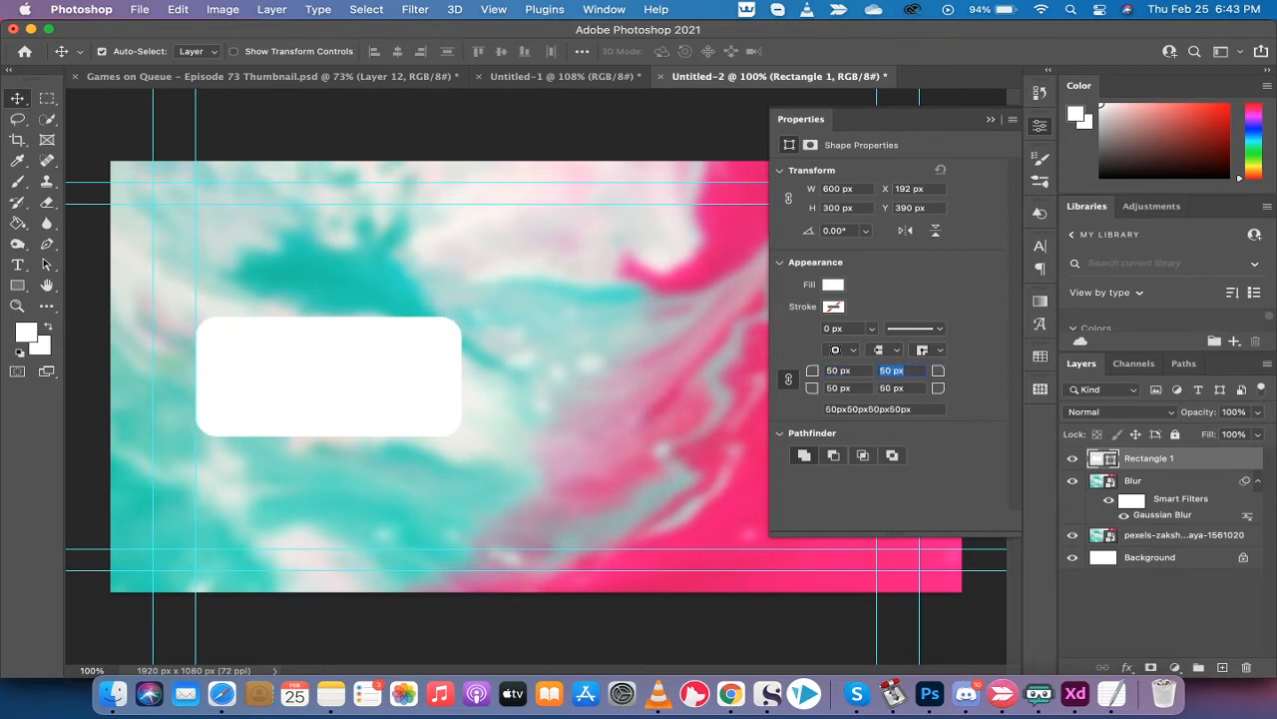
mouse_move(789, 394)
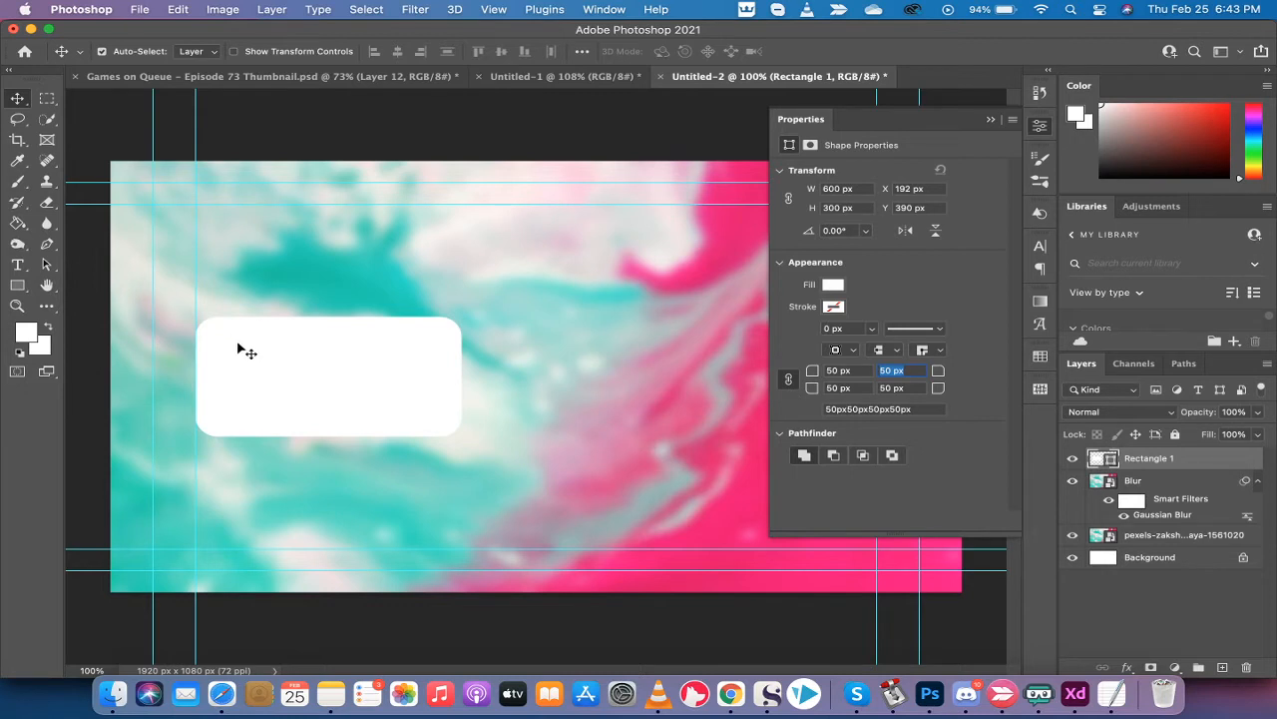
mouse_move(432, 344)
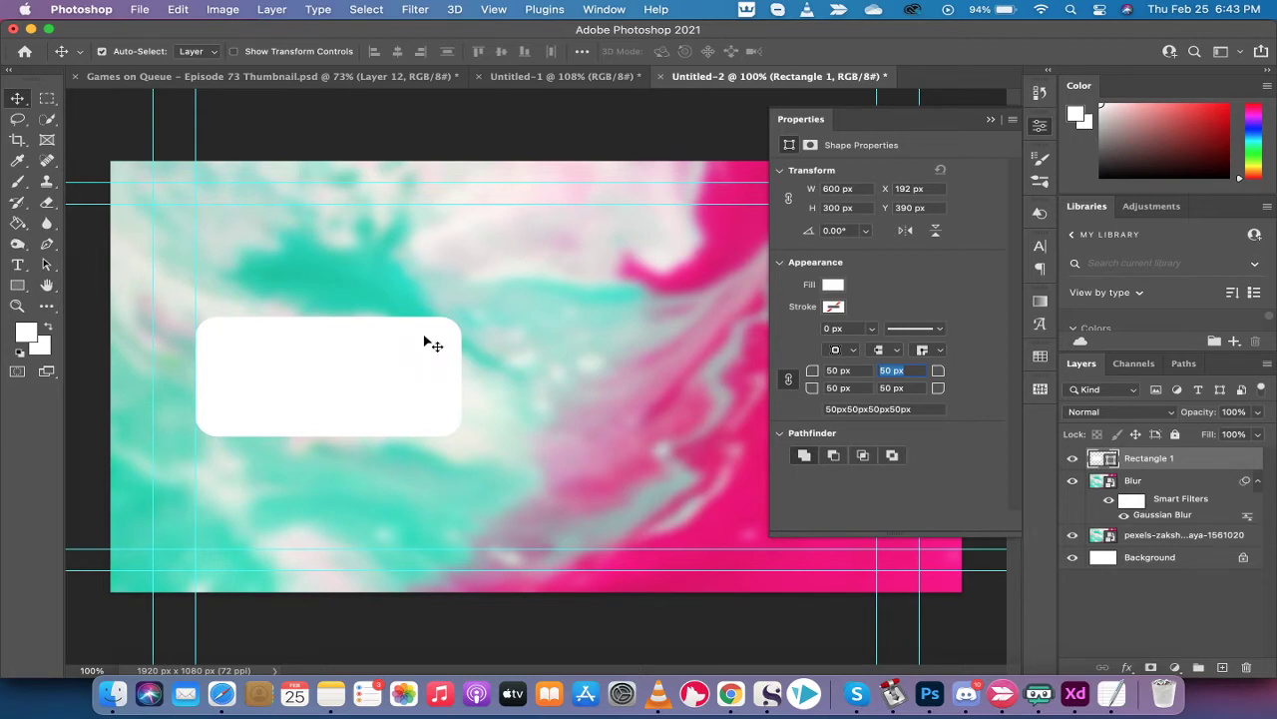
mouse_move(463, 350)
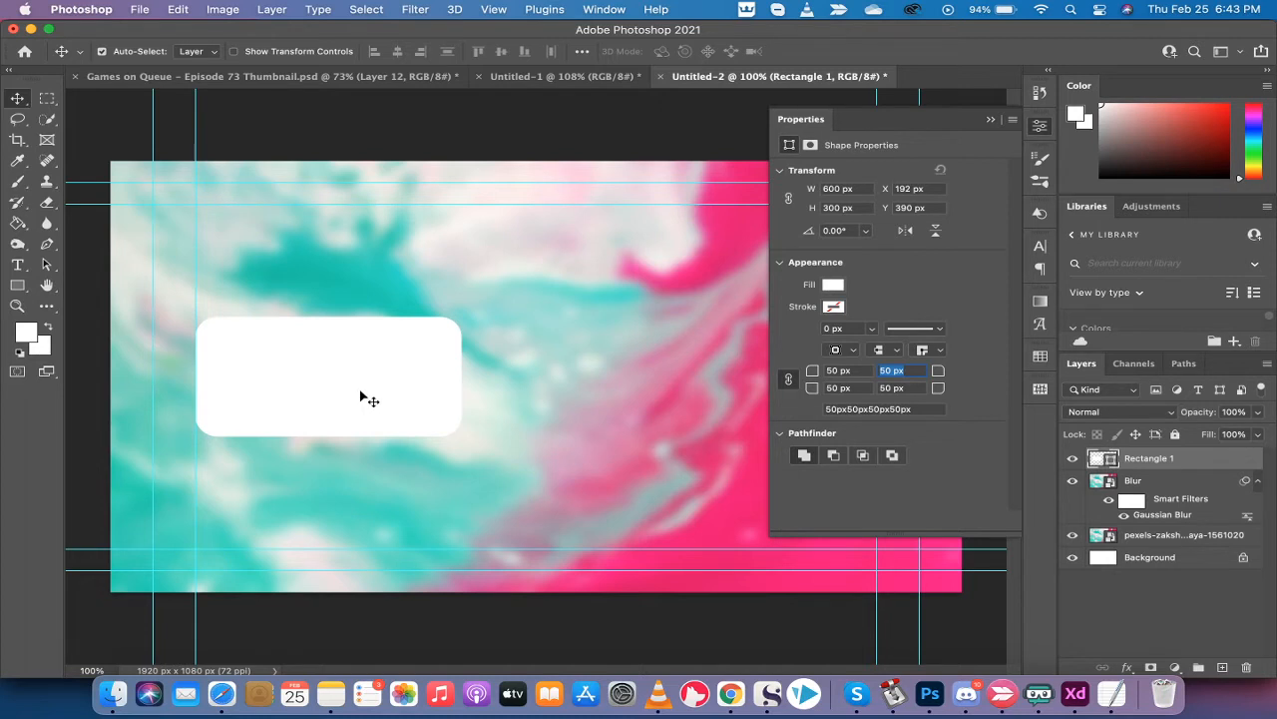
mouse_move(851, 208)
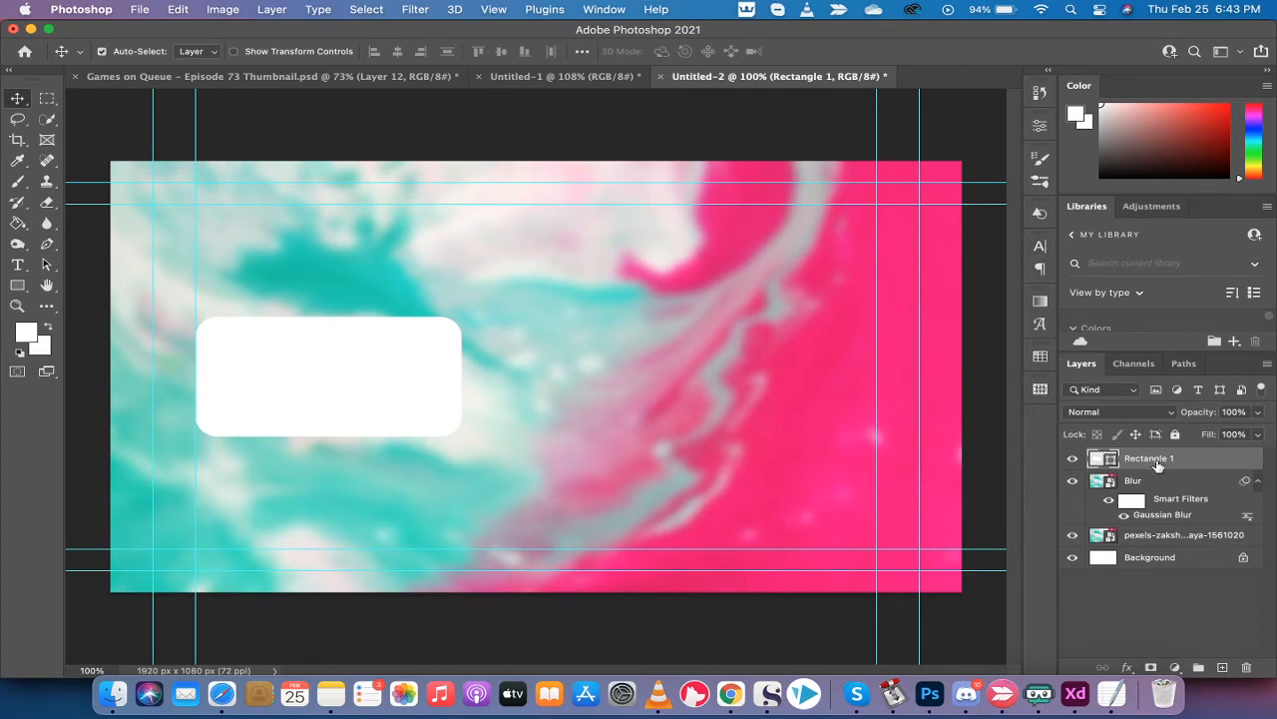
Double-click a layer in the Layers panel while restacking Blur above Rectangle 1
double_click(1148, 458)
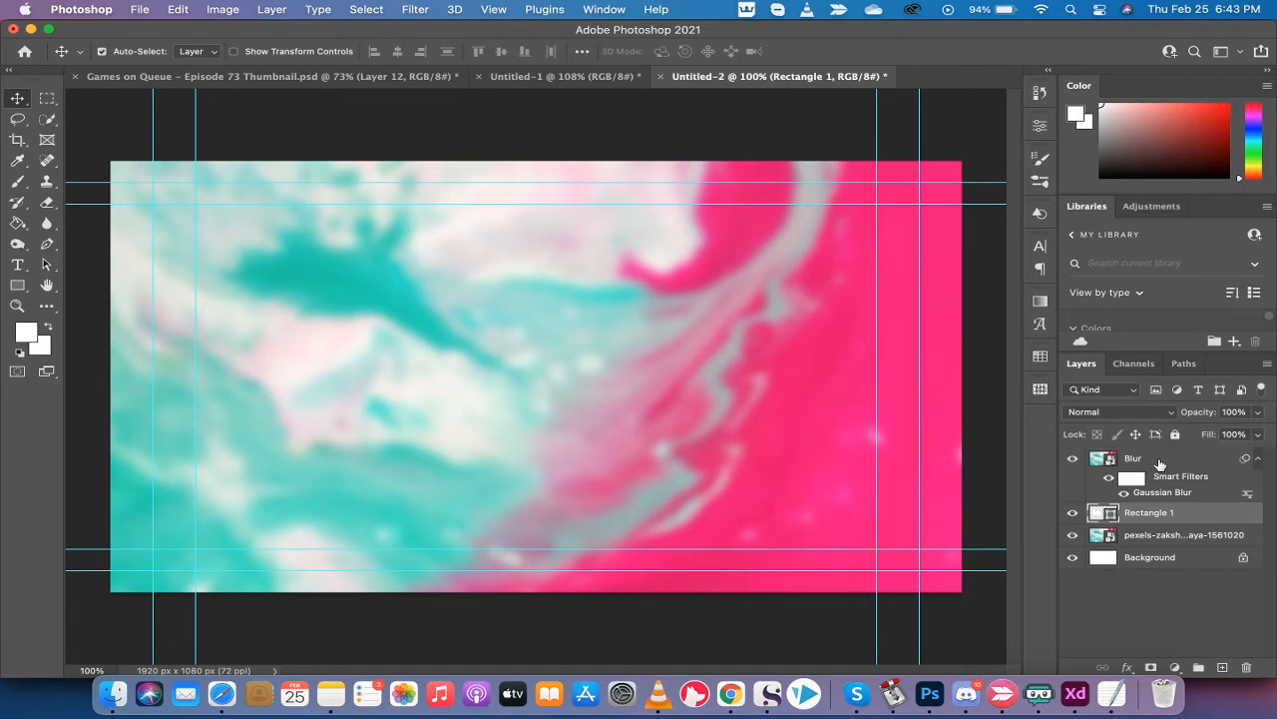
mouse_move(1138, 460)
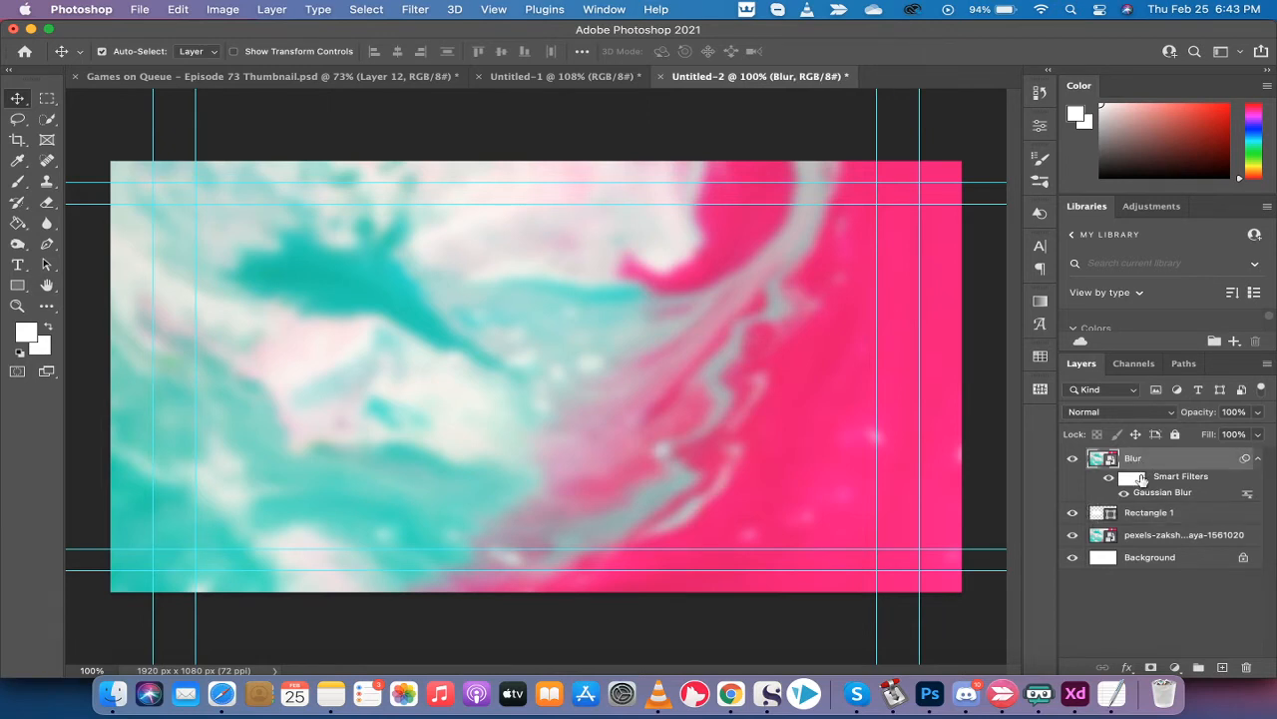
Clip the Blur layer to the rounded rectangle and switch between layers to check the frosted area
right_click(1132, 458)
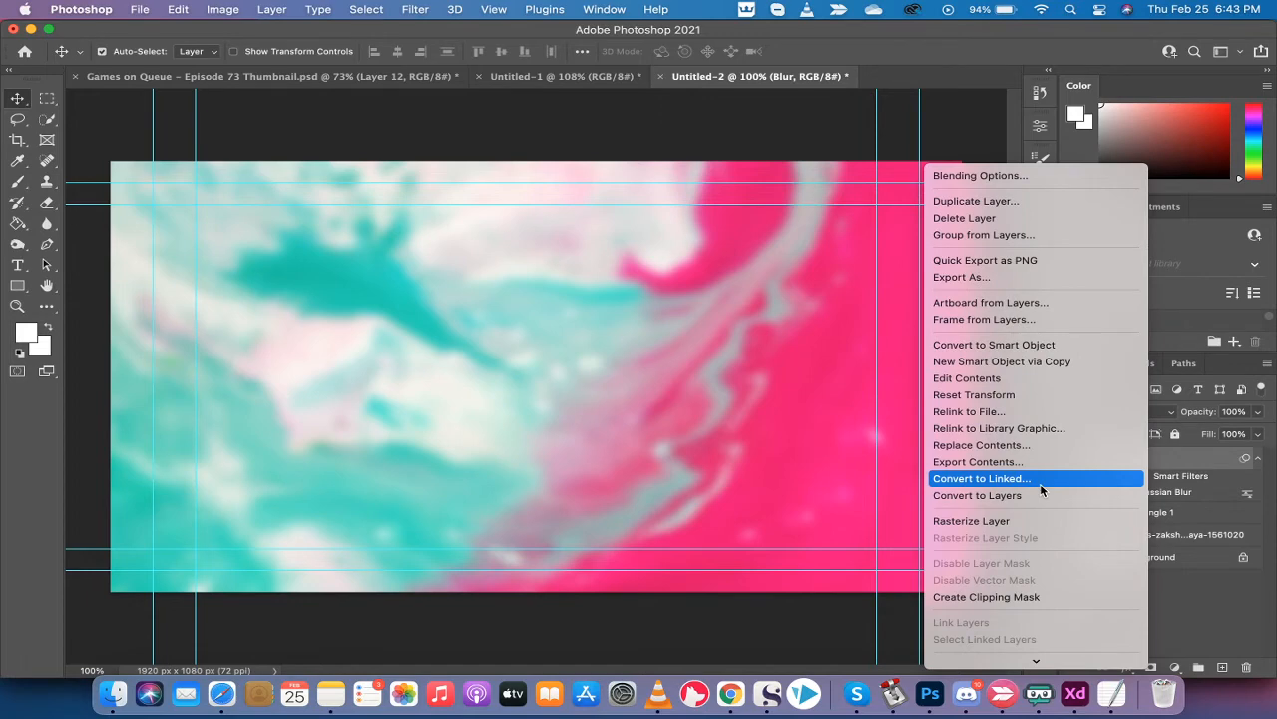
mouse_move(1035, 445)
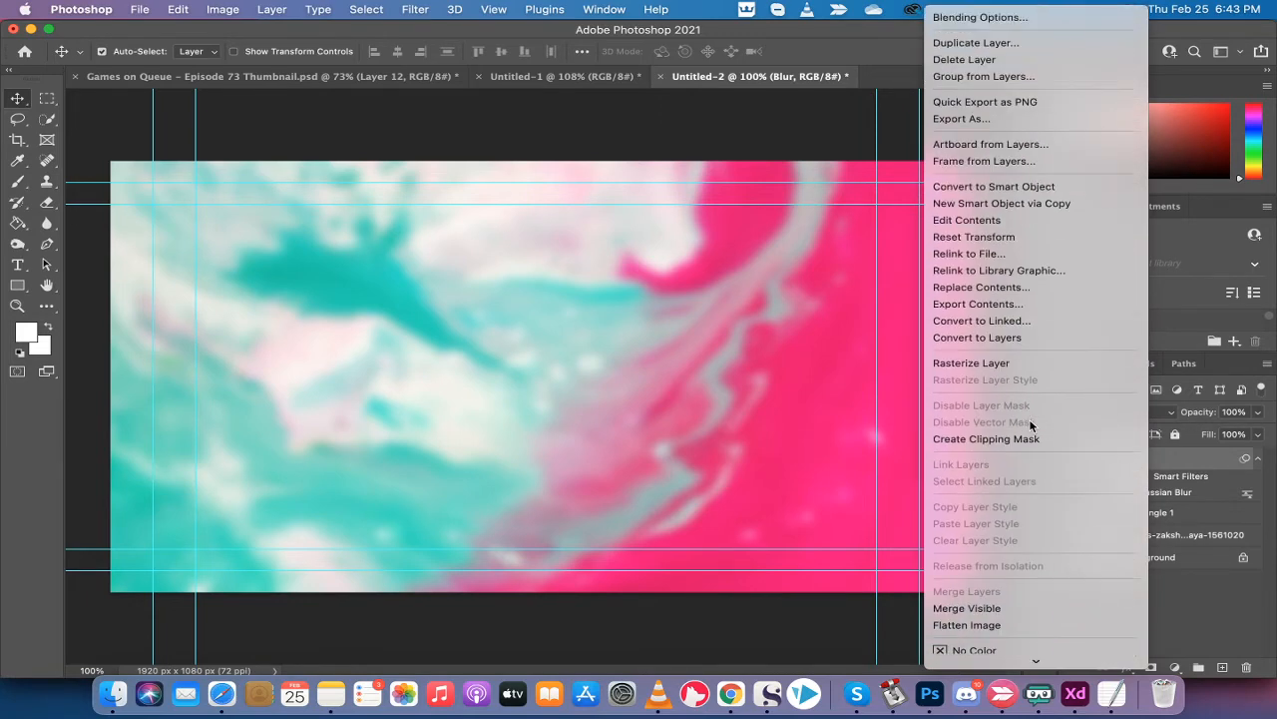
mouse_move(972, 362)
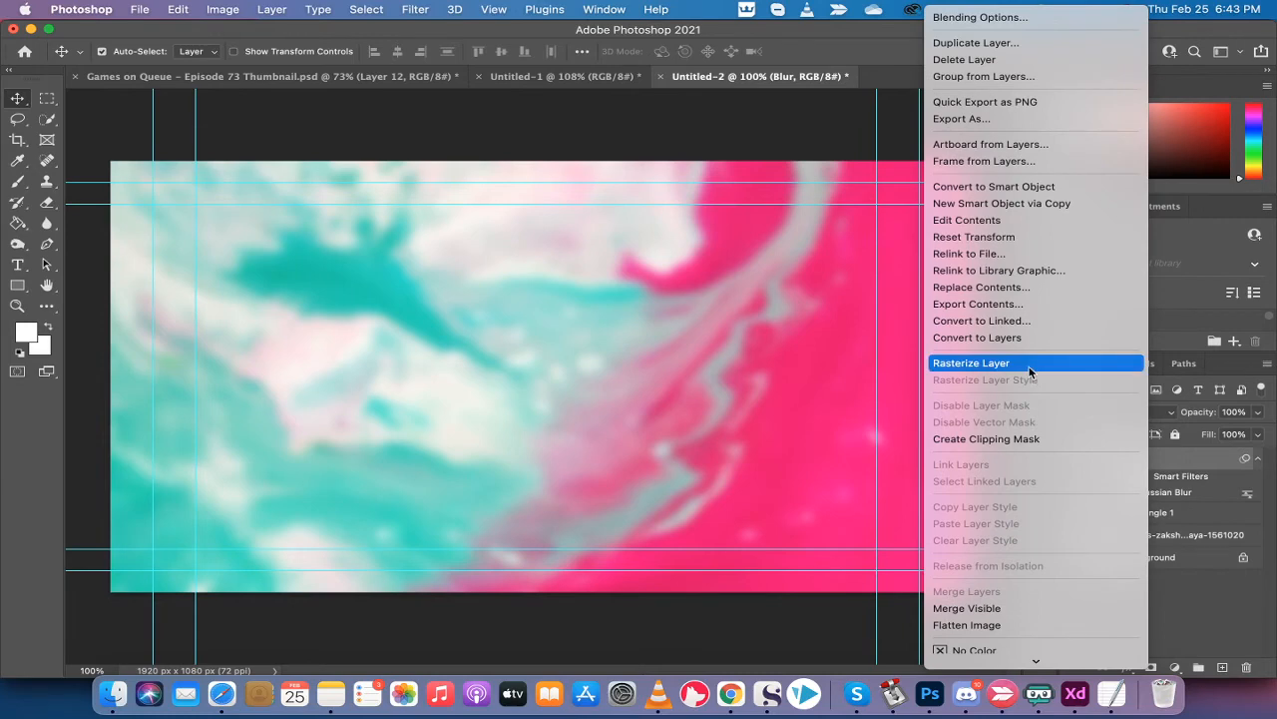
click(971, 363)
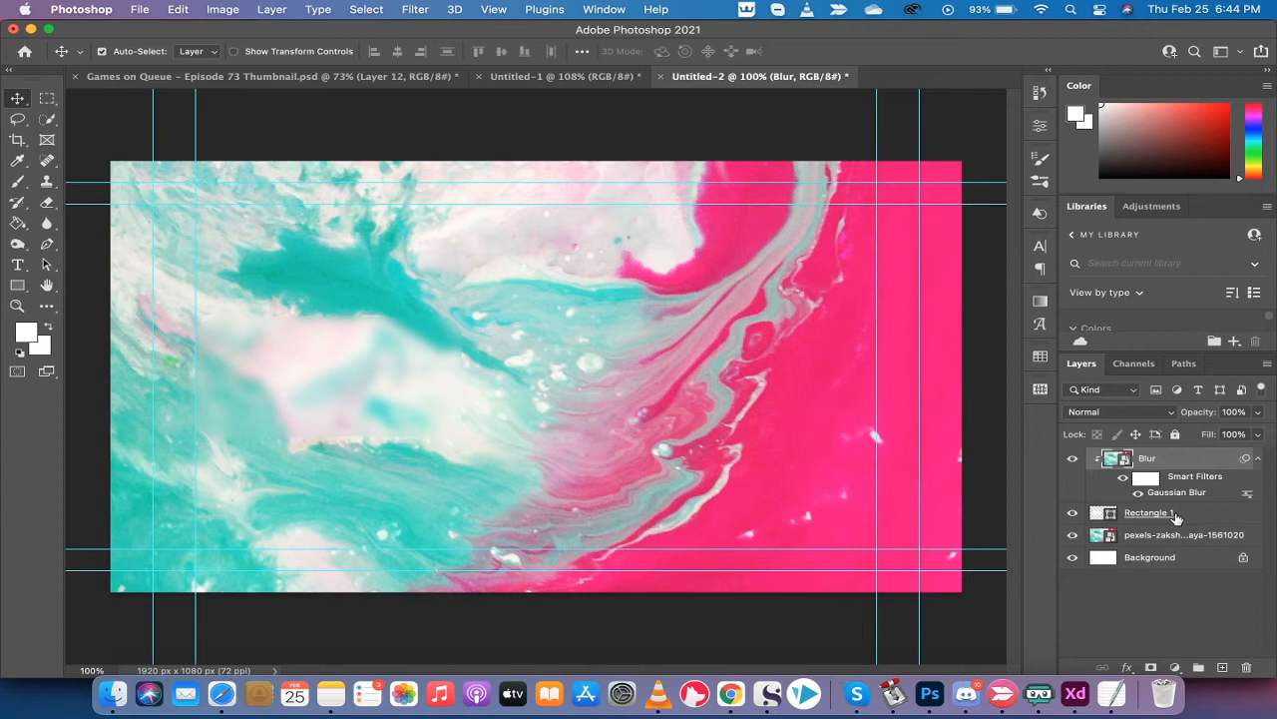
click(1150, 512)
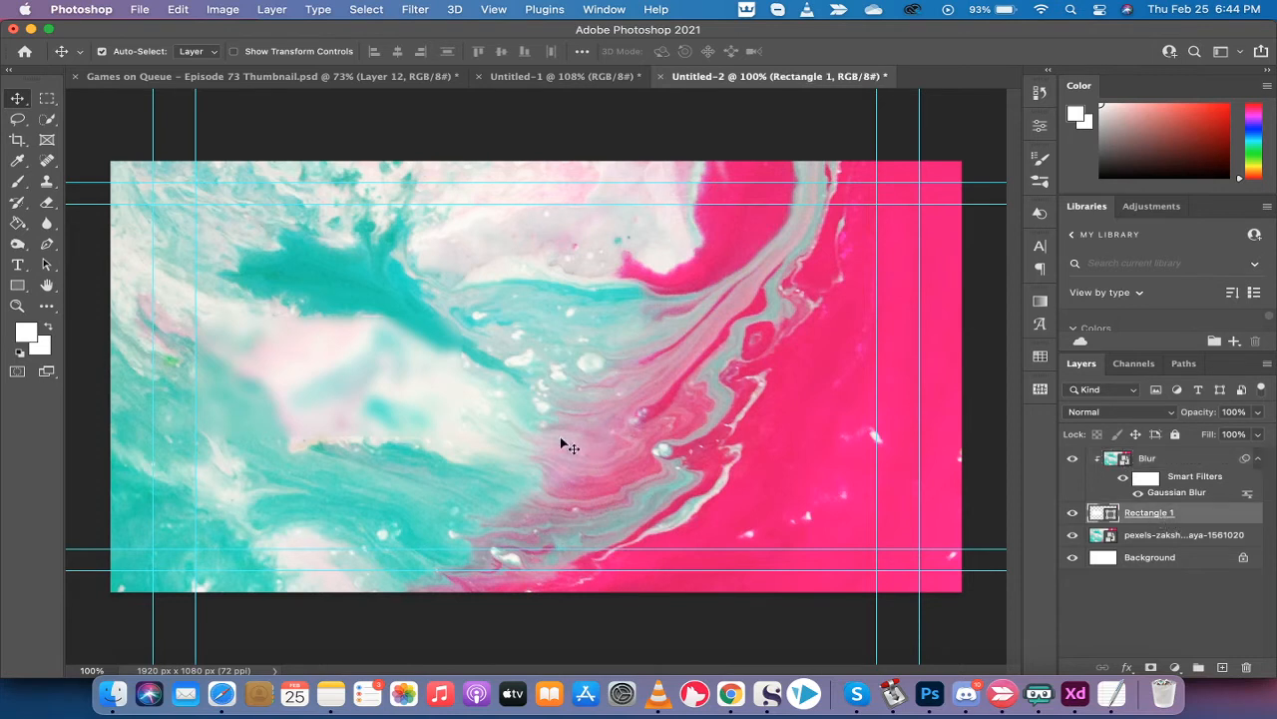
mouse_move(293, 387)
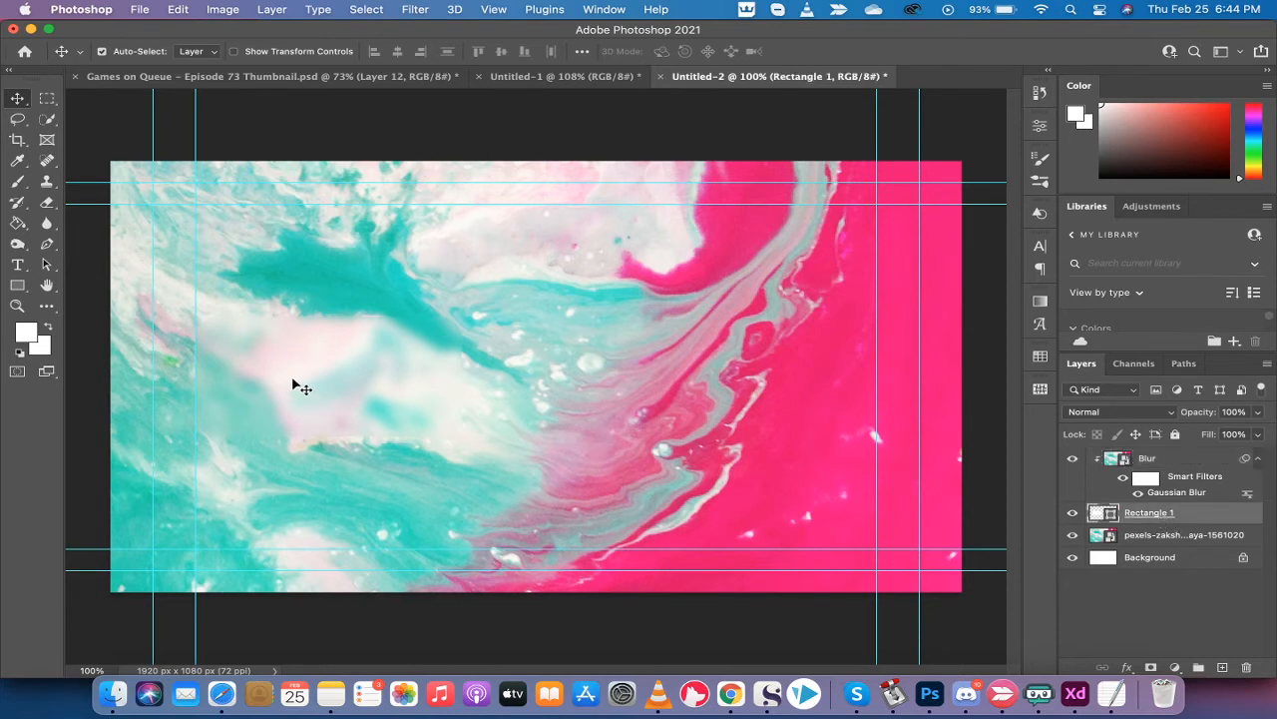
click(1145, 457)
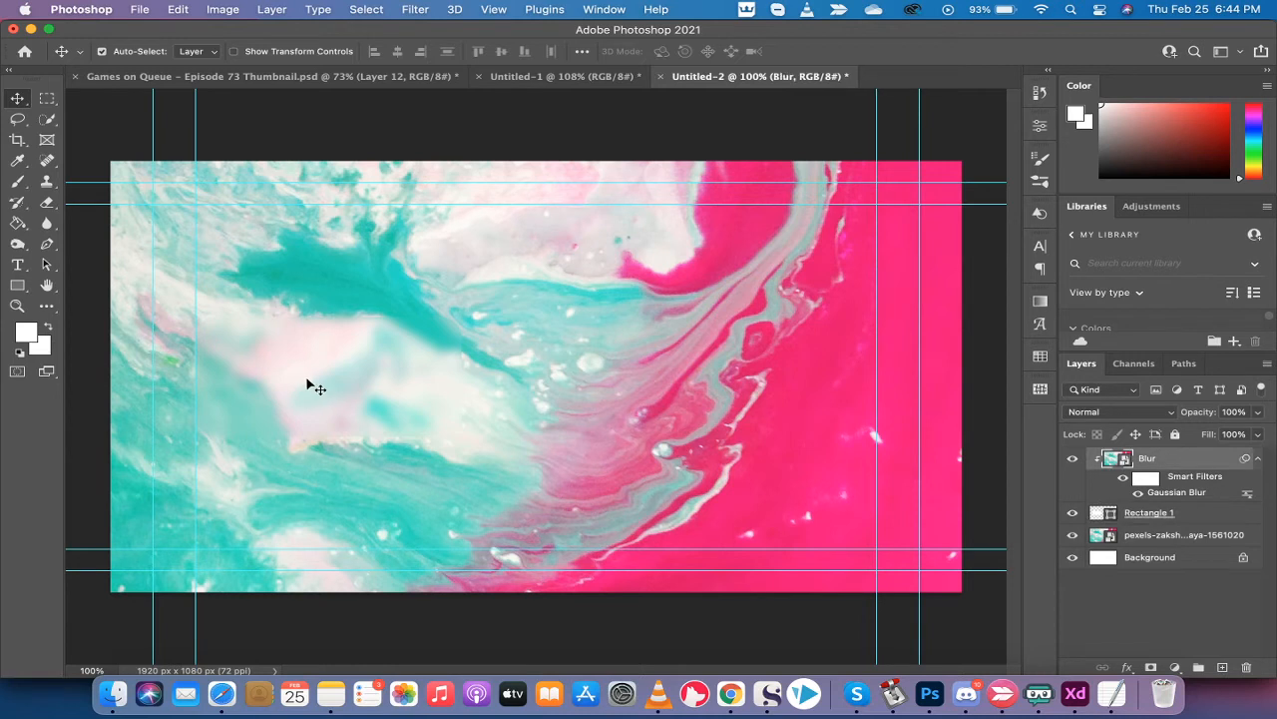
mouse_move(349, 385)
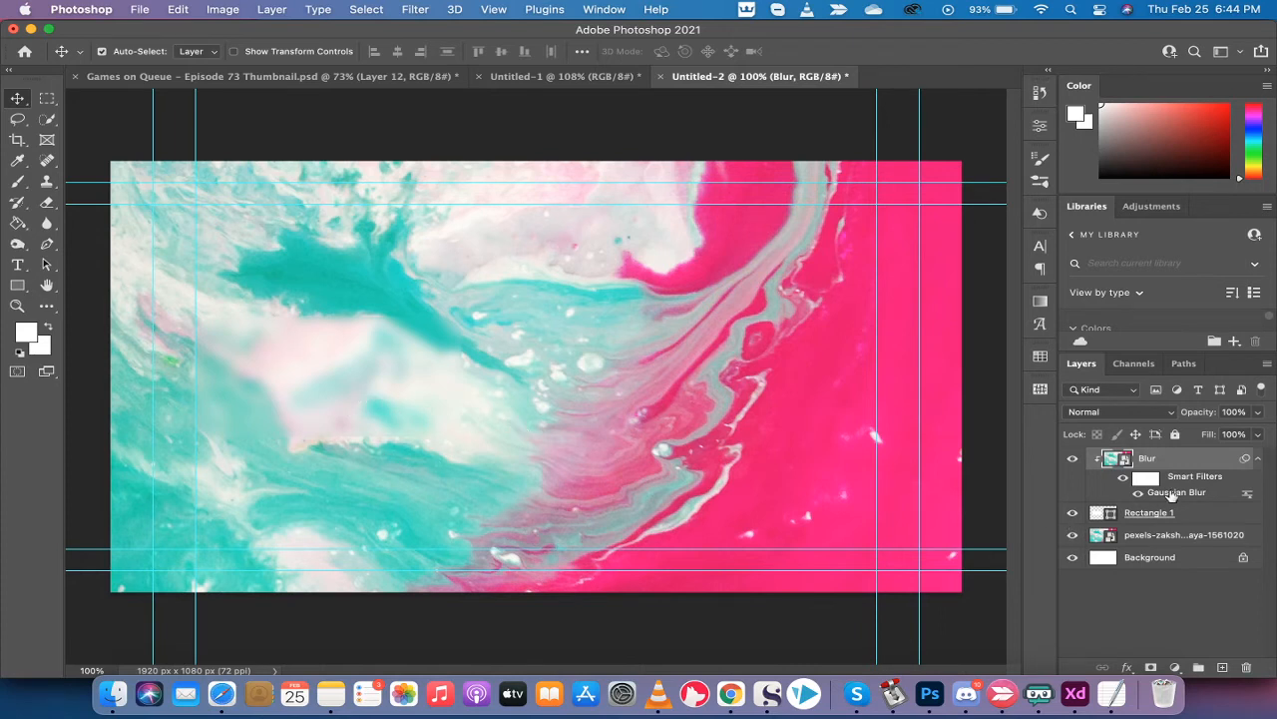
click(1152, 512)
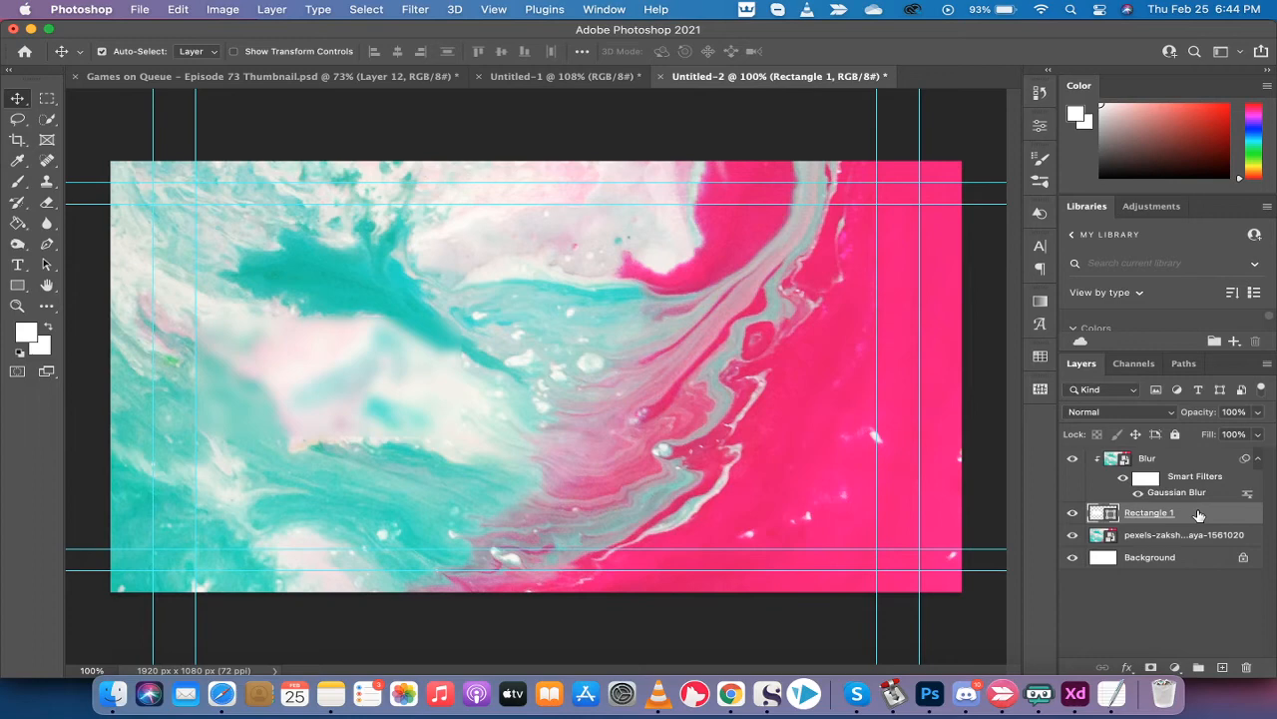
Open Rectangle 1's Layer Style, move the dialog off the canvas, and enable Inner Glow
double_click(1153, 512)
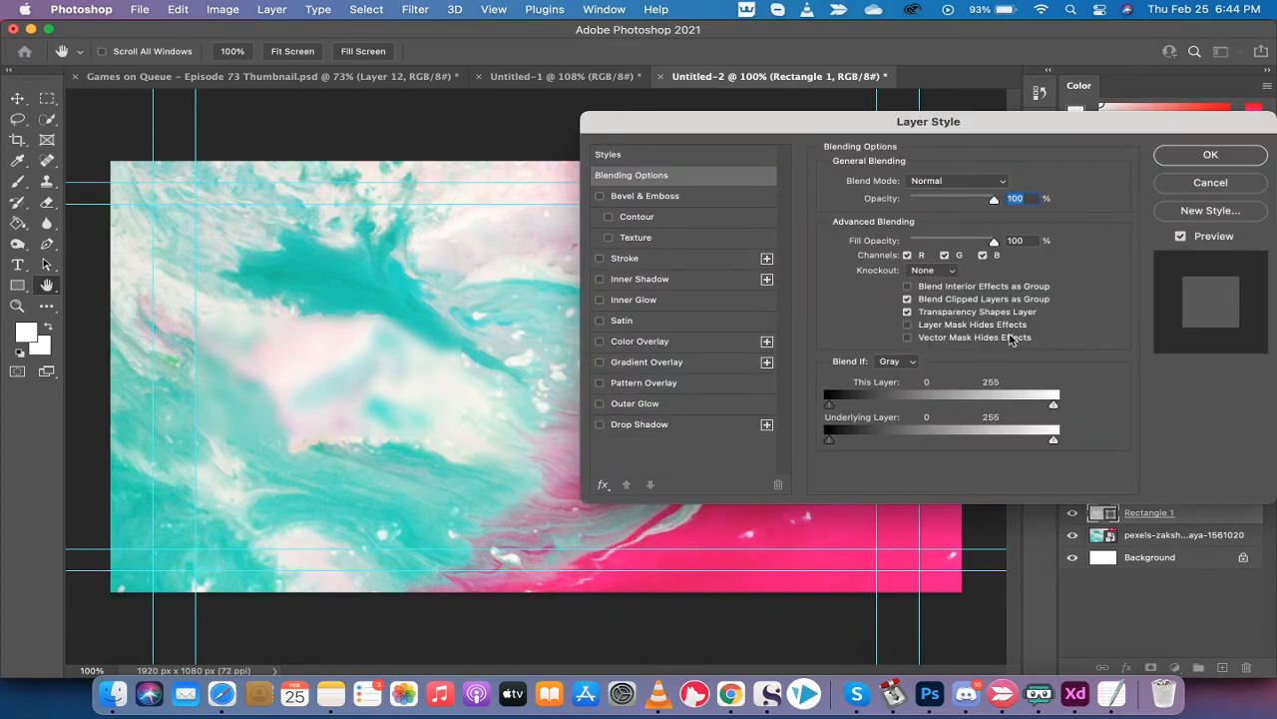
drag(928, 120, 888, 108)
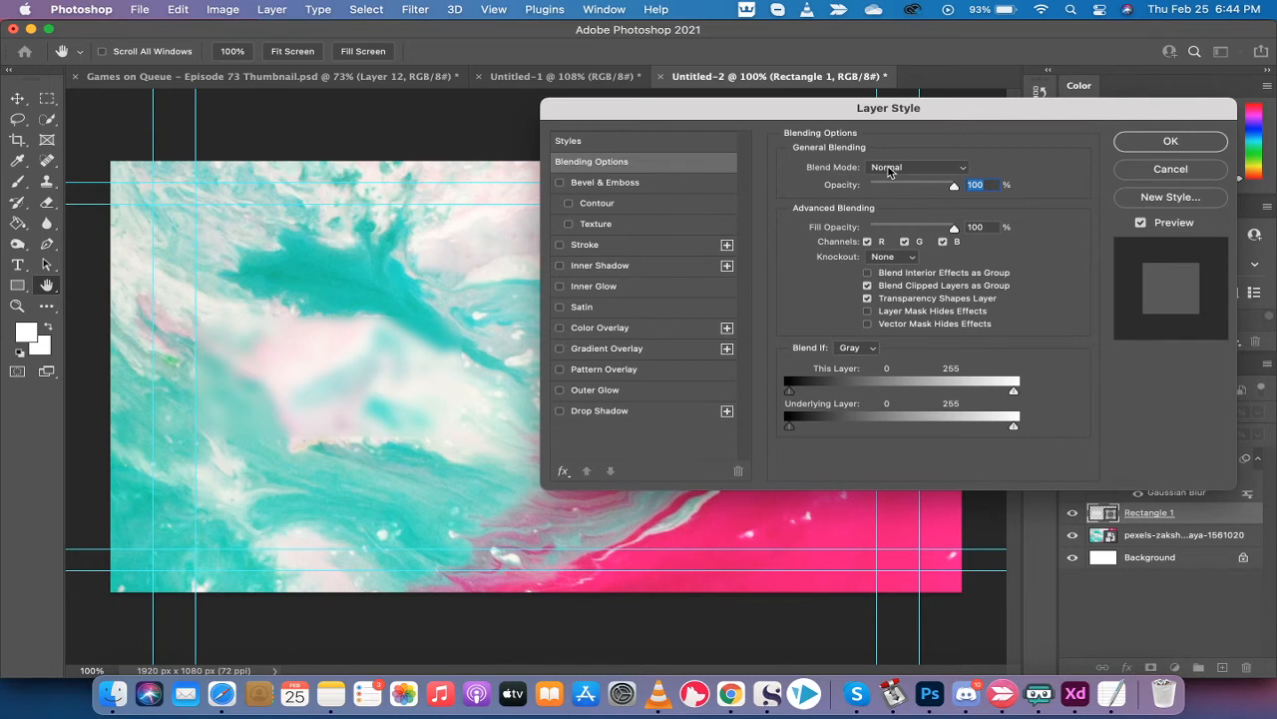
mouse_move(891, 172)
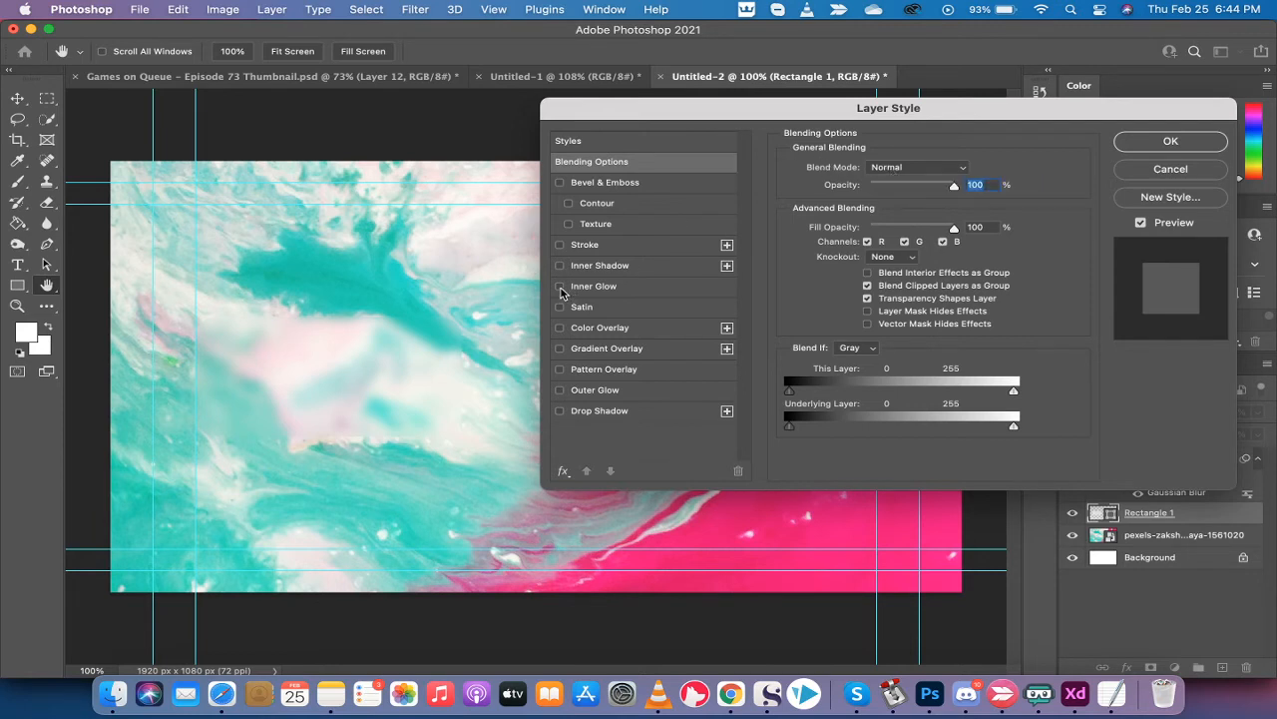
click(561, 286)
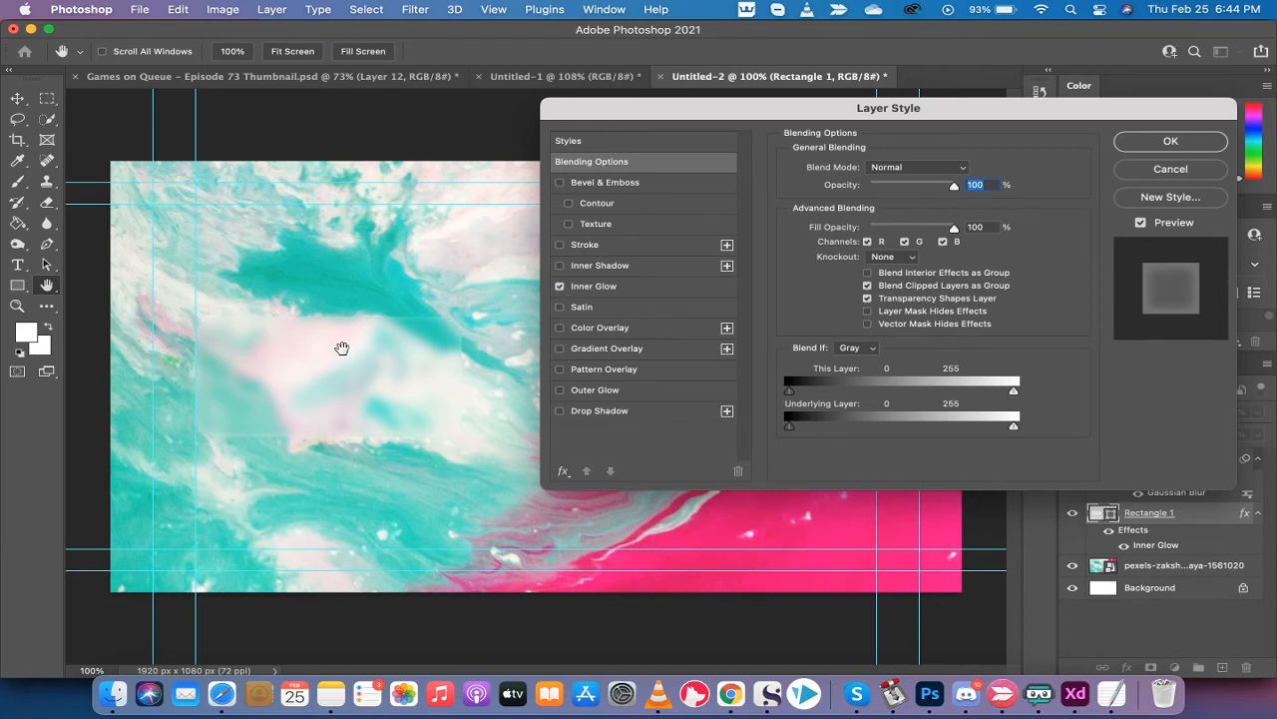
mouse_move(424, 327)
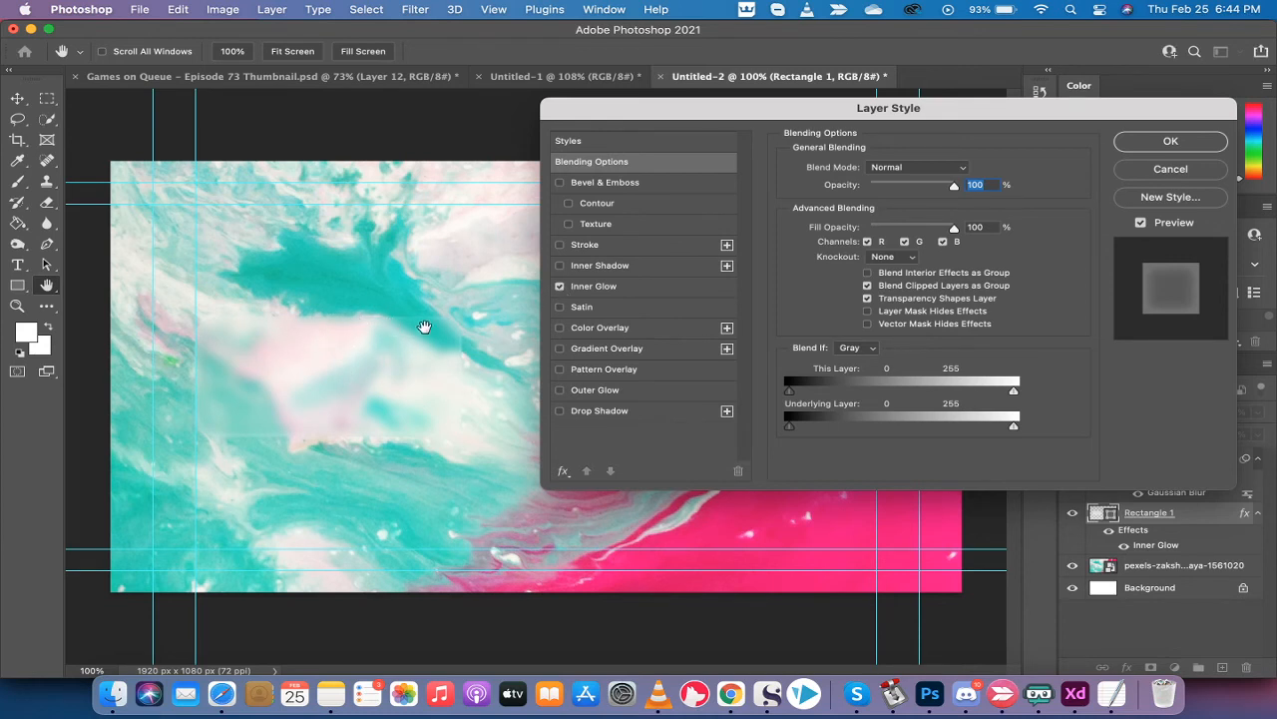
mouse_move(388, 310)
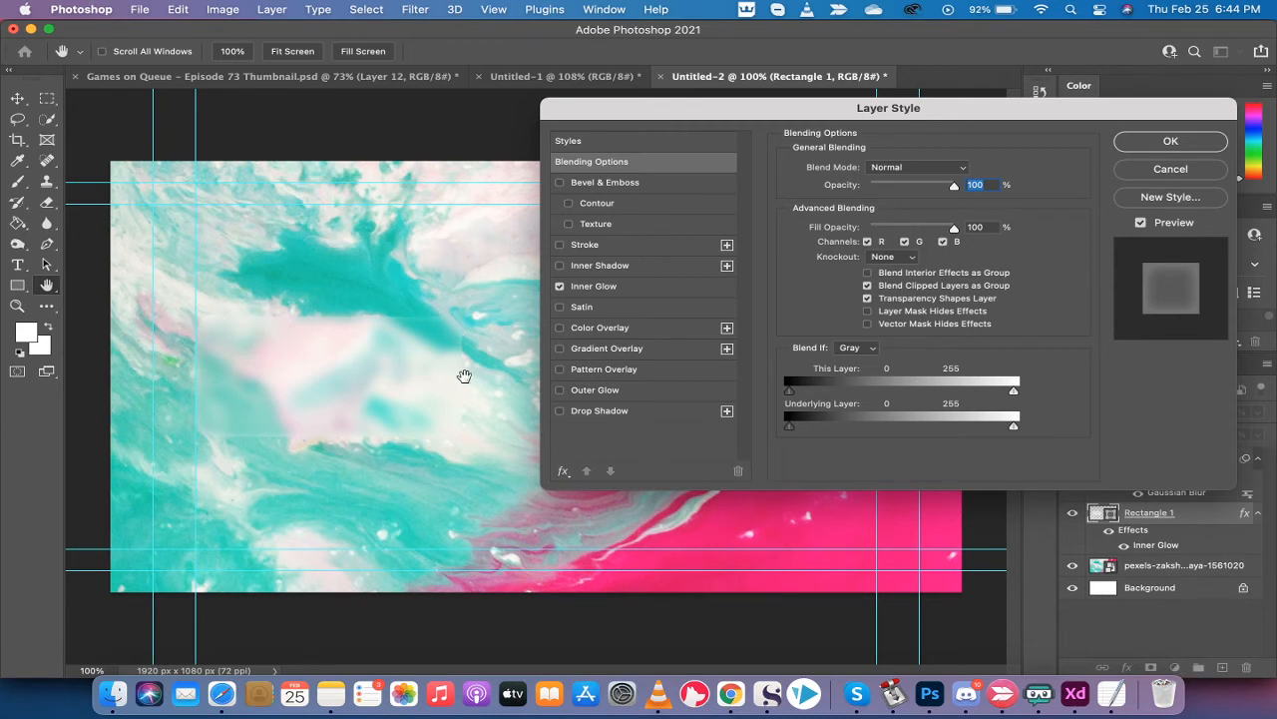
Set the inner glow opacity to 25% and keep its blend mode Normal
click(593, 287)
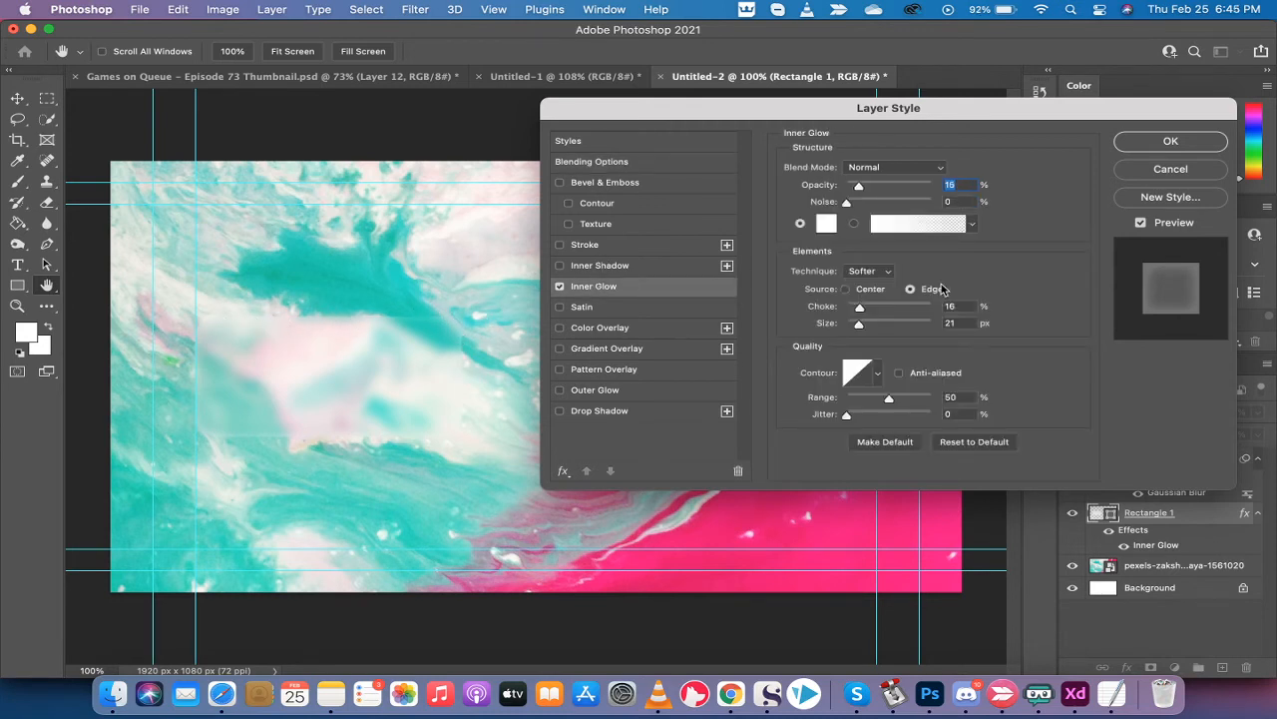
click(910, 288)
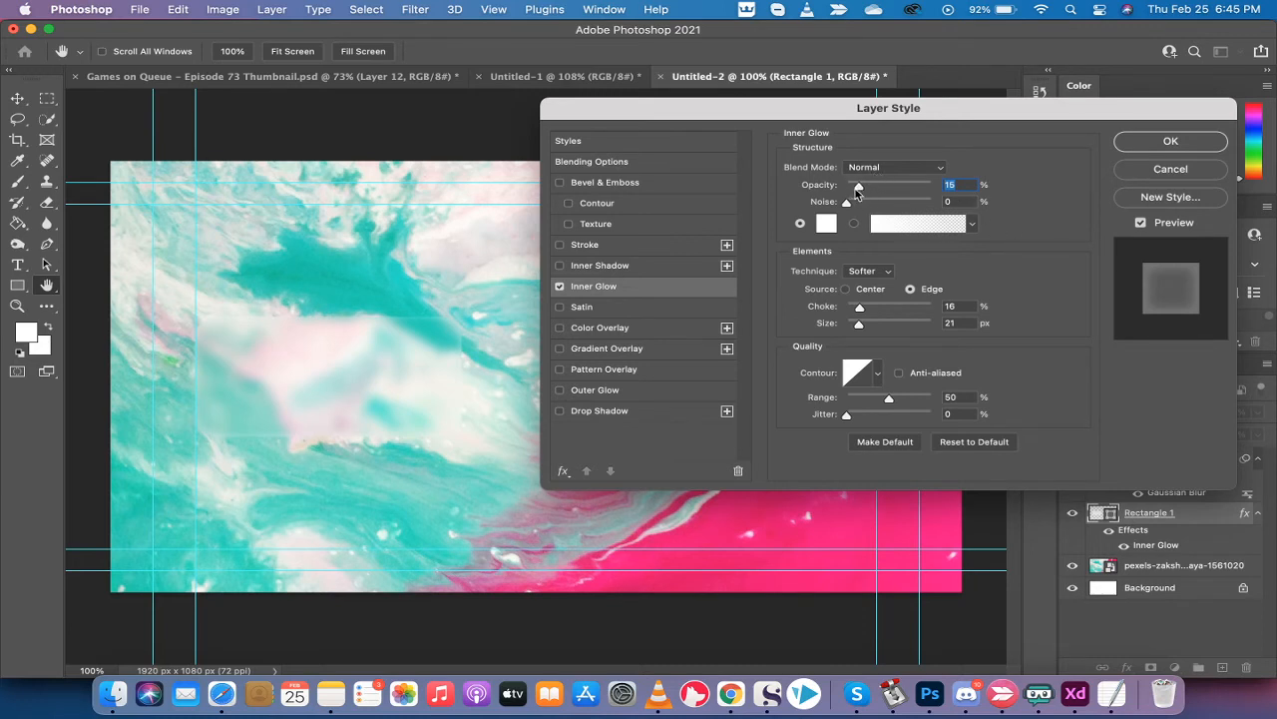
mouse_move(858, 187)
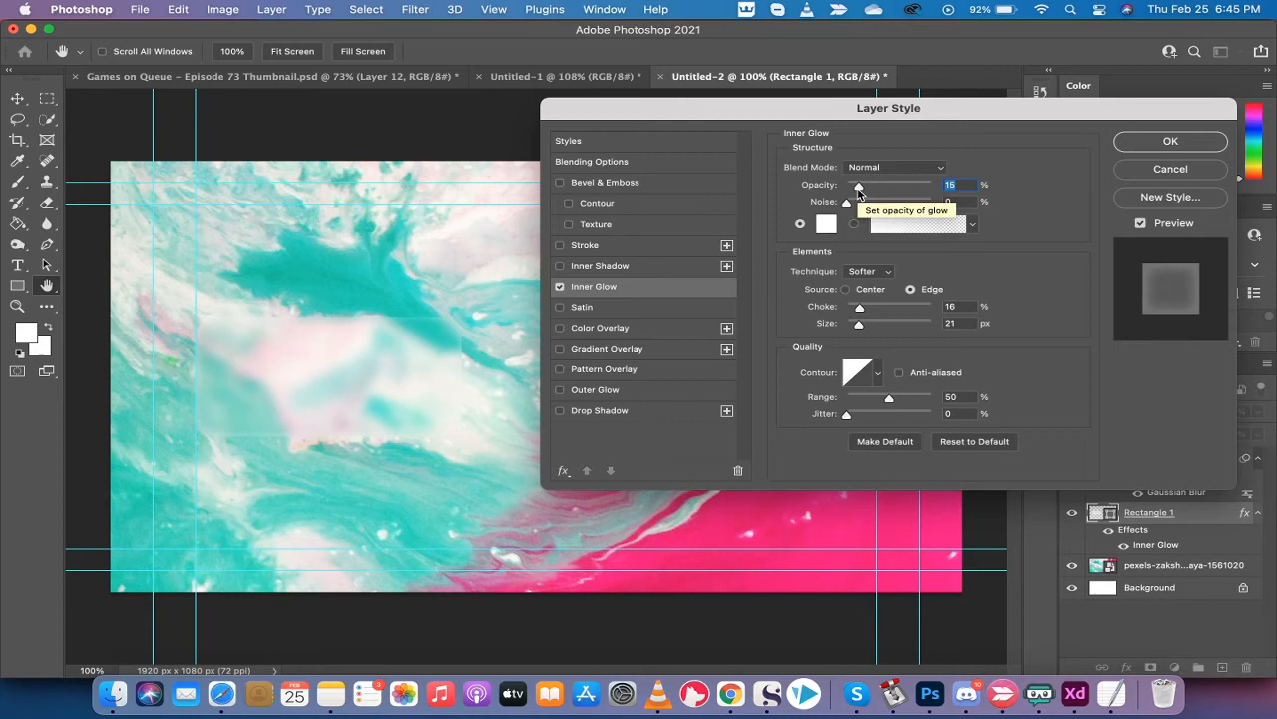
mouse_move(872, 191)
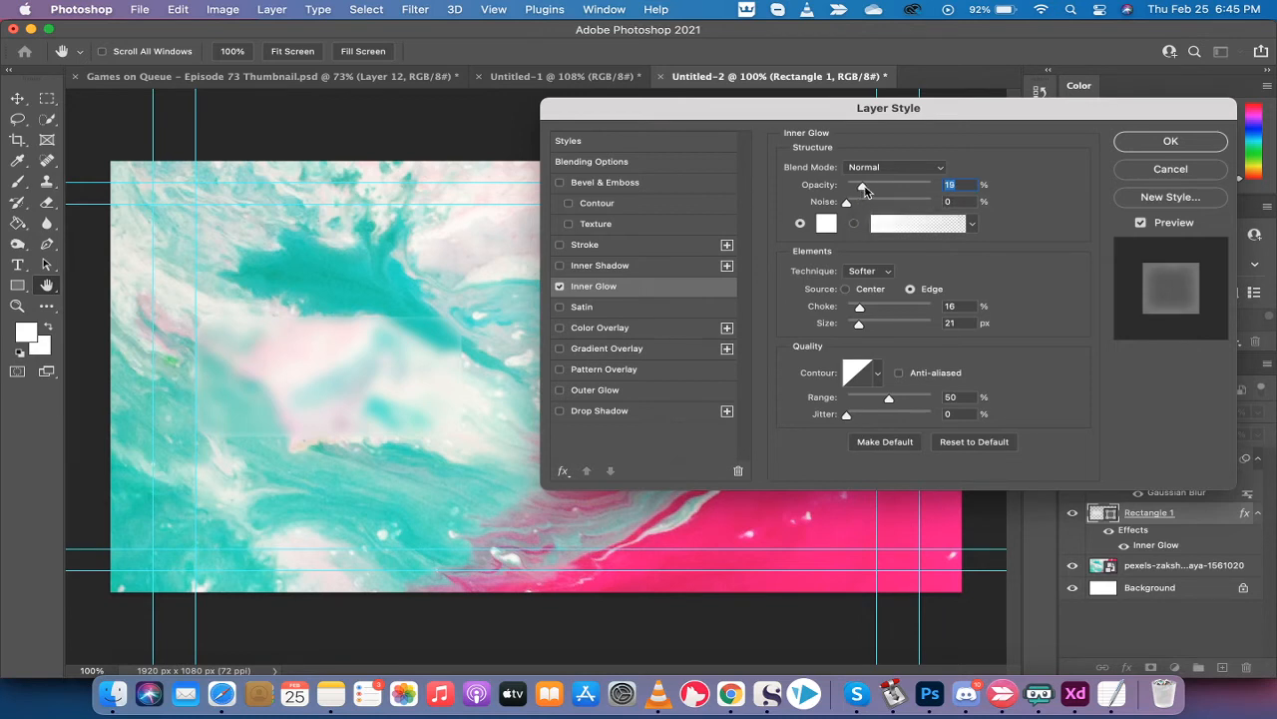
drag(863, 189, 876, 189)
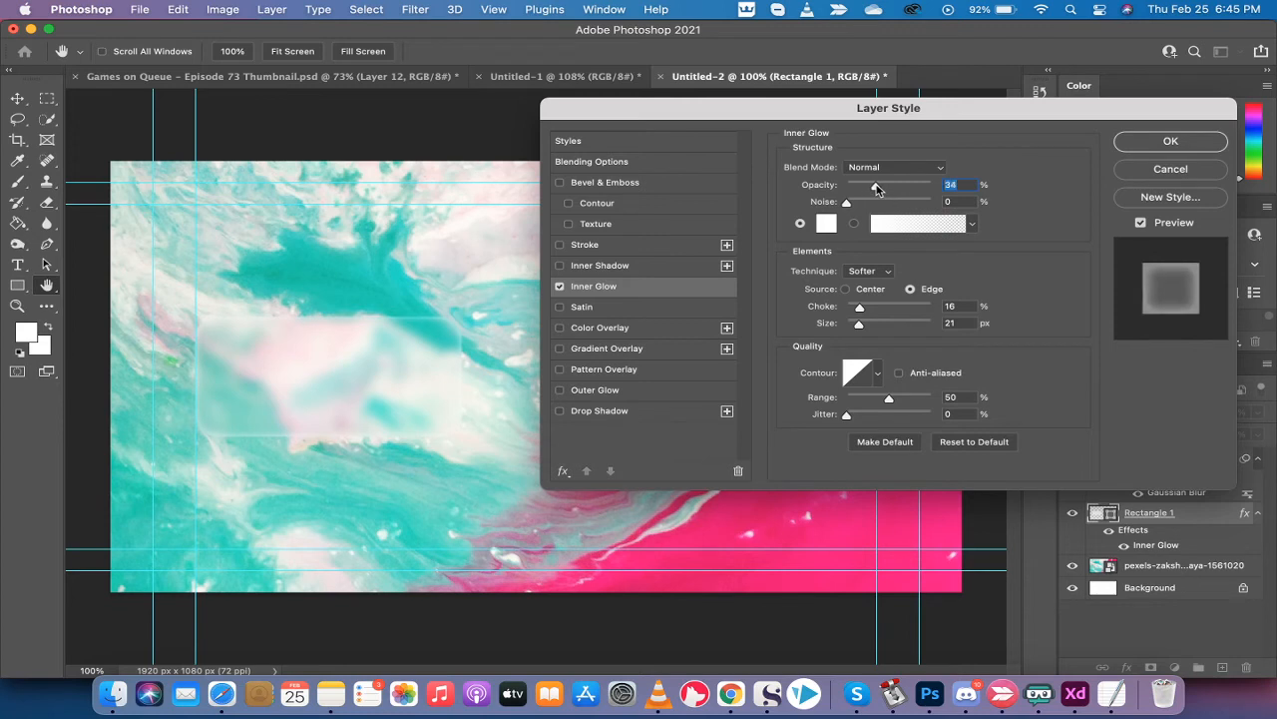
drag(877, 187, 899, 187)
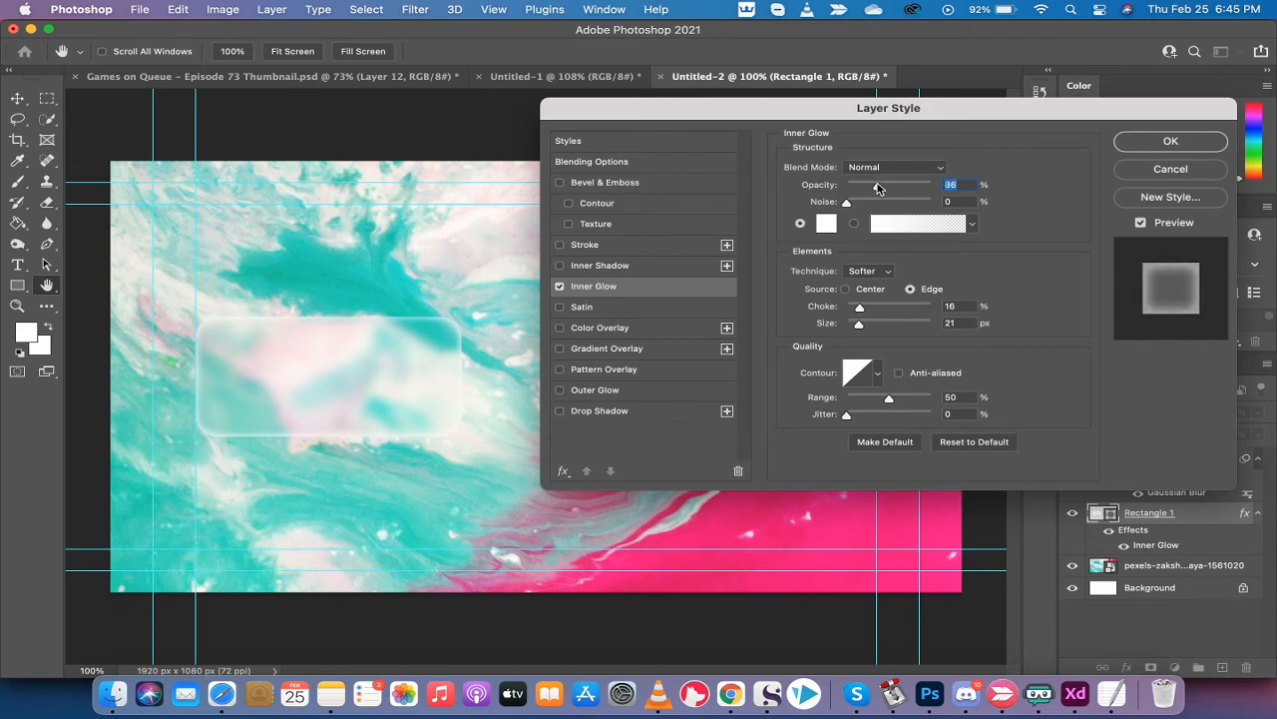
drag(877, 188, 858, 188)
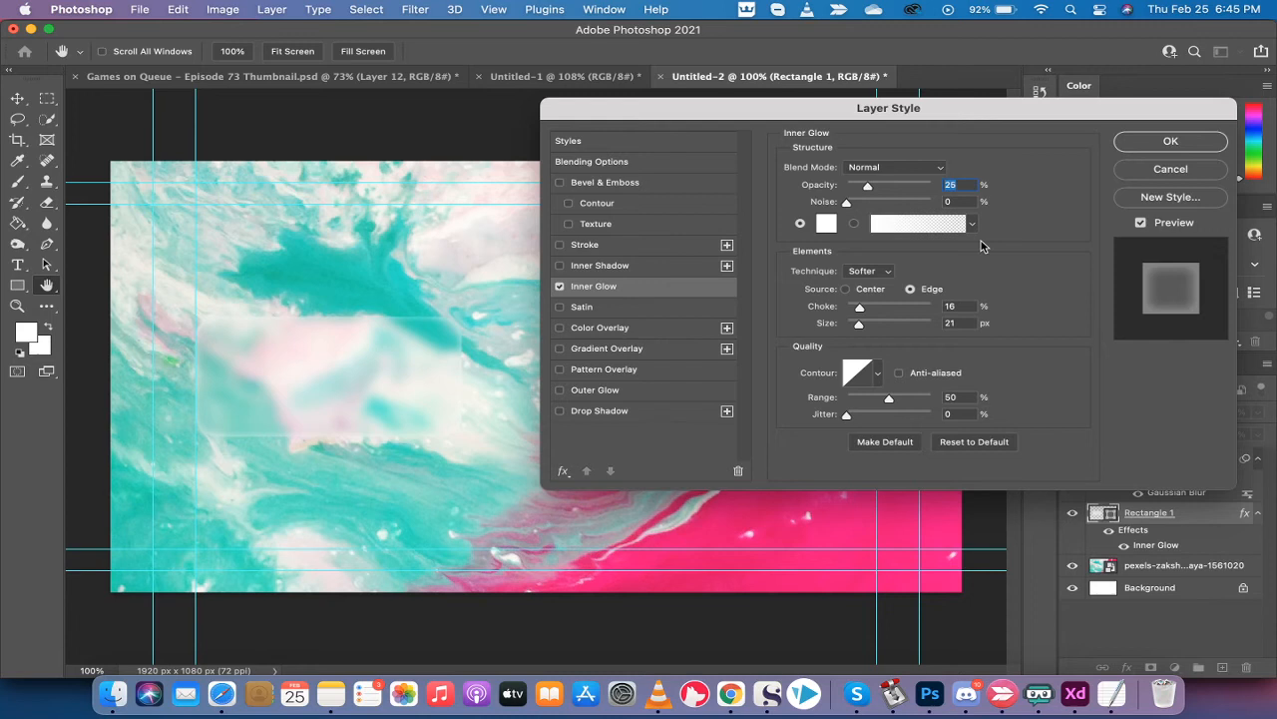
click(893, 167)
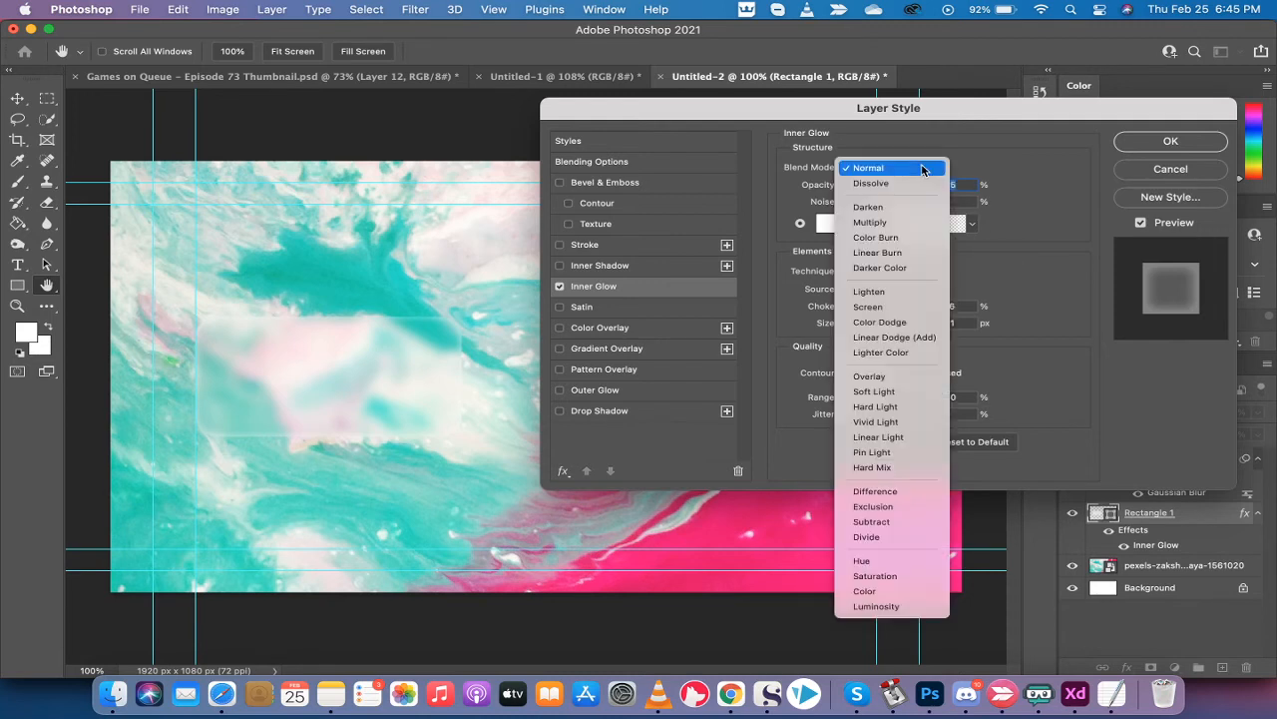
click(891, 167)
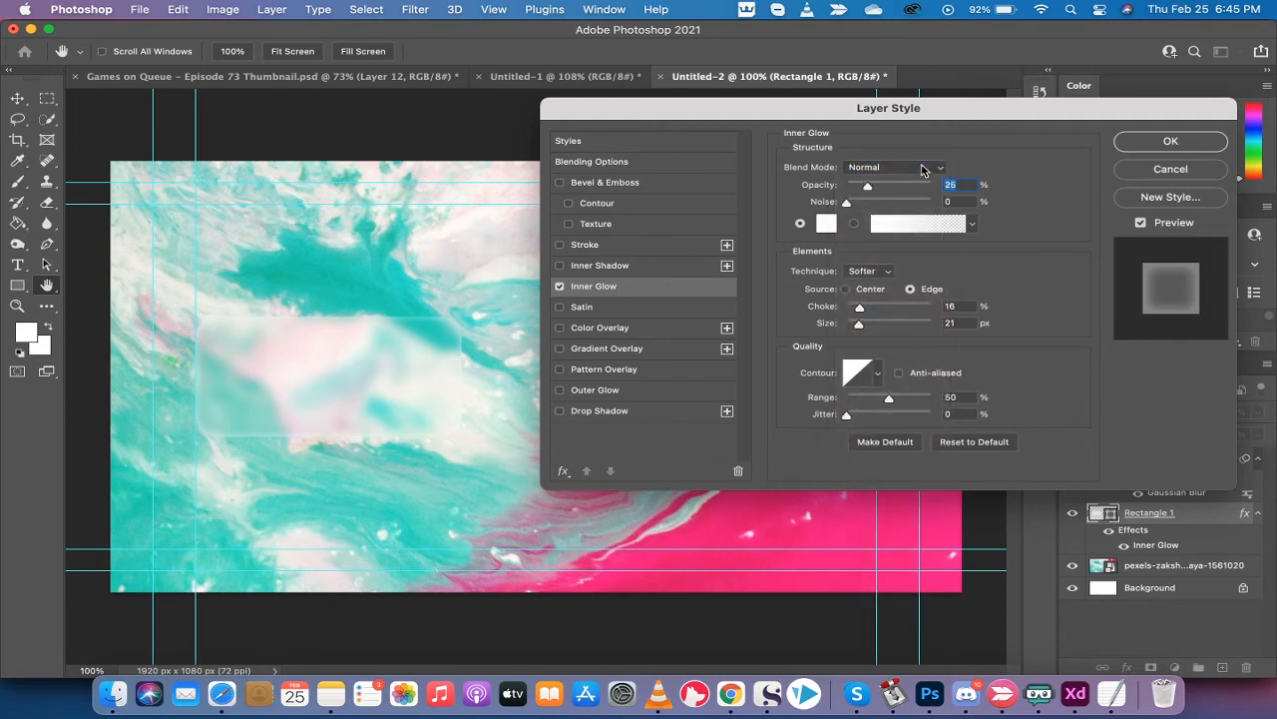
mouse_move(928, 166)
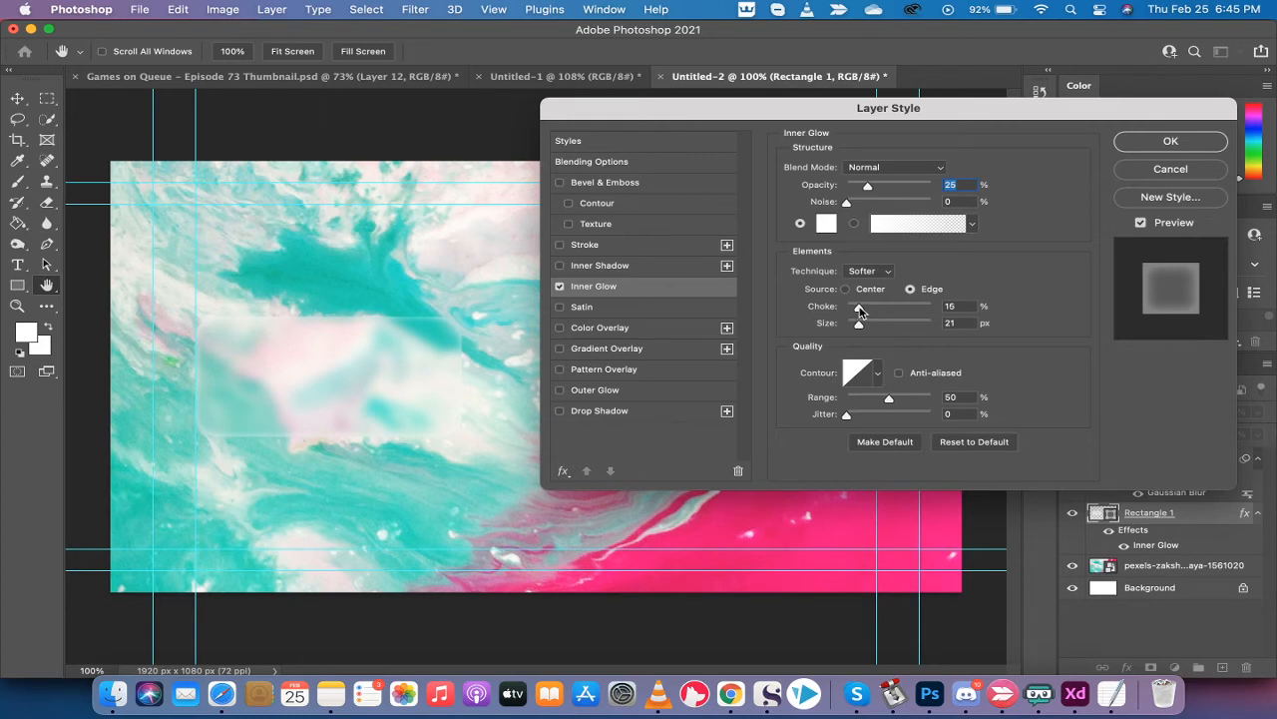
Set the inner glow choke to 16% and size to 51 px
drag(860, 307, 966, 306)
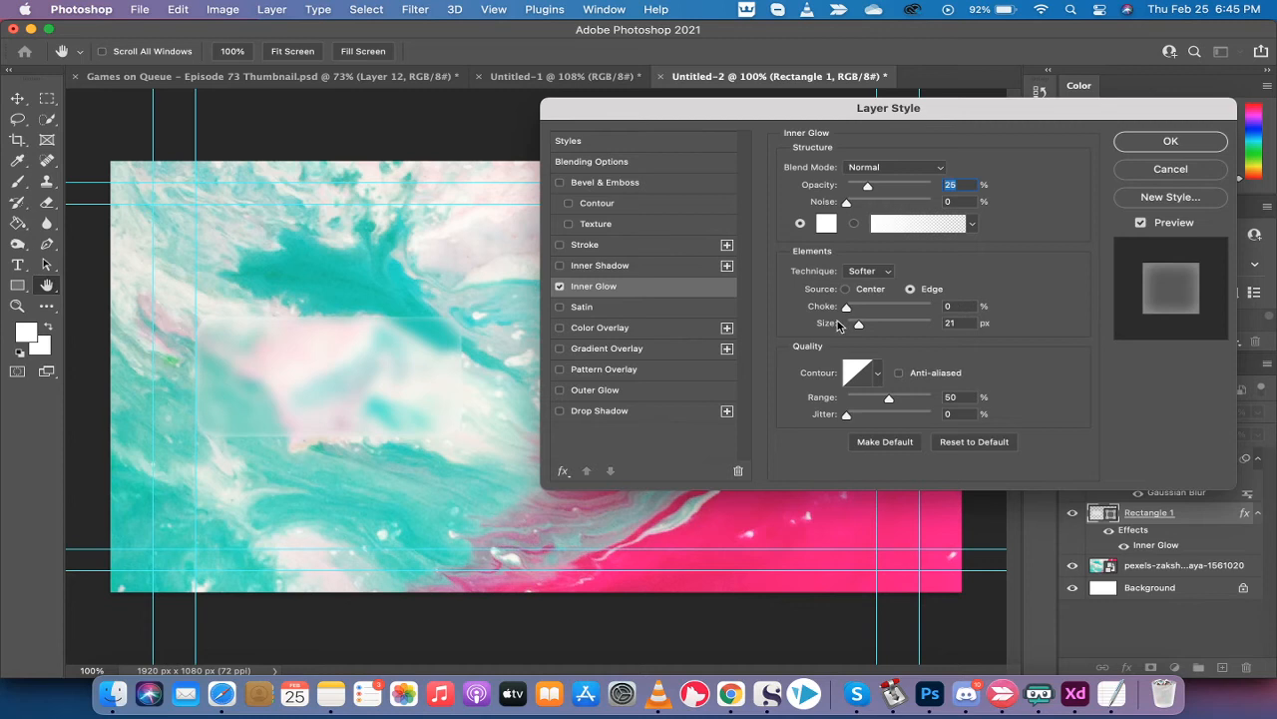
drag(848, 306, 856, 306)
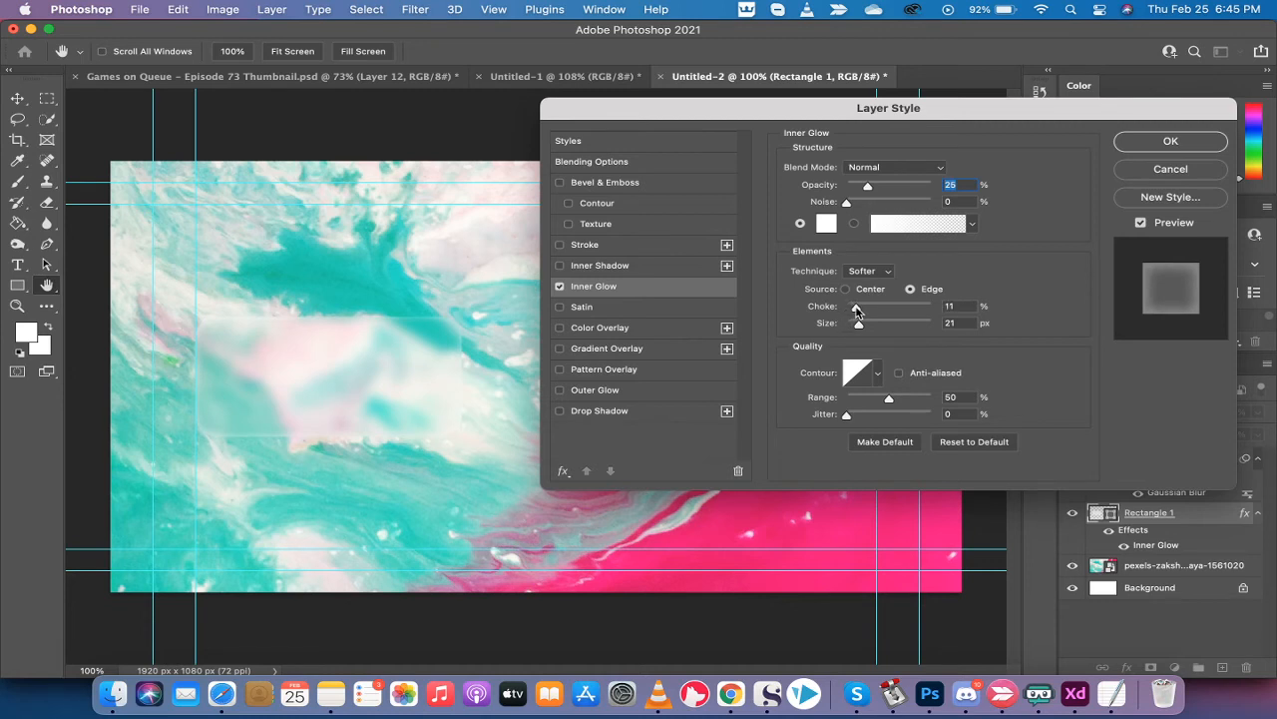
drag(856, 306, 863, 307)
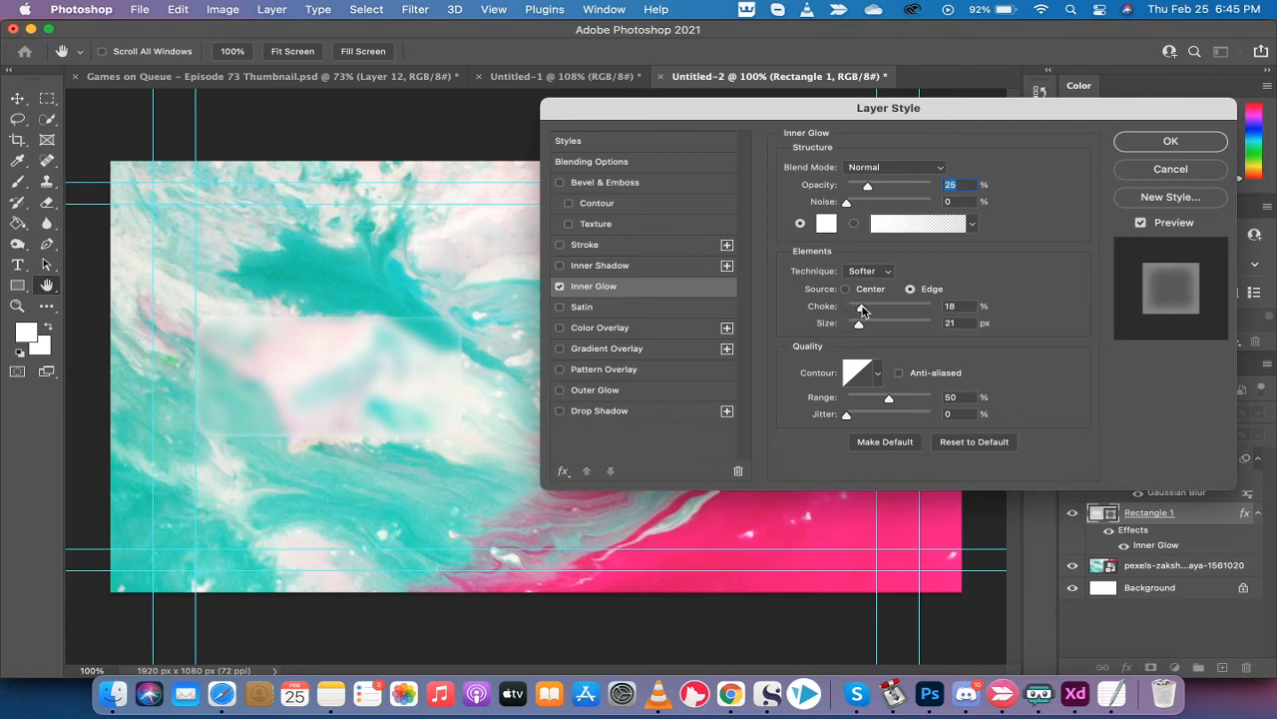
drag(863, 307, 858, 306)
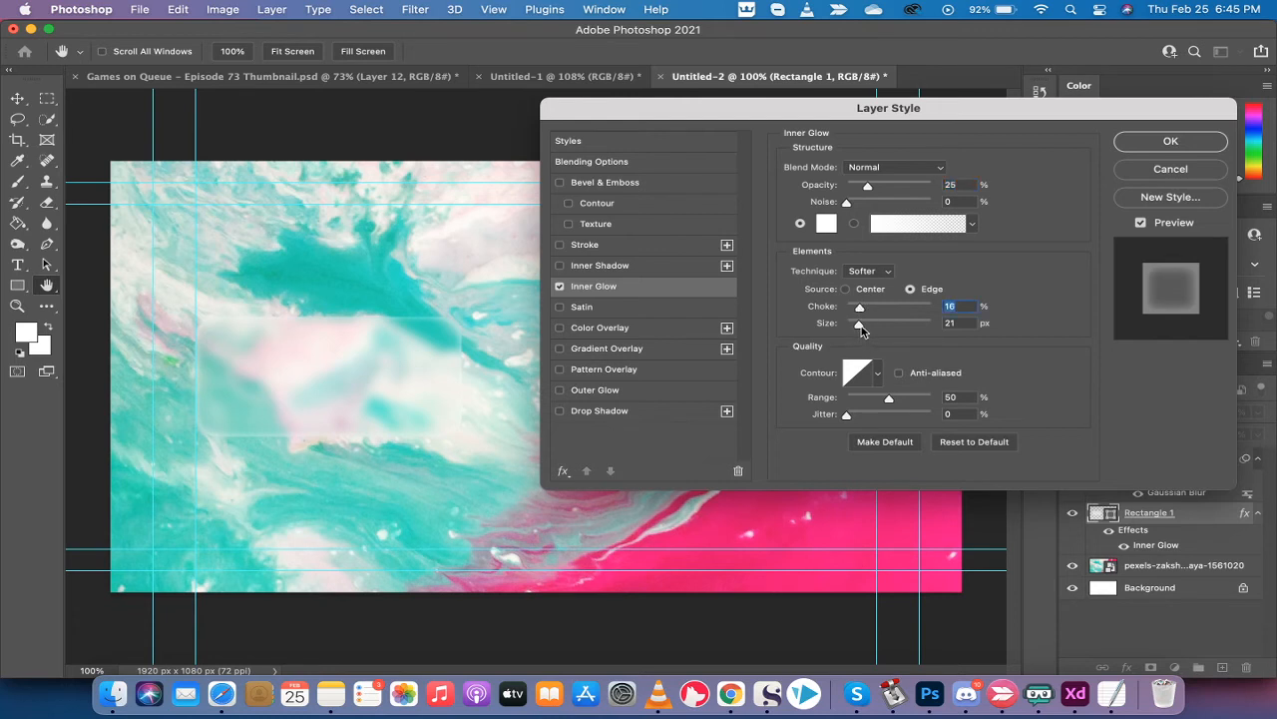
drag(858, 322, 845, 323)
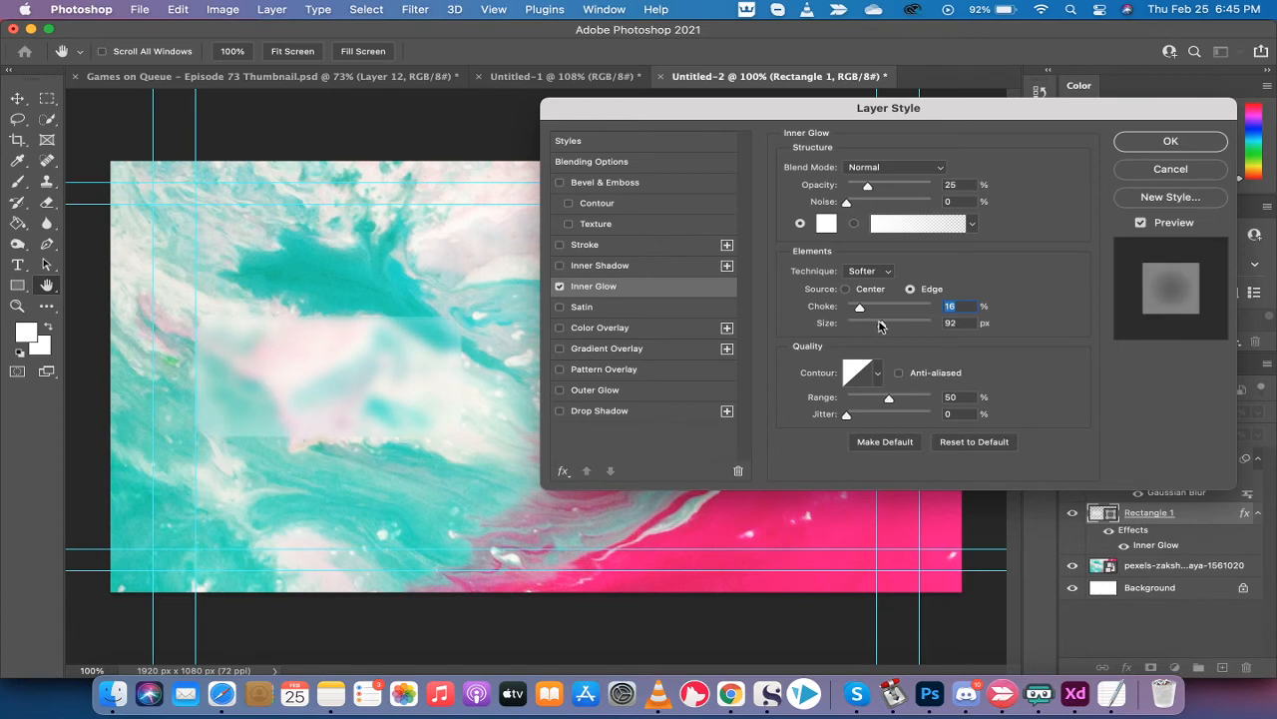
drag(907, 334, 866, 333)
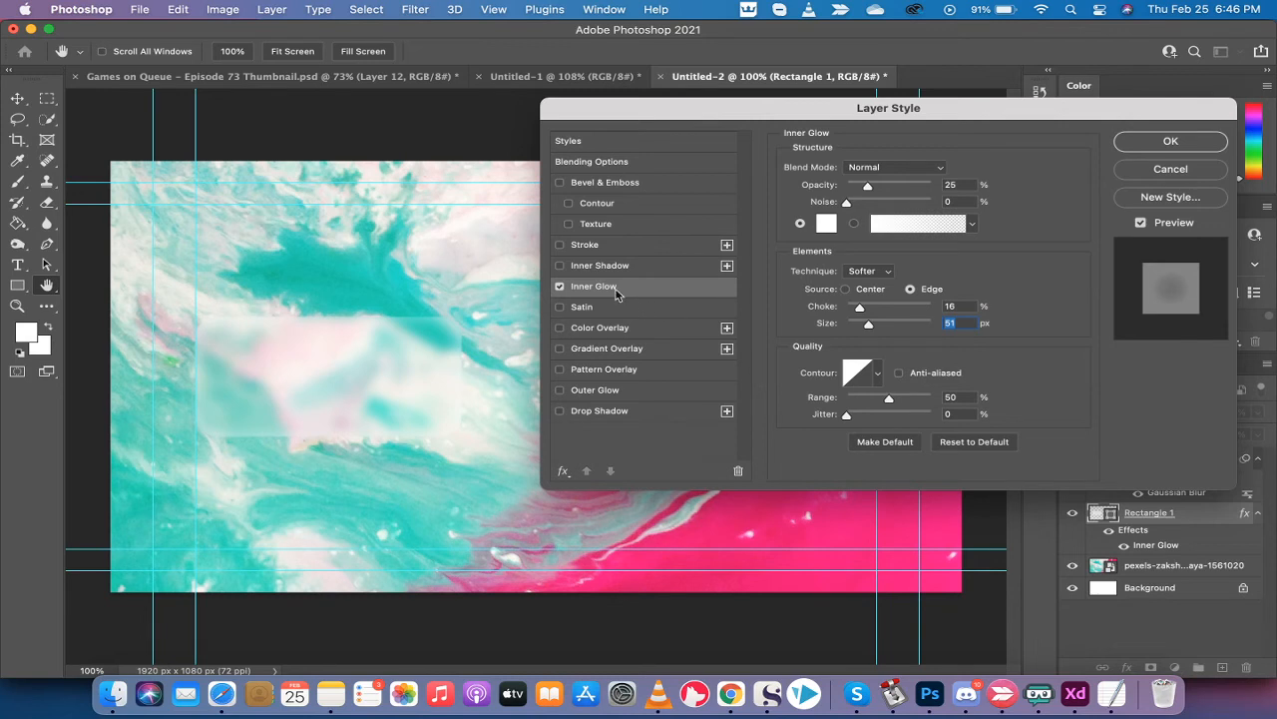
mouse_move(721, 270)
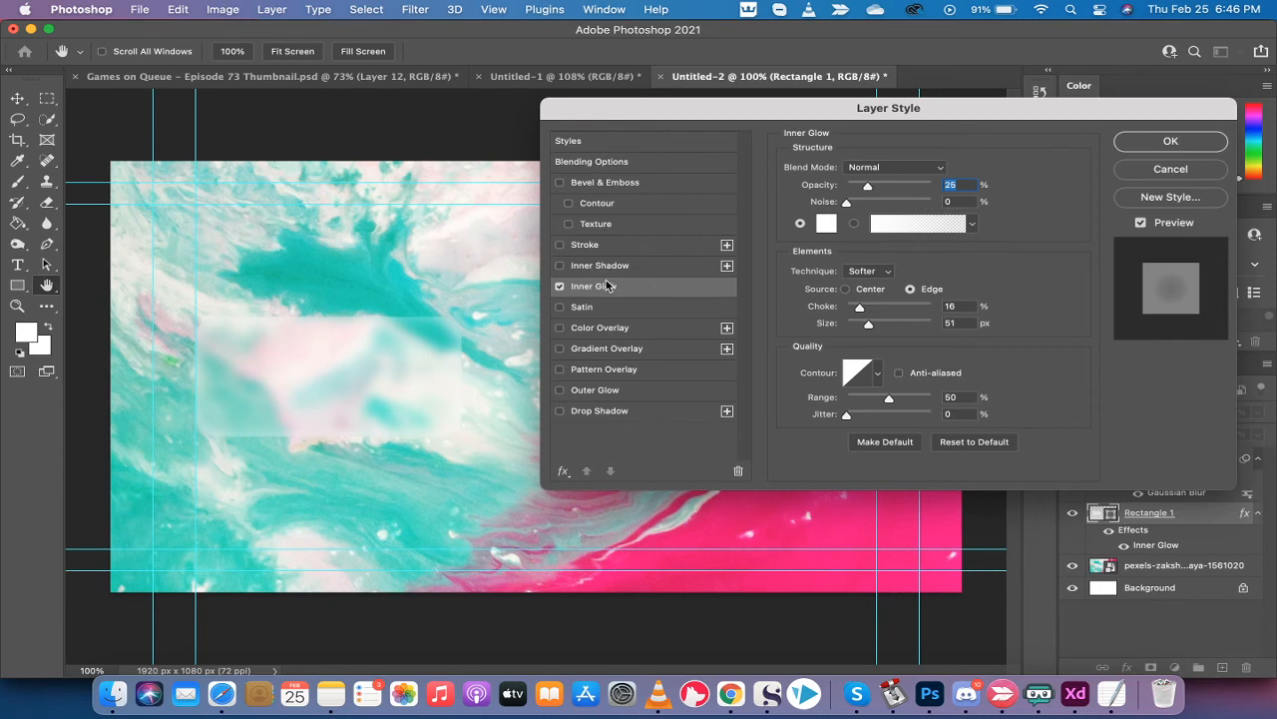
click(560, 244)
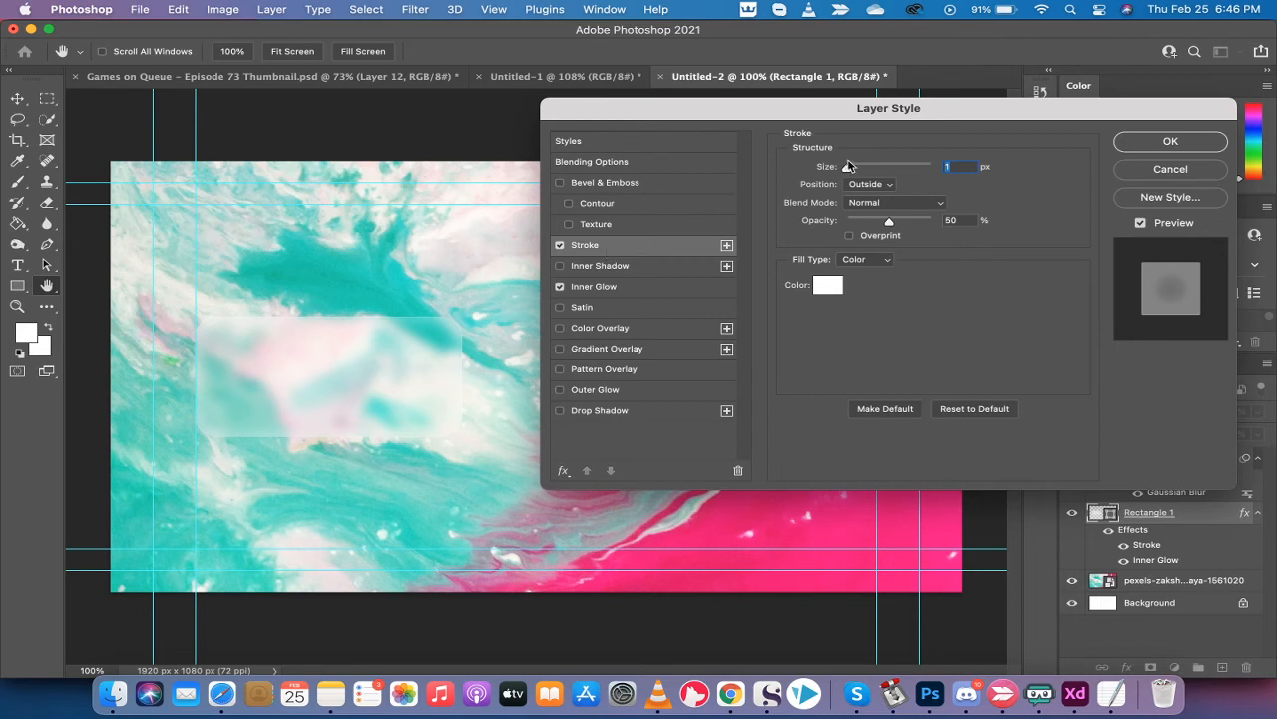
mouse_move(846, 165)
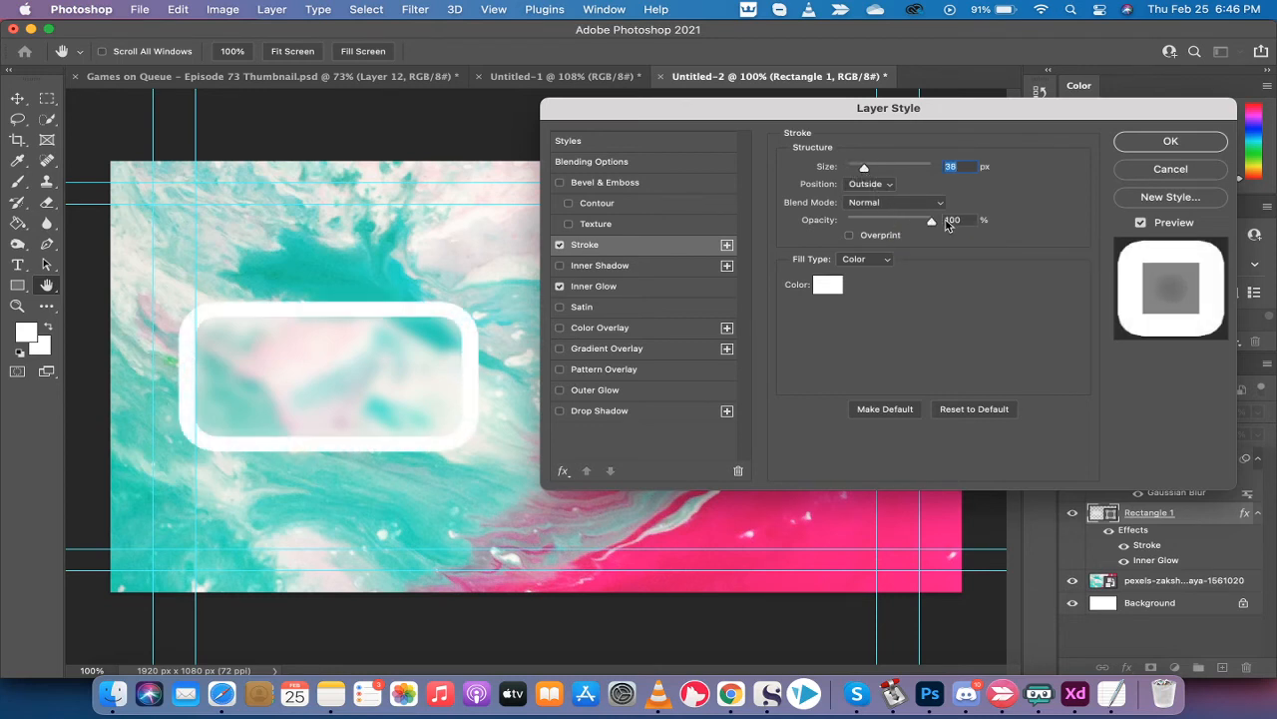
Lower the white stroke to 50% opacity and thin it to 1 px
drag(931, 219, 902, 220)
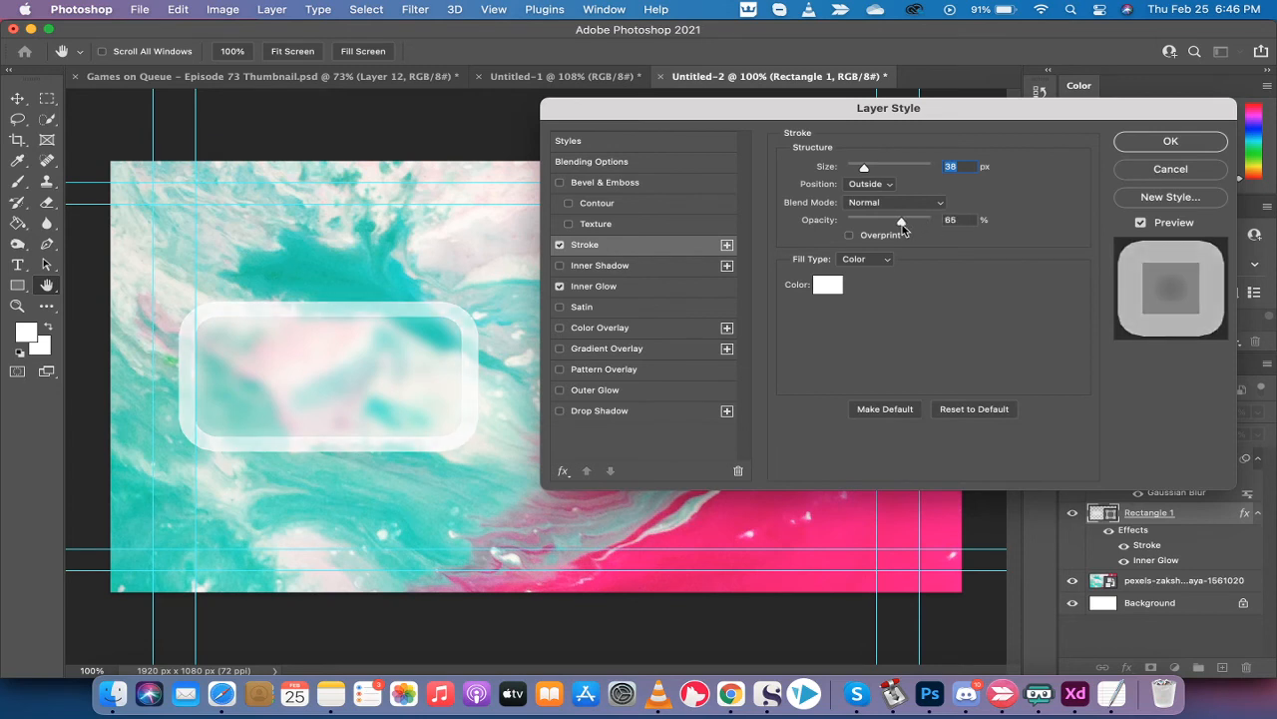
drag(903, 219, 888, 219)
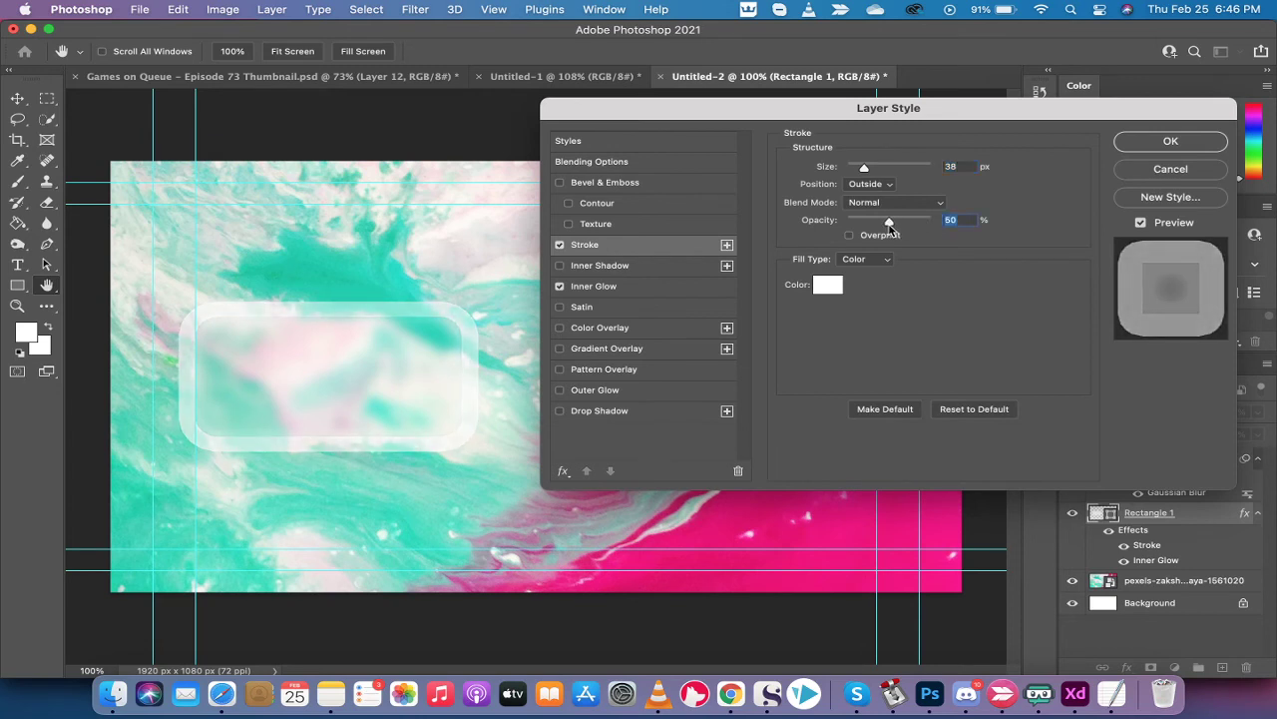
drag(863, 166, 848, 166)
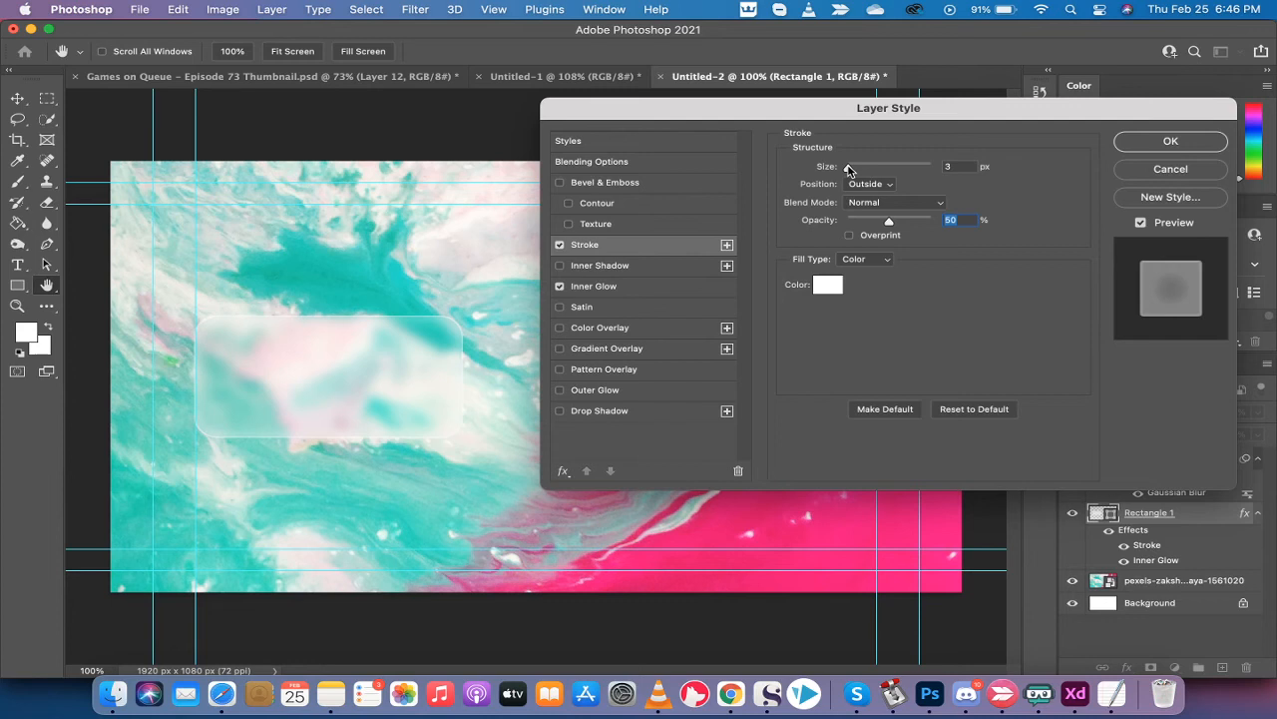
drag(853, 166, 846, 166)
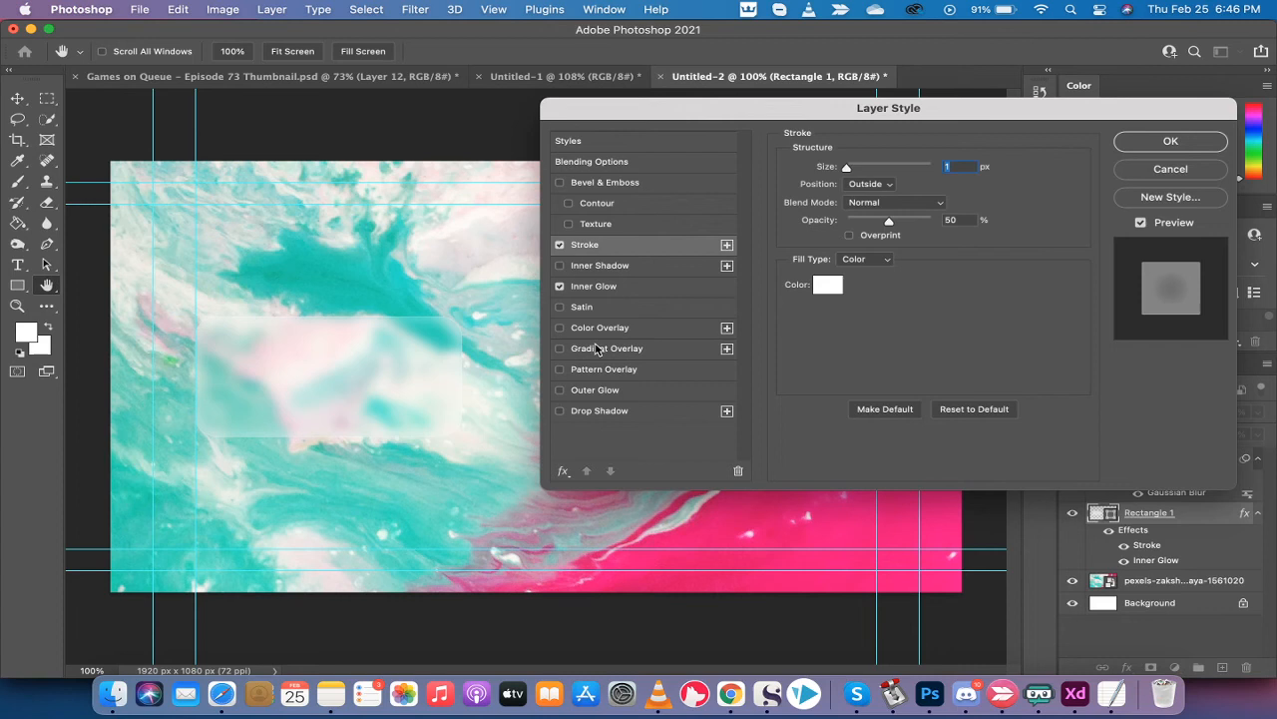
click(560, 327)
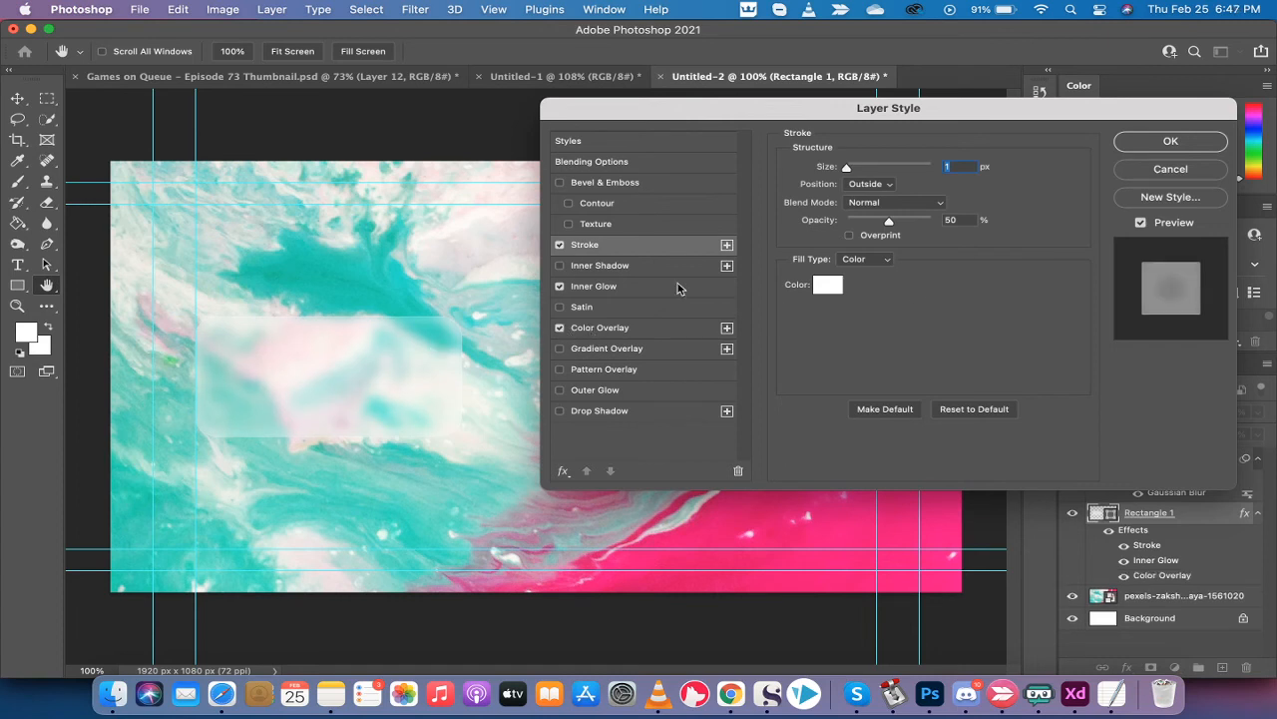
Give the white Color Overlay Normal blending and a faint 10% opacity
click(559, 327)
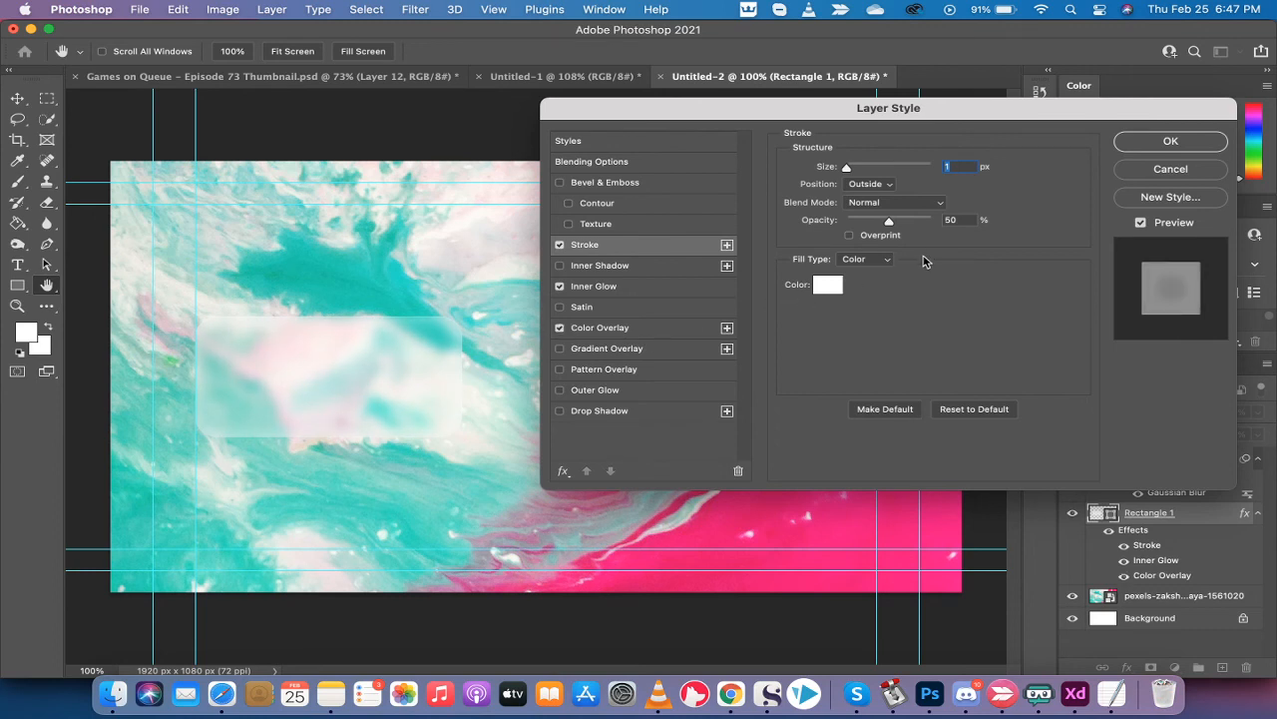
click(602, 327)
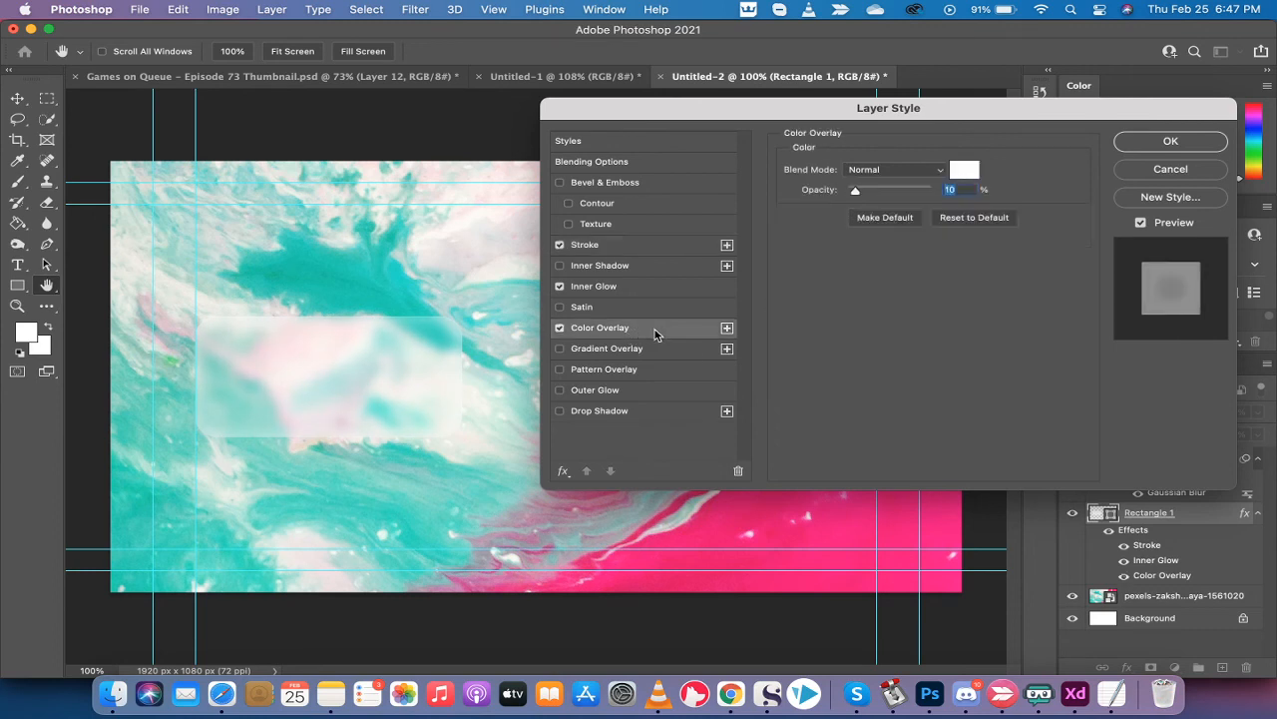
click(894, 169)
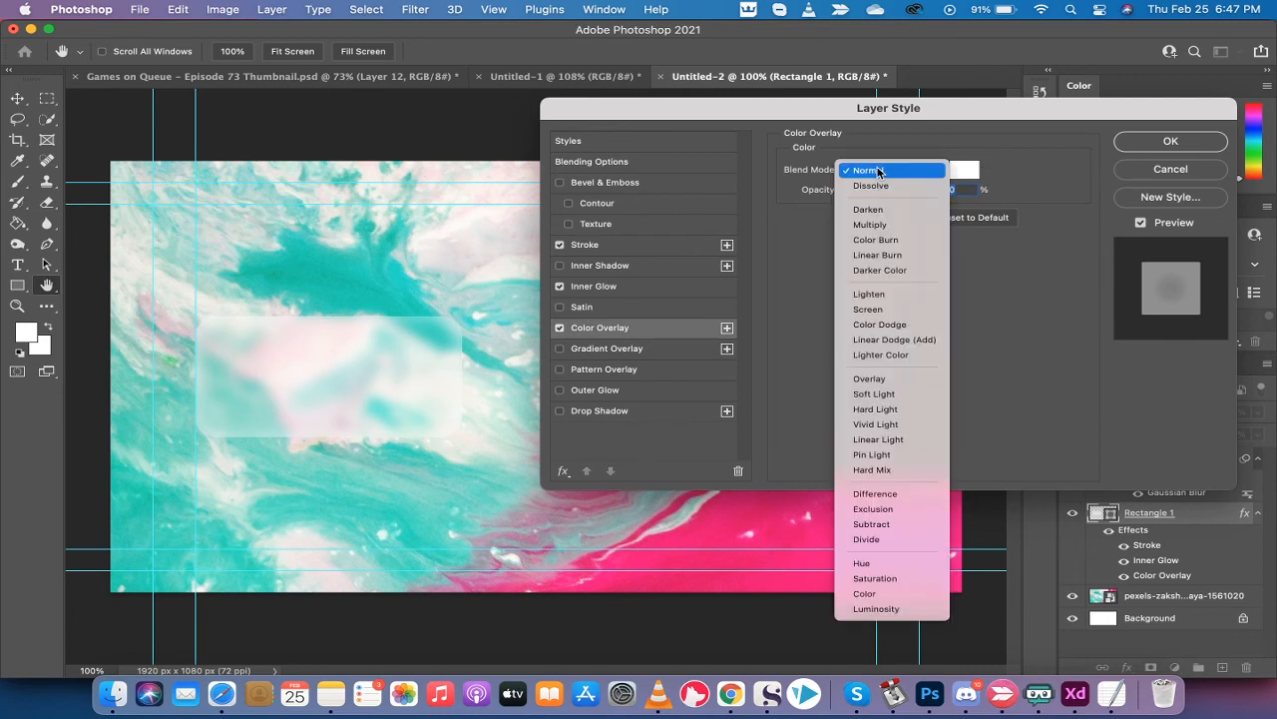
click(869, 170)
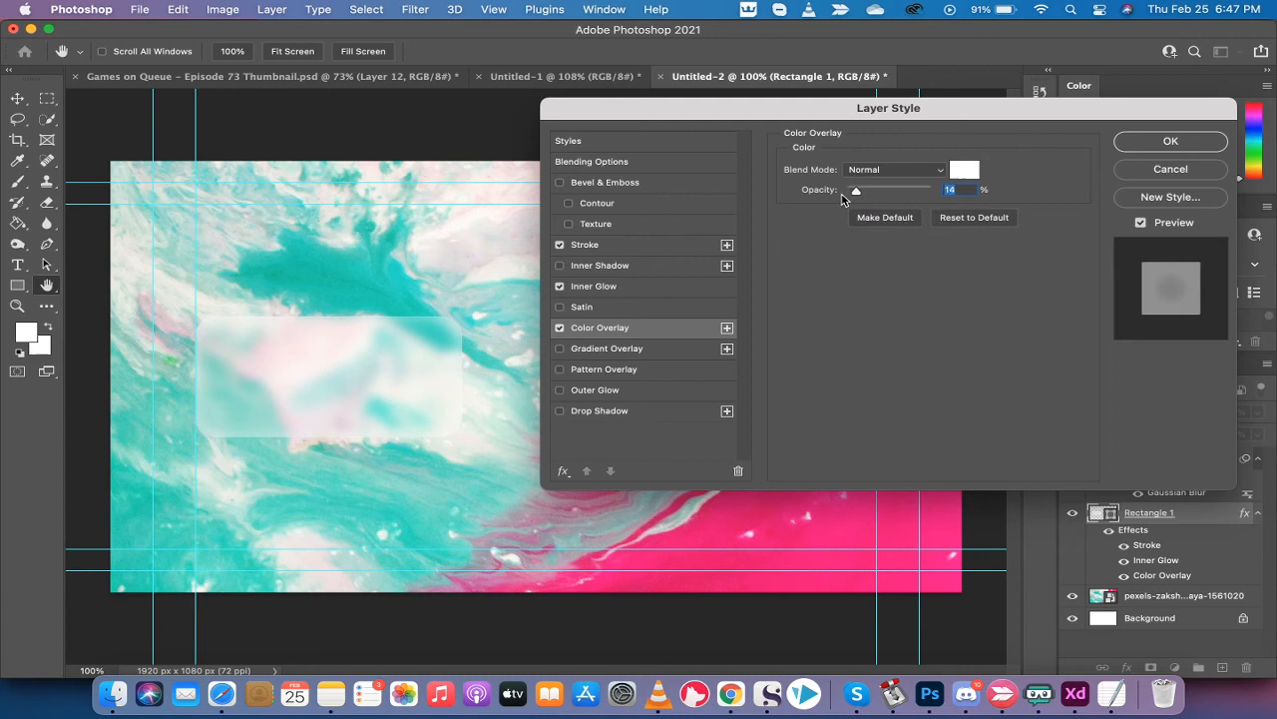
drag(857, 189, 926, 190)
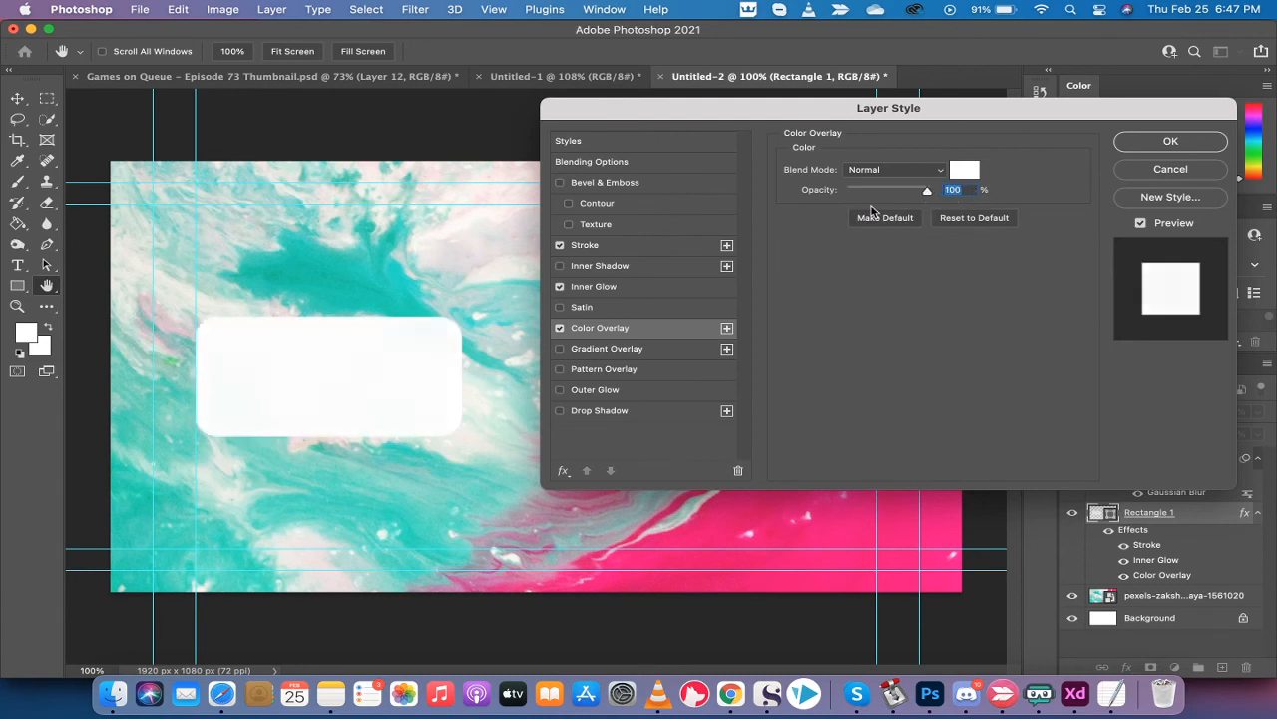
drag(926, 190, 850, 189)
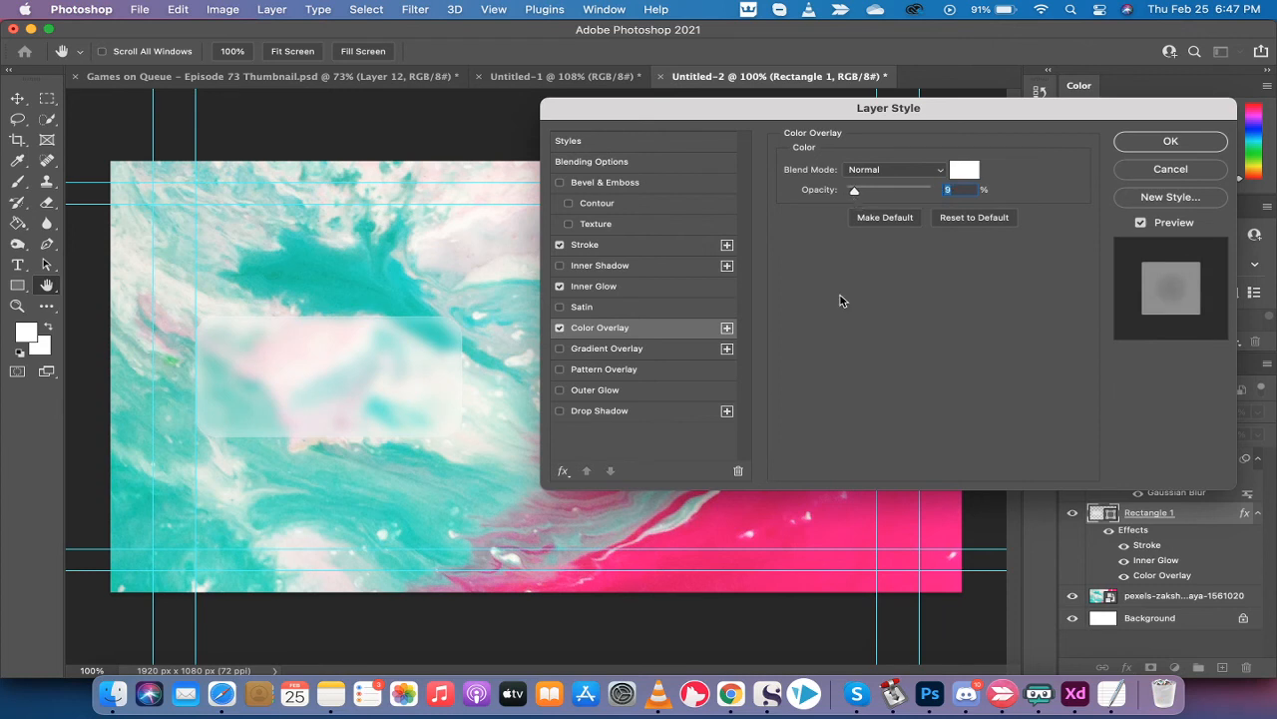
mouse_move(862, 202)
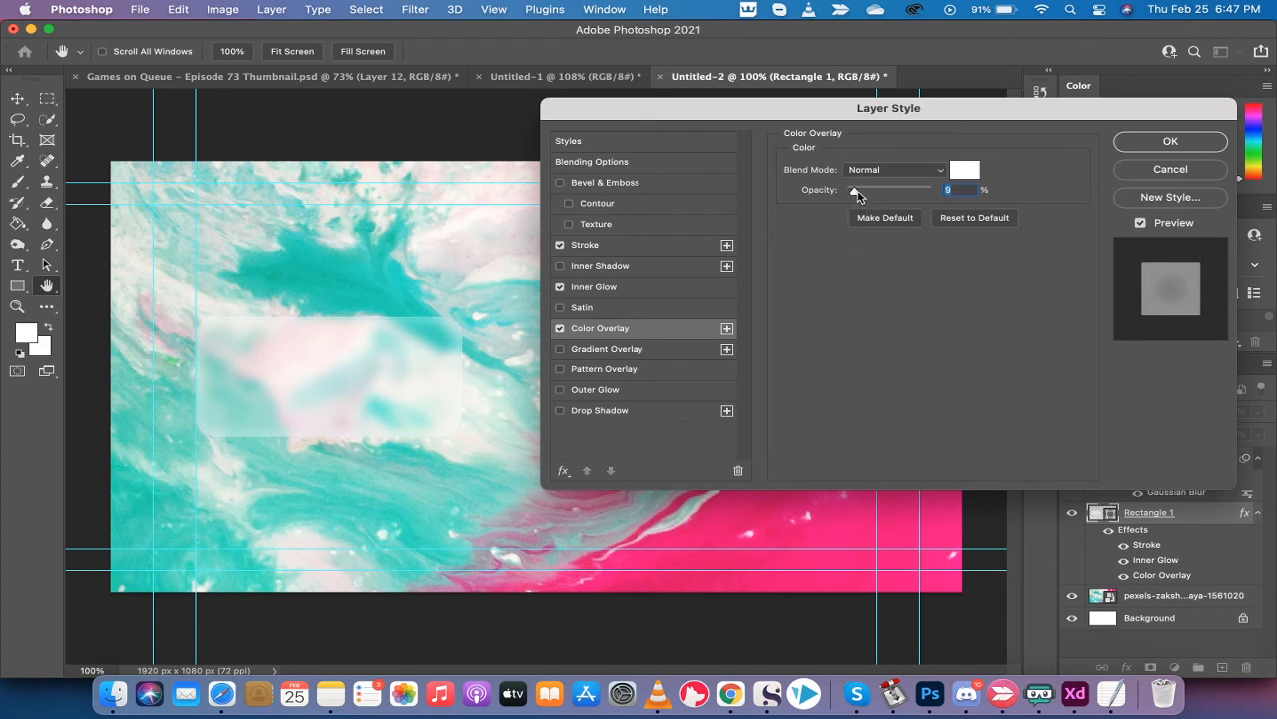
drag(856, 189, 860, 190)
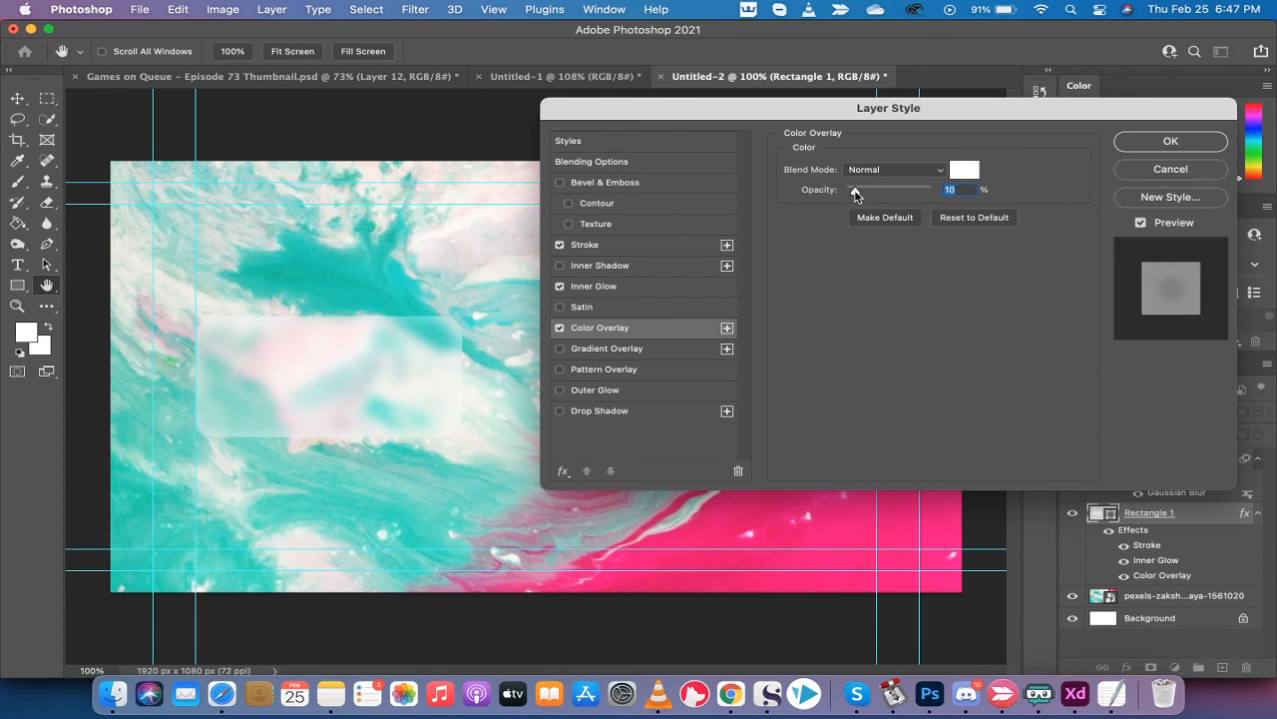
mouse_move(431, 367)
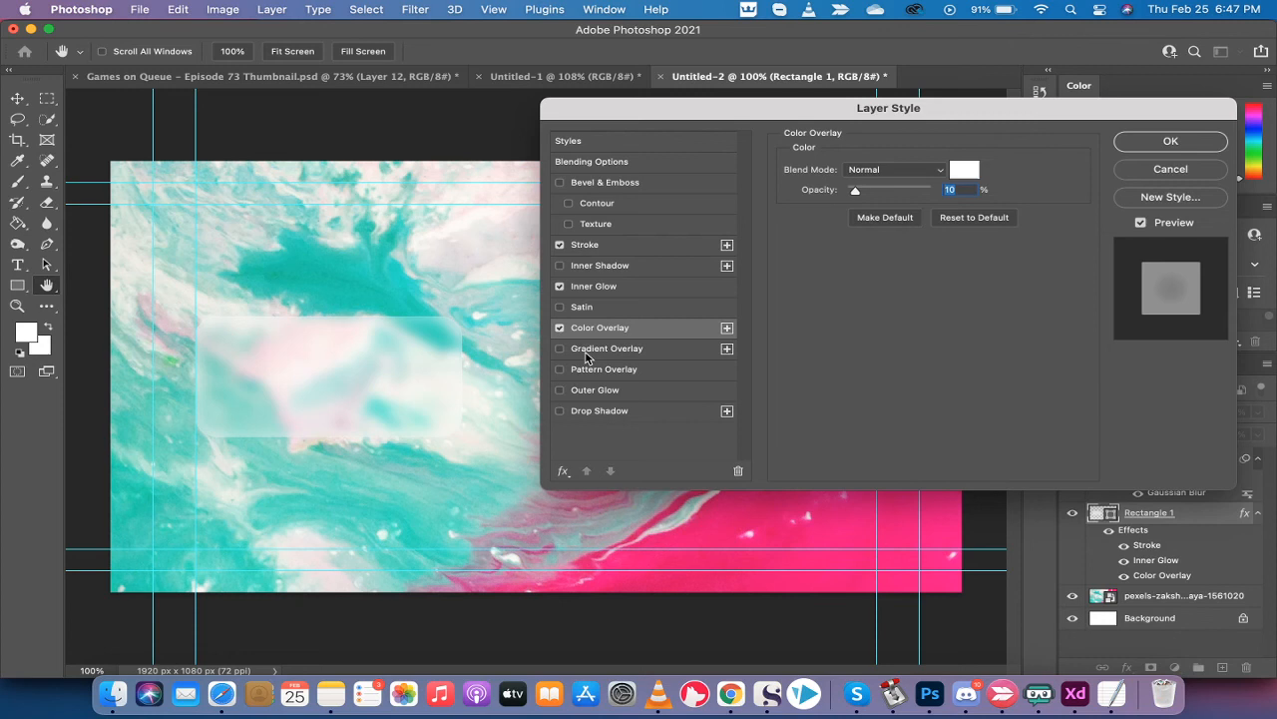
mouse_move(662, 333)
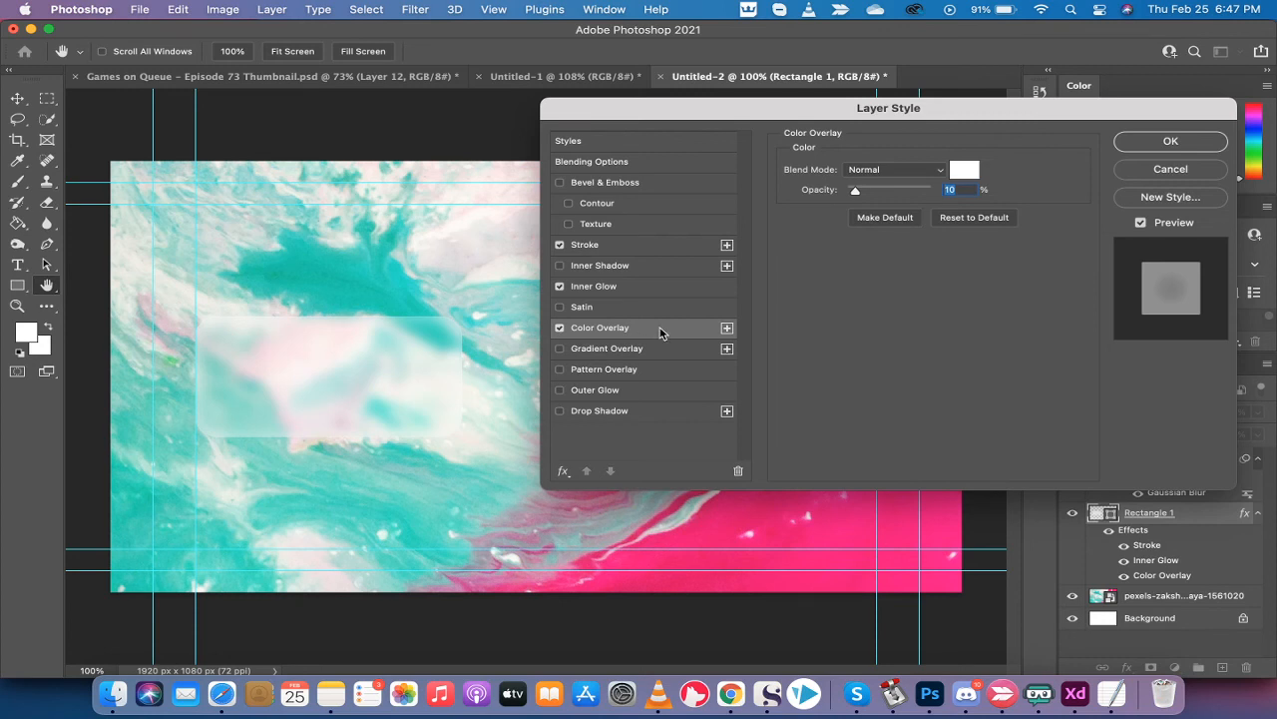
mouse_move(577, 305)
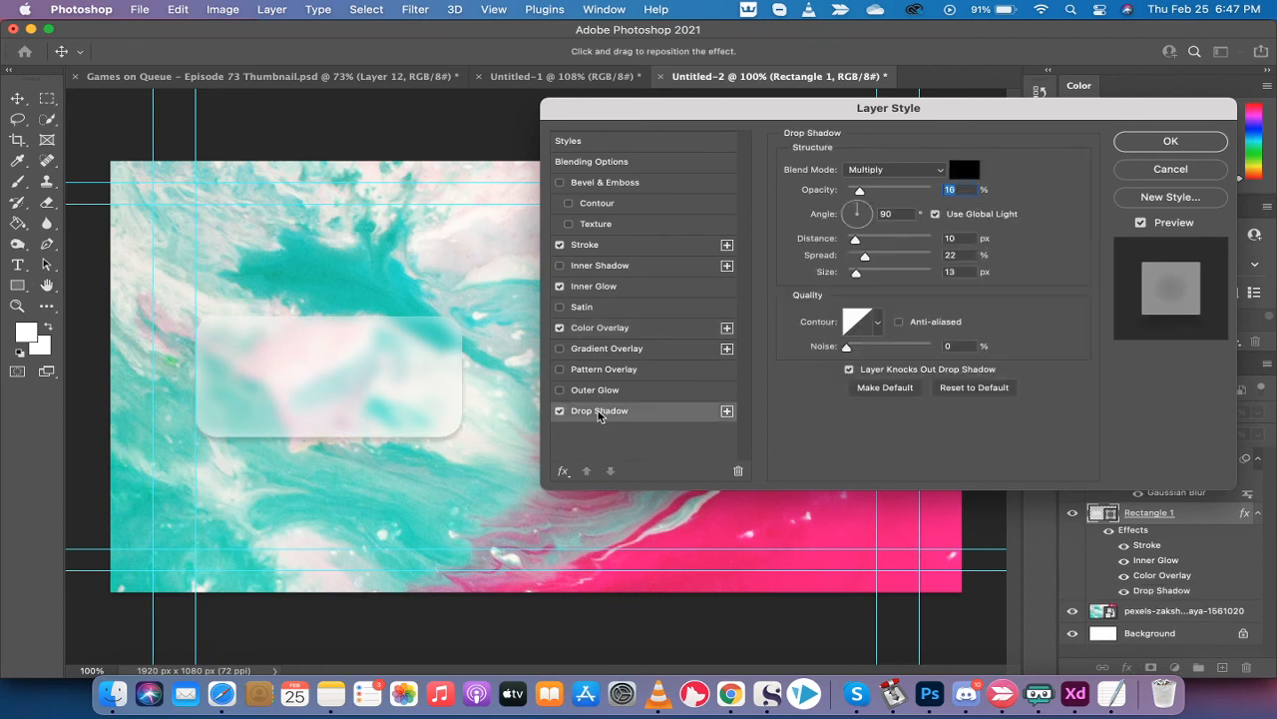
mouse_move(599, 415)
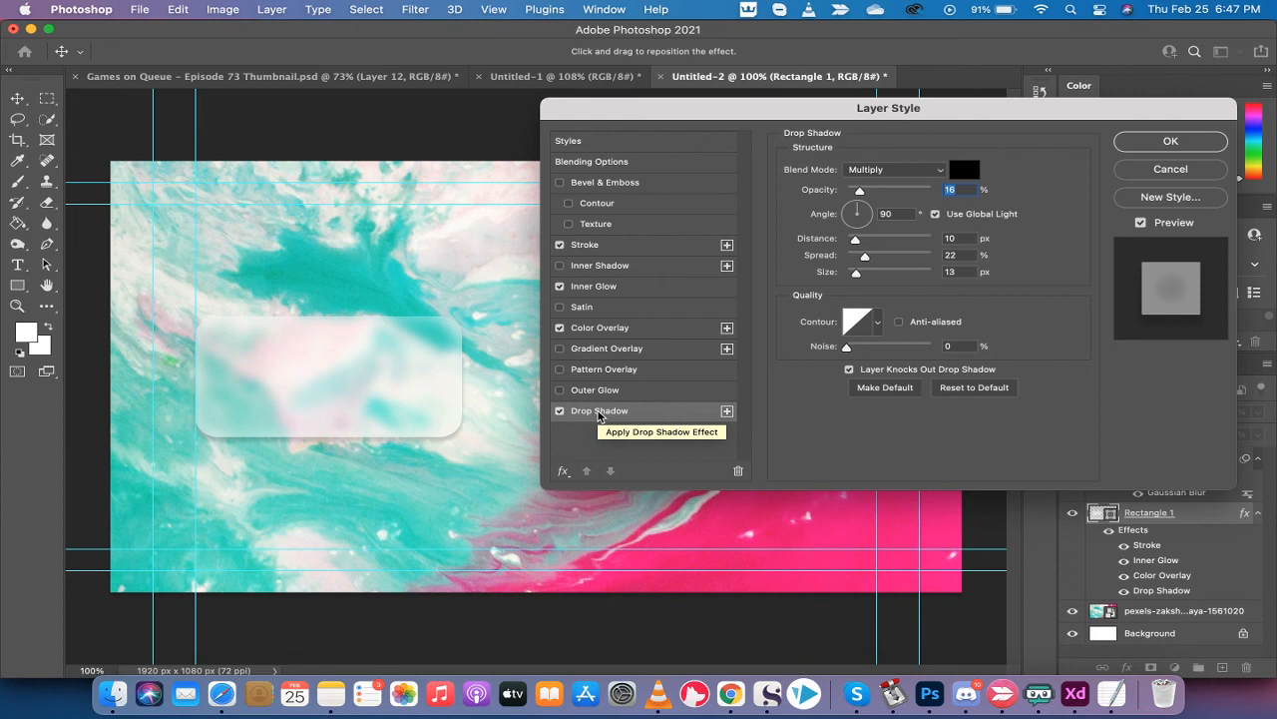
mouse_move(602, 413)
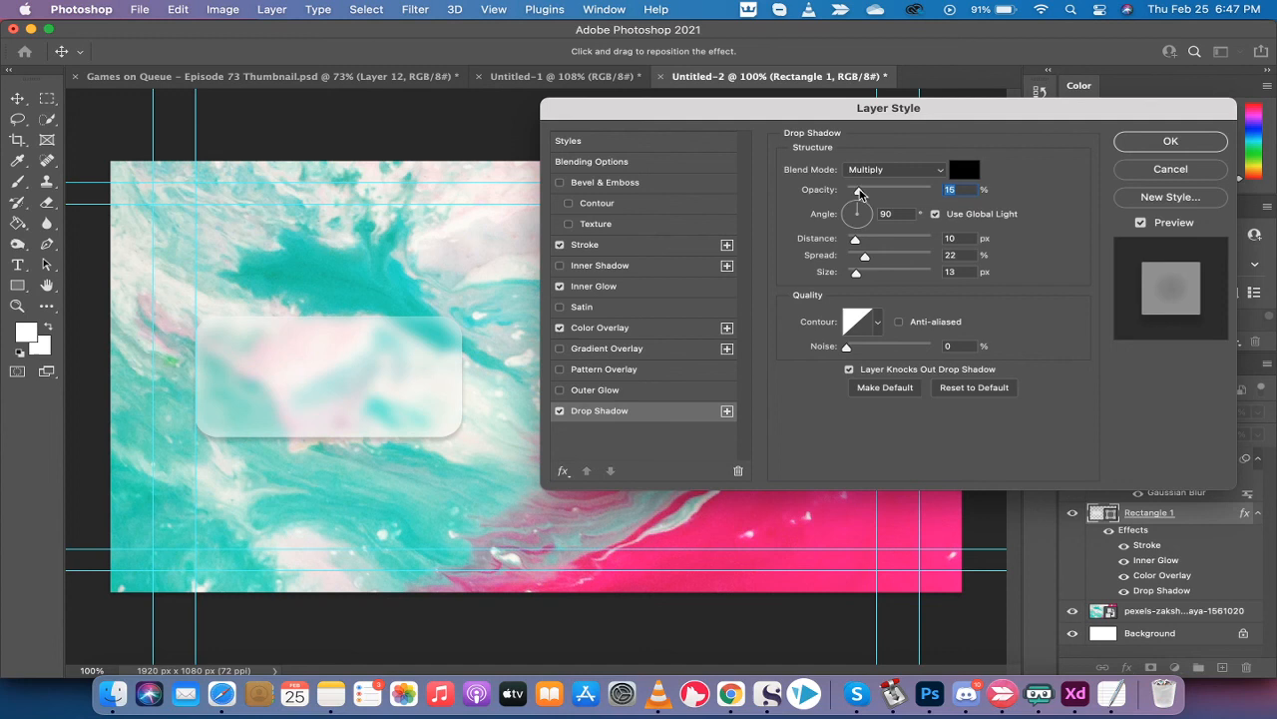
Tune the drop shadow to 16% opacity, 10 px distance and 10 px size
drag(860, 190, 852, 190)
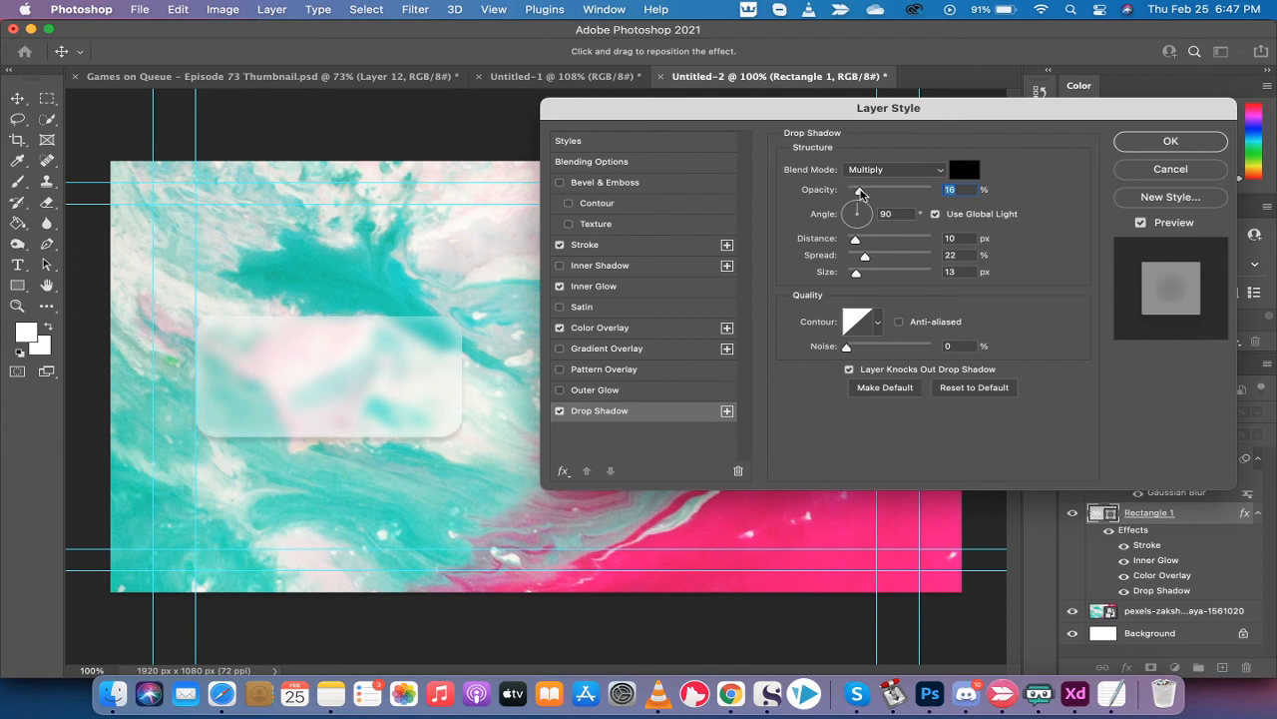
drag(856, 190, 864, 190)
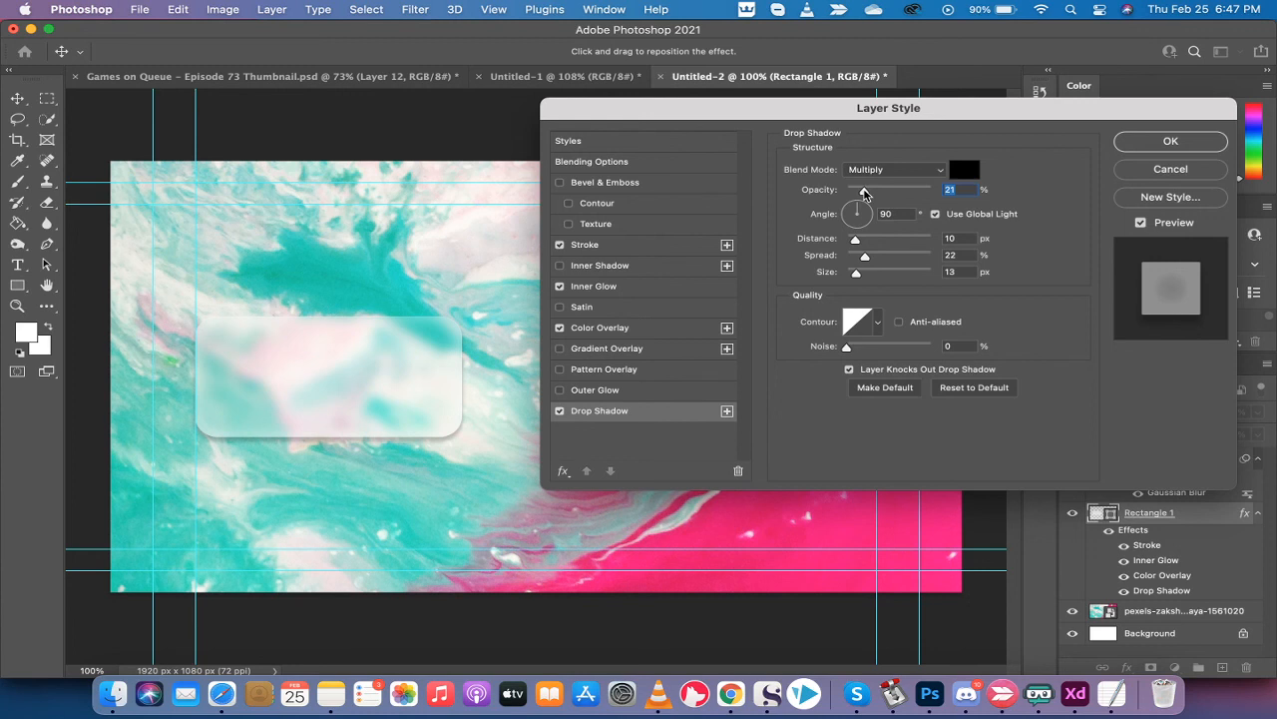
drag(864, 190, 858, 190)
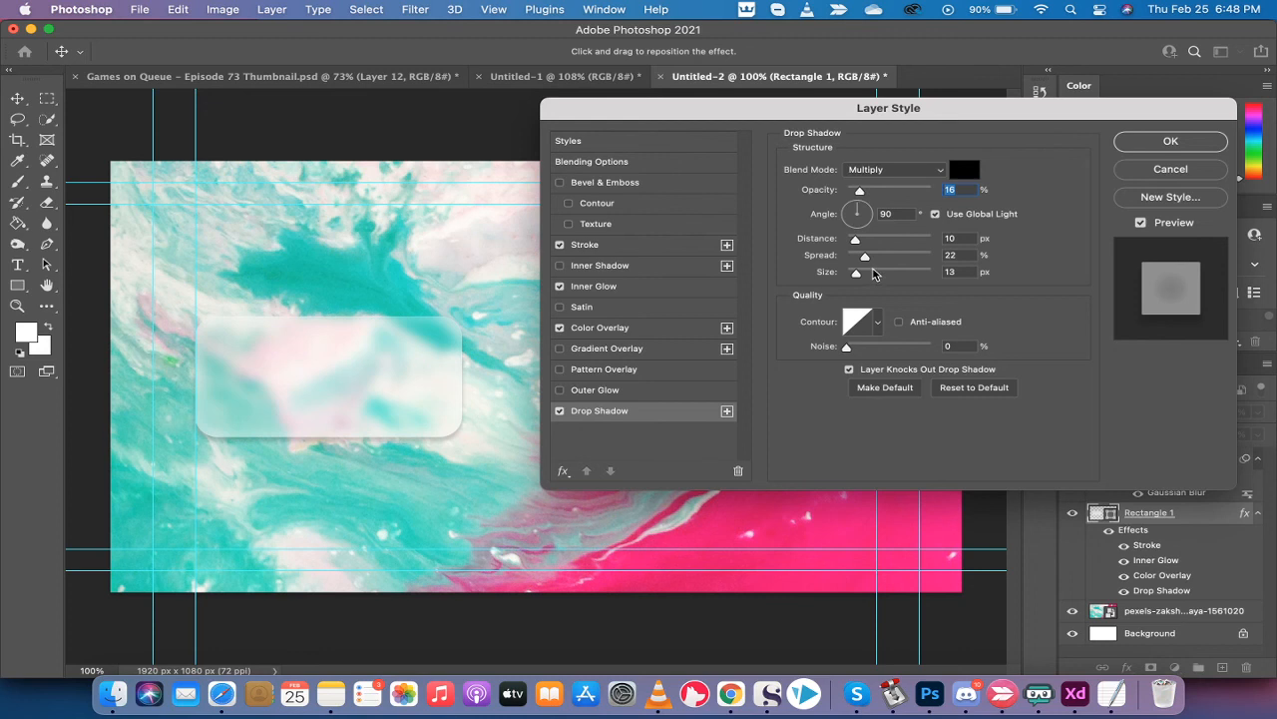
mouse_move(854, 243)
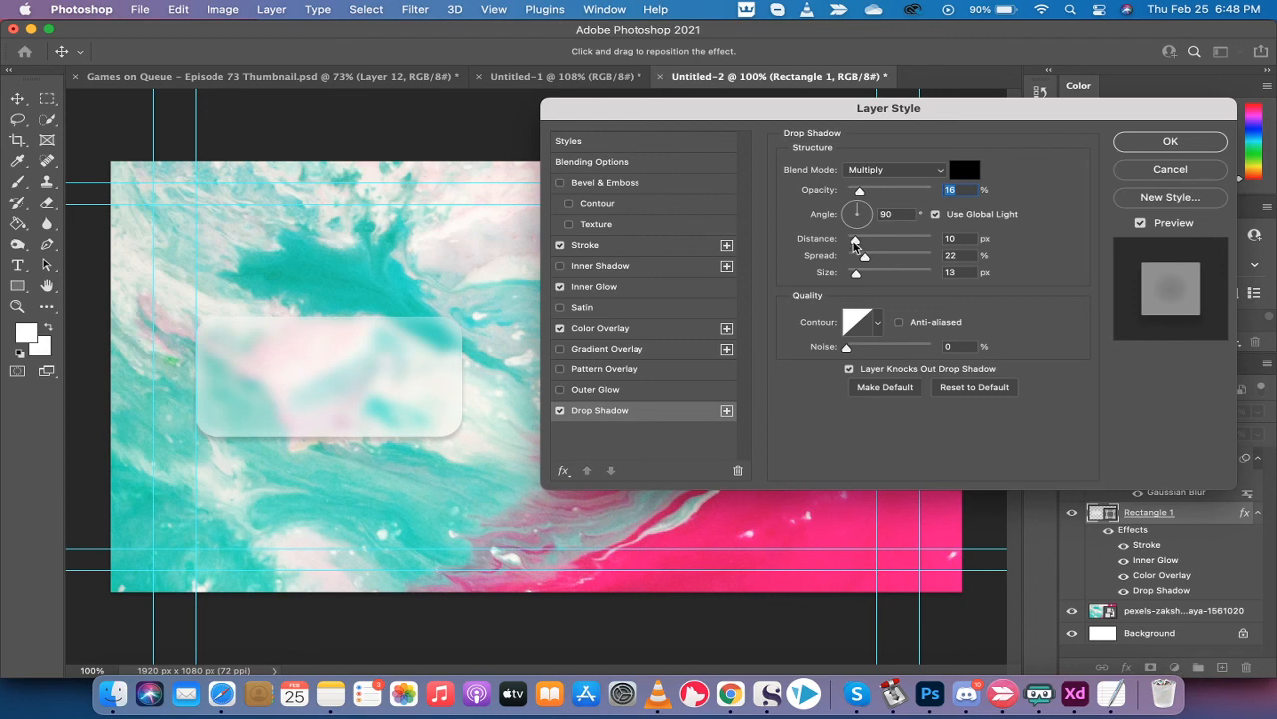
drag(854, 238, 859, 237)
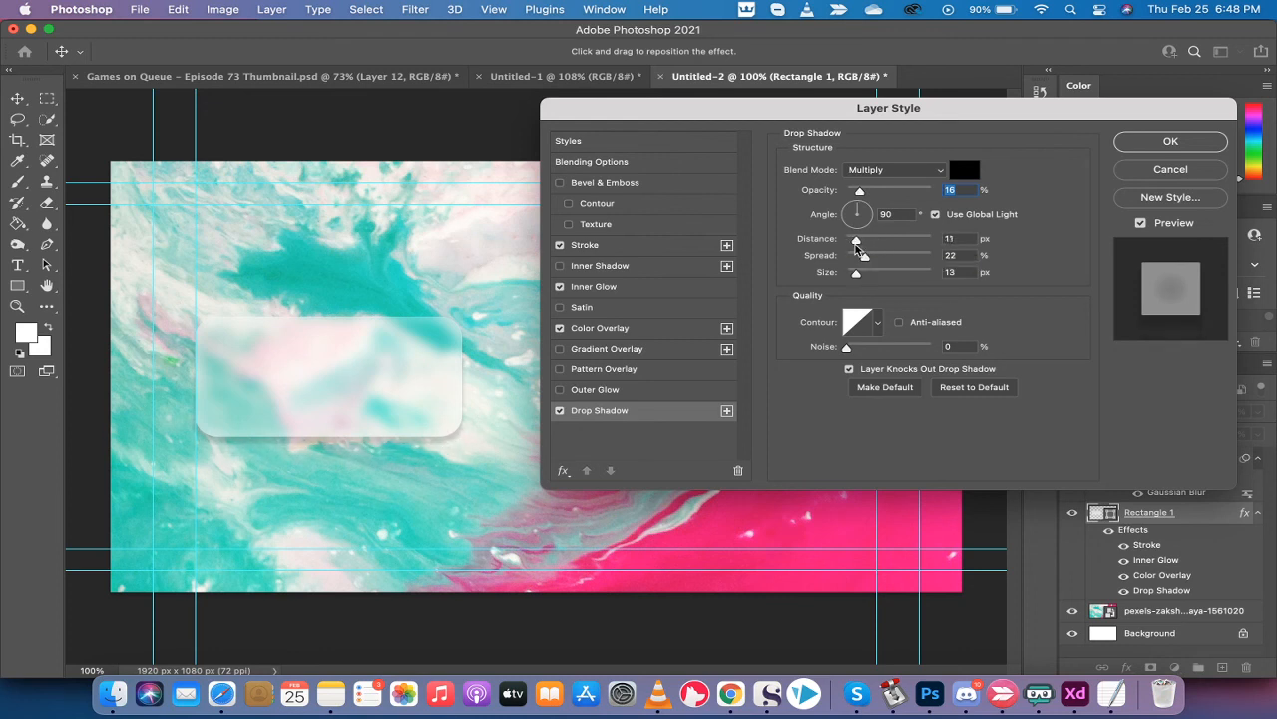
drag(857, 237, 854, 238)
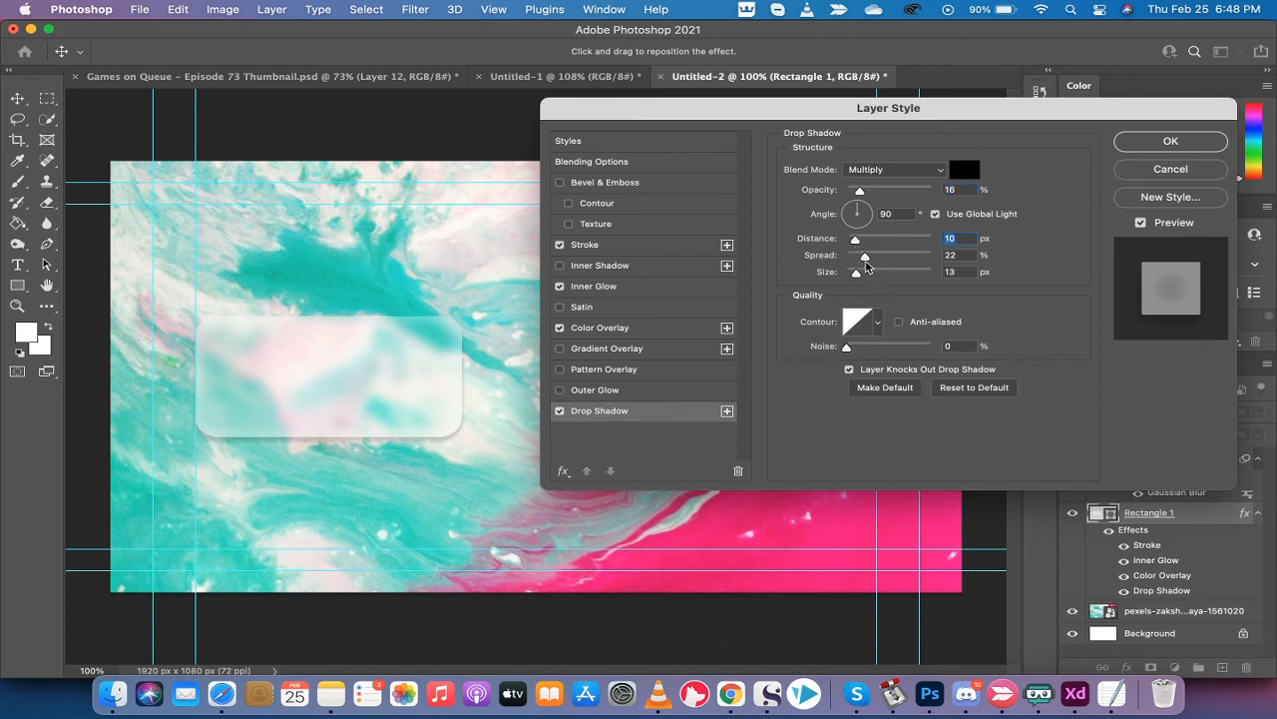
drag(865, 272, 855, 271)
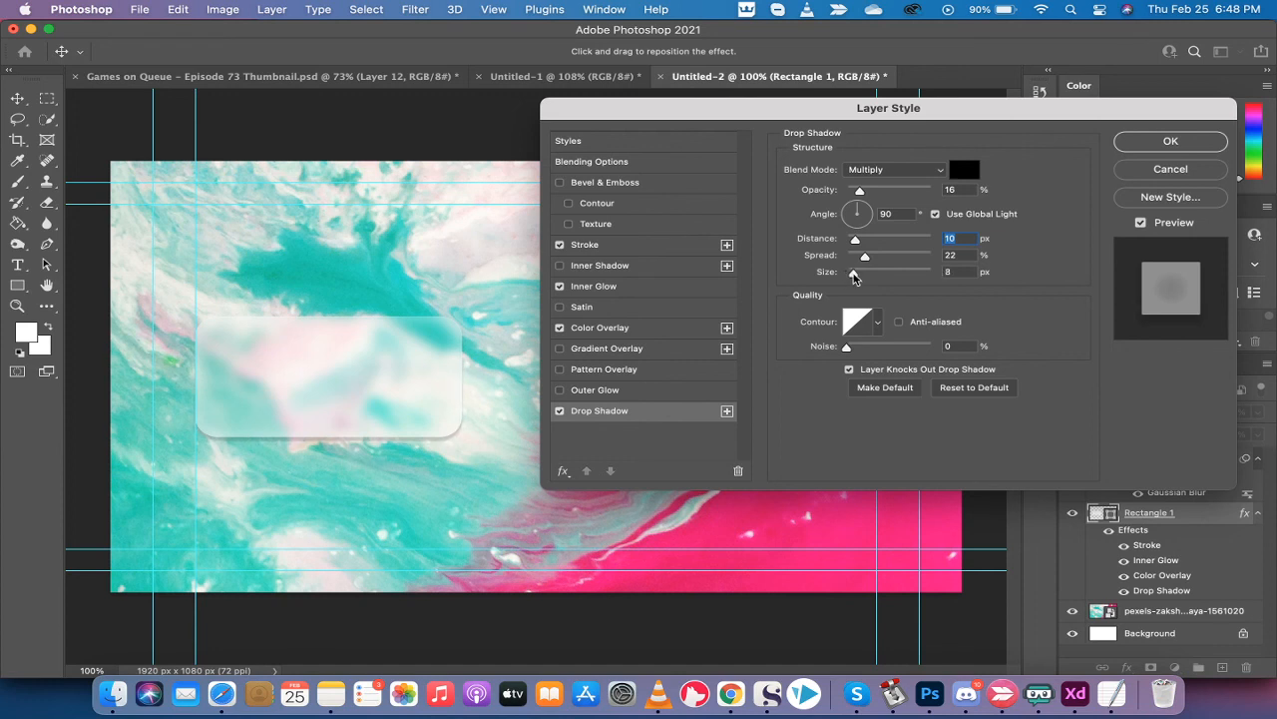
drag(850, 271, 856, 271)
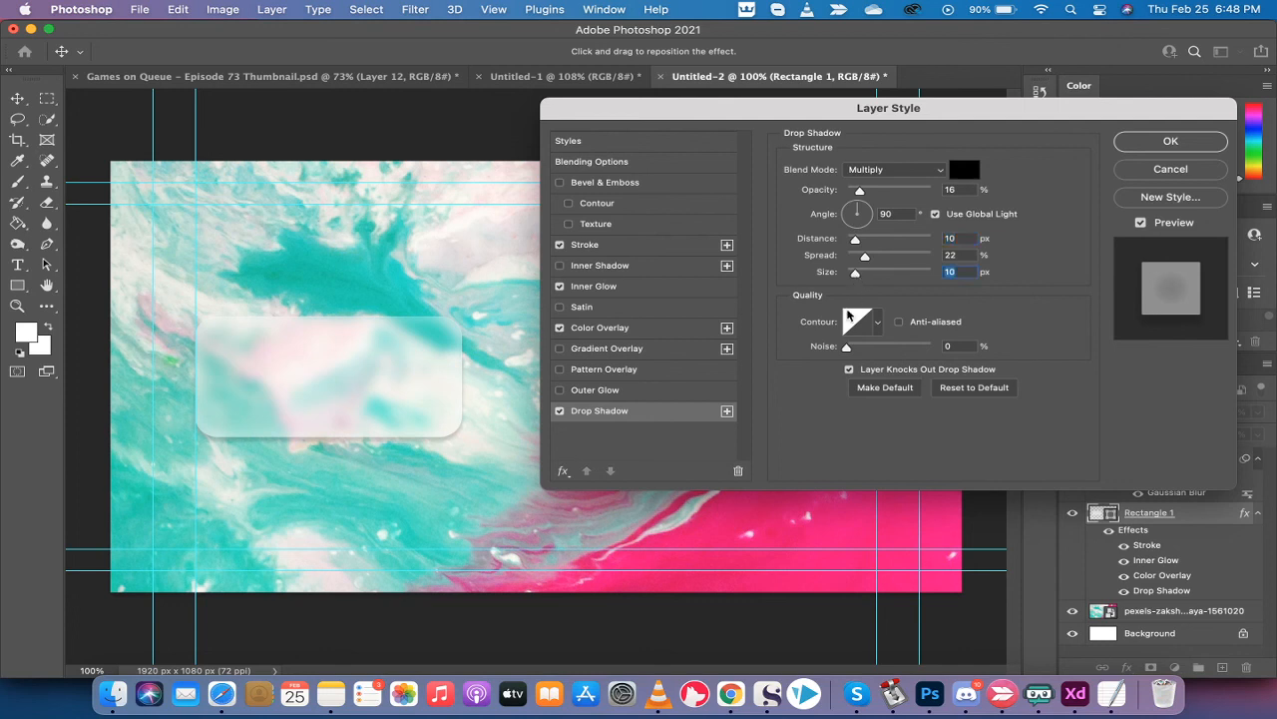
mouse_move(853, 319)
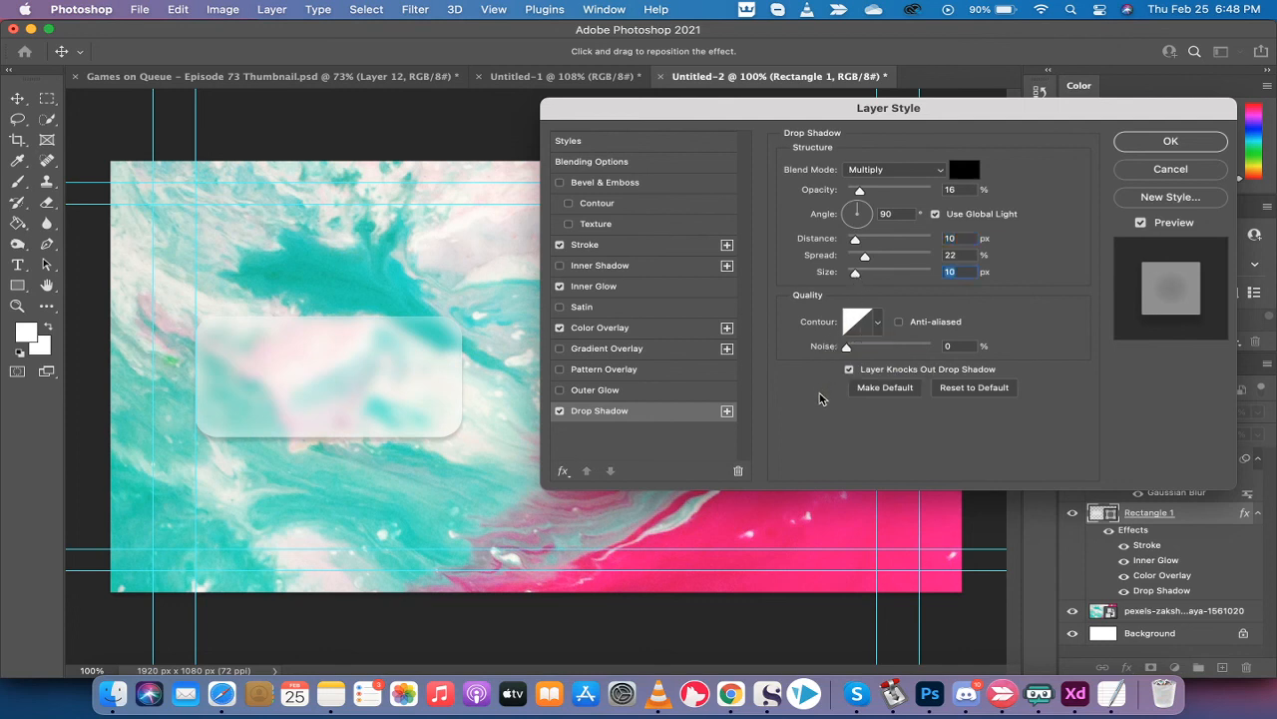
mouse_move(1047, 166)
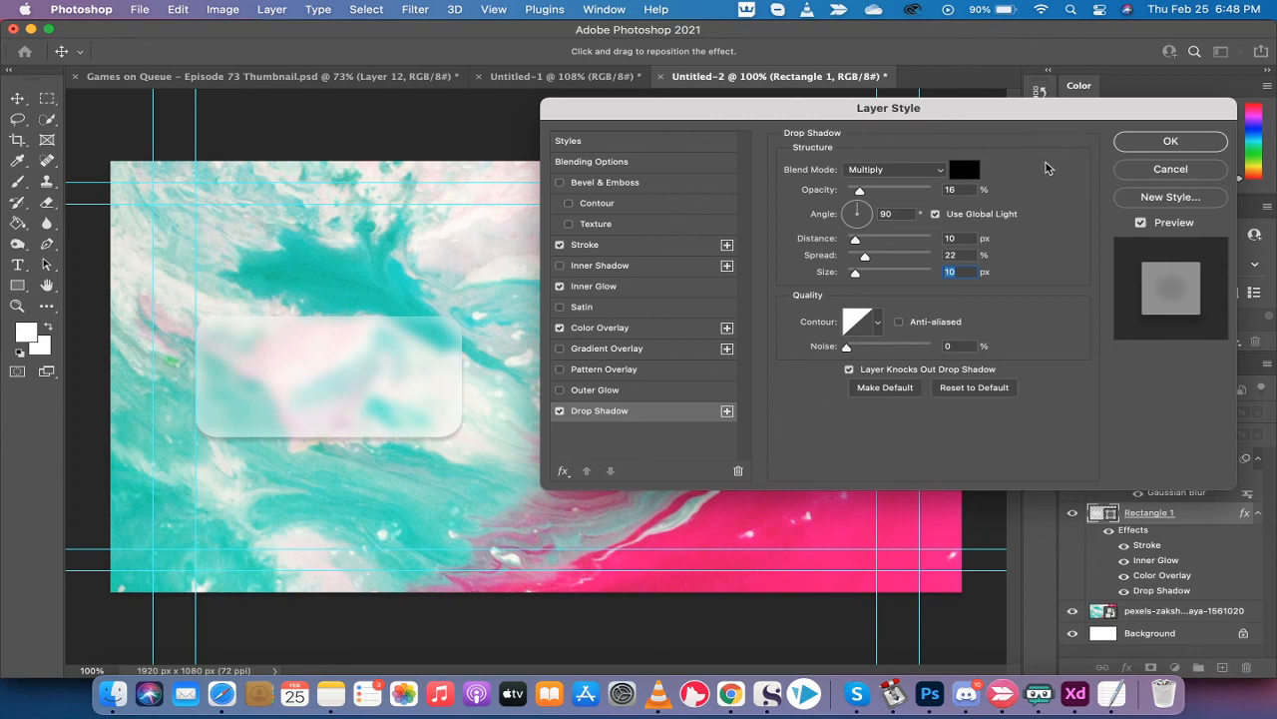
mouse_move(1144, 141)
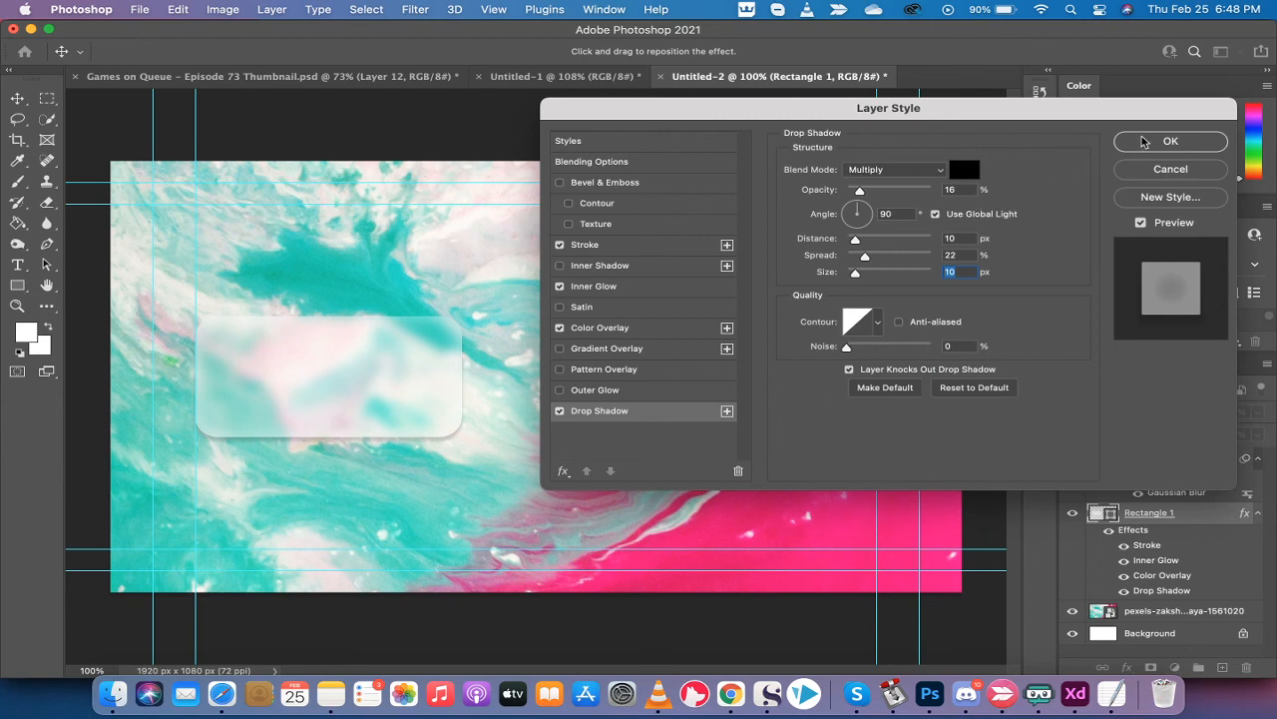
Apply the stroke, inner glow, overlay and drop shadow by confirming the Layer Style dialog
click(1170, 140)
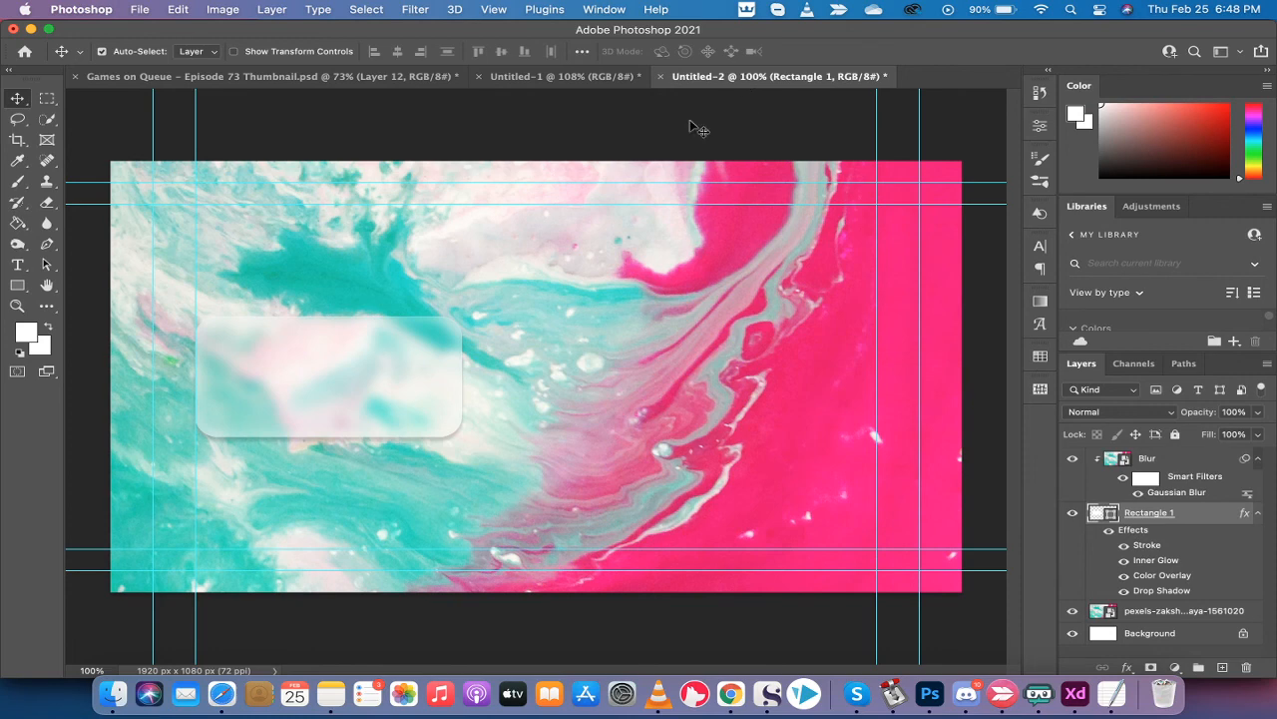
mouse_move(841, 56)
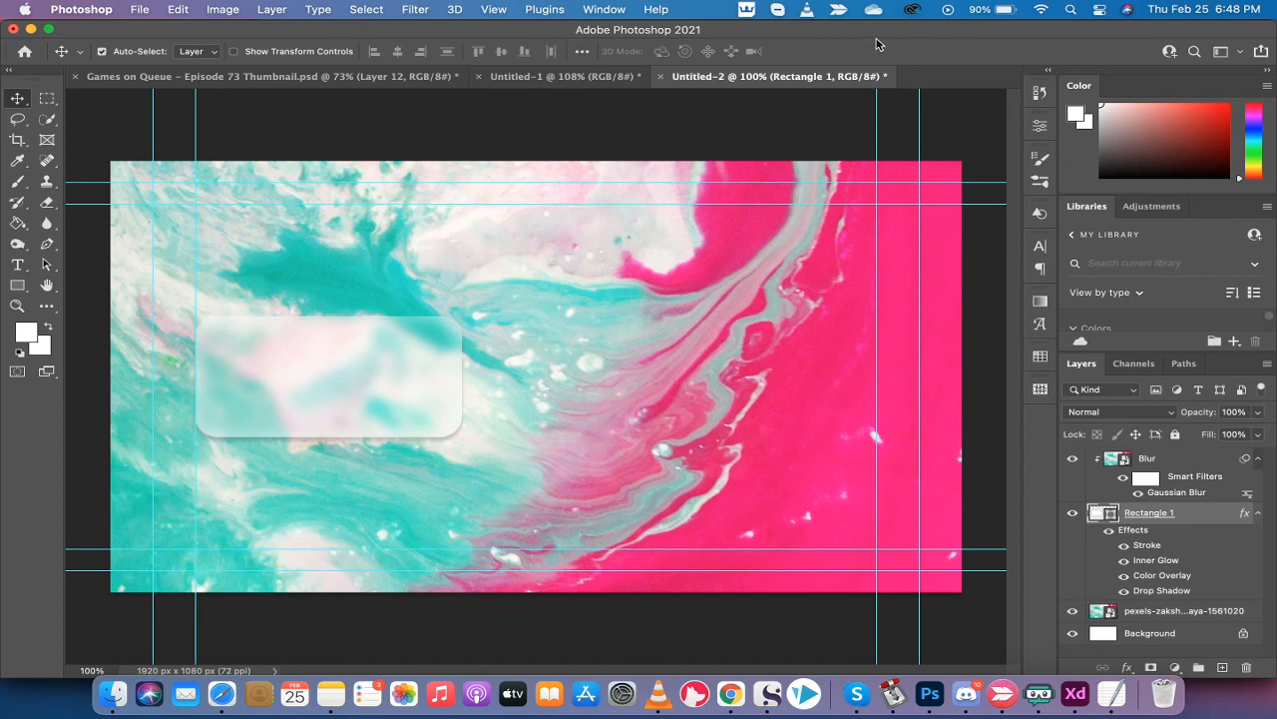
mouse_move(823, 8)
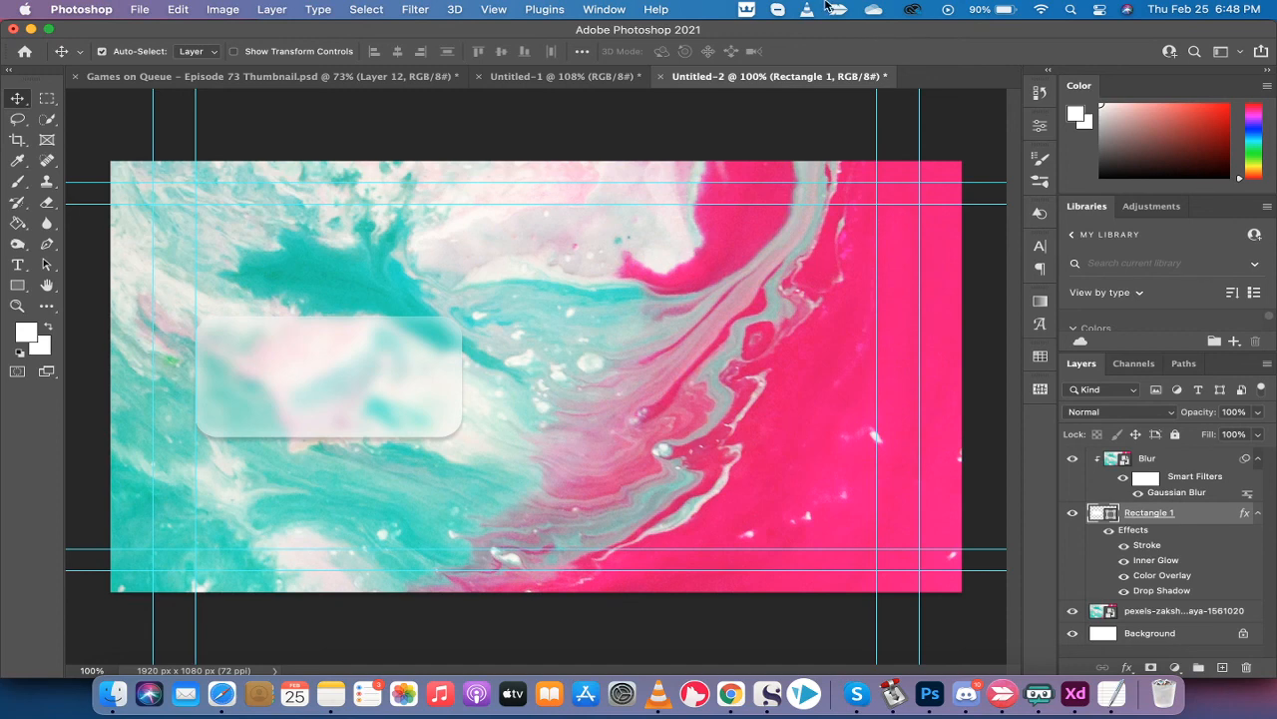
mouse_move(1009, 685)
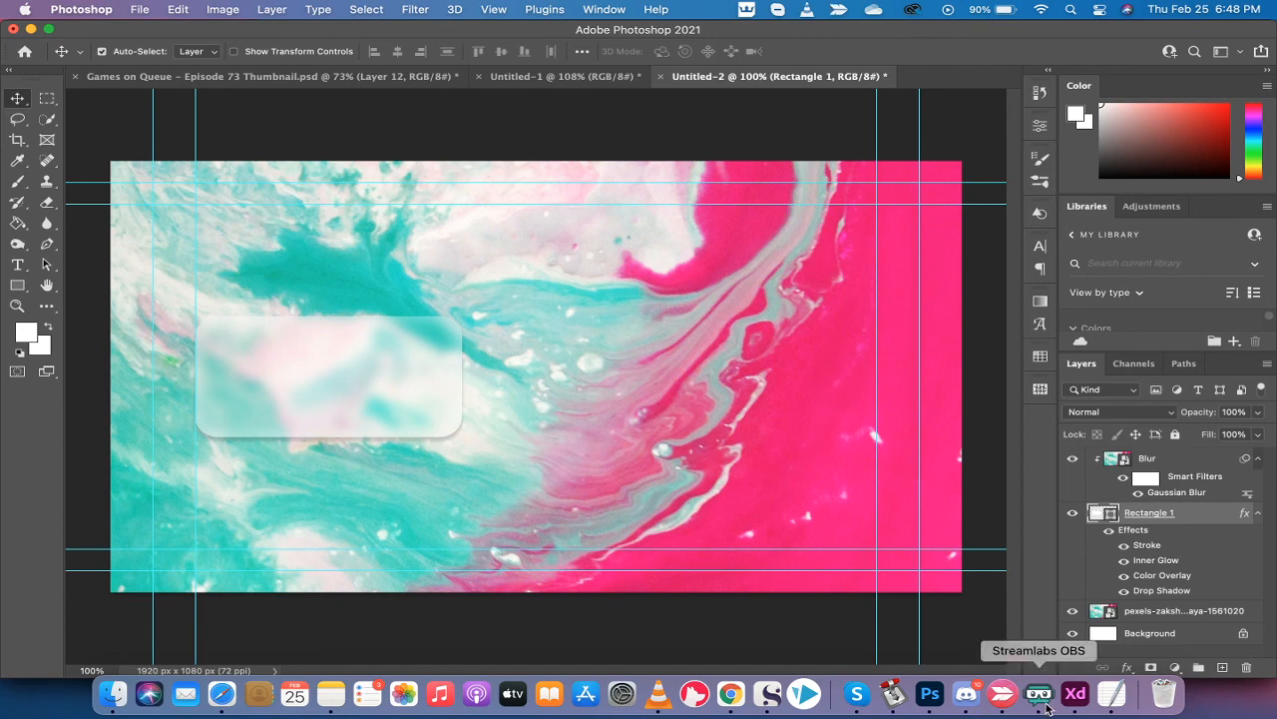